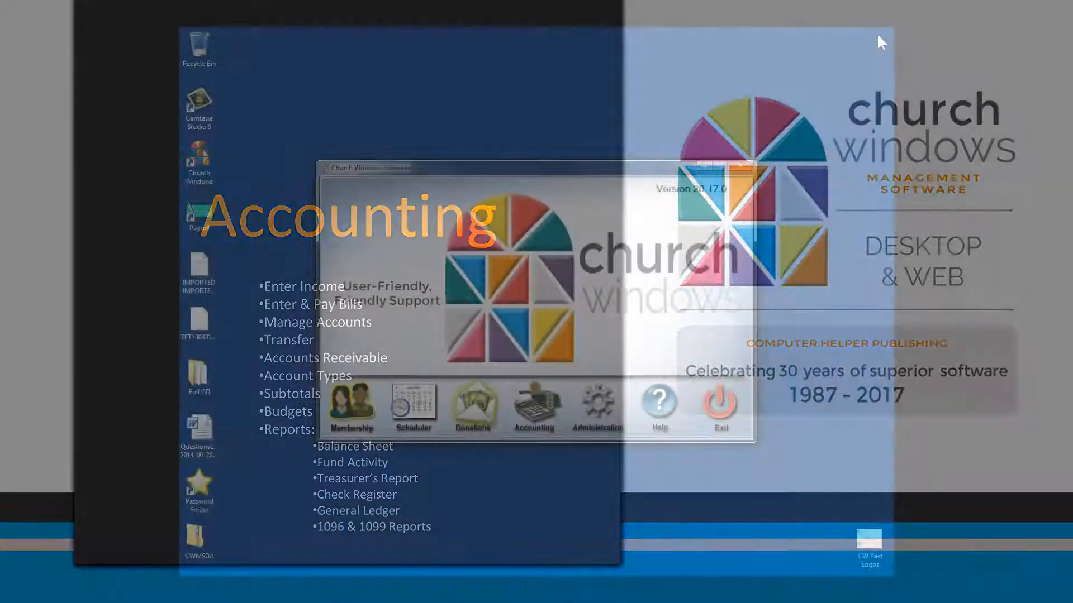
- Launch Accounting from the launcher and load the Jan–Dec 2017 home screen
click(533, 406)
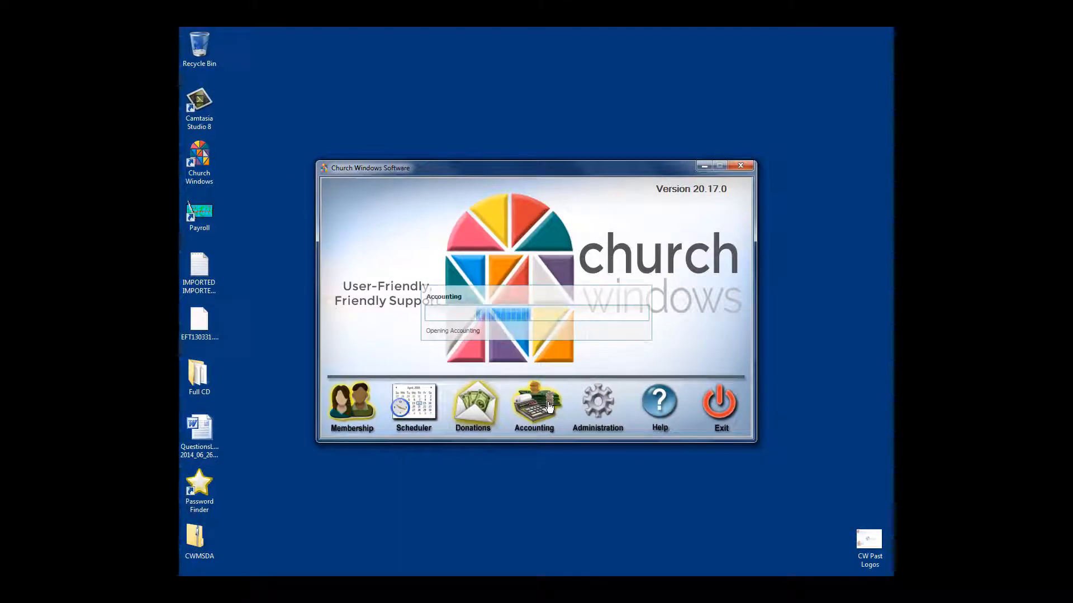
click(533, 404)
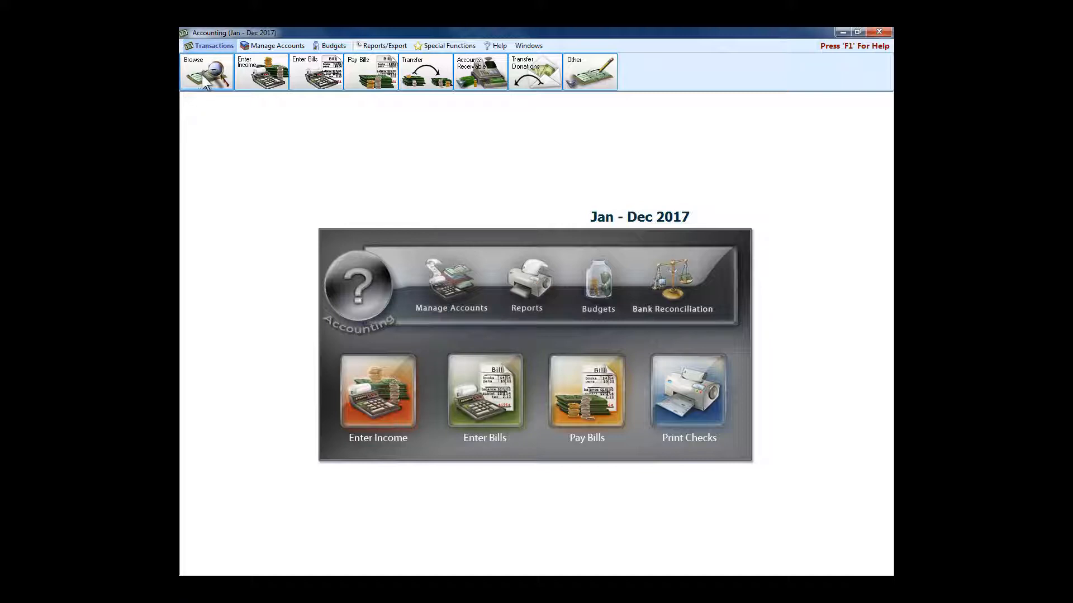
- Browse all 2017 transactions, then view and close the first donation's details
click(207, 71)
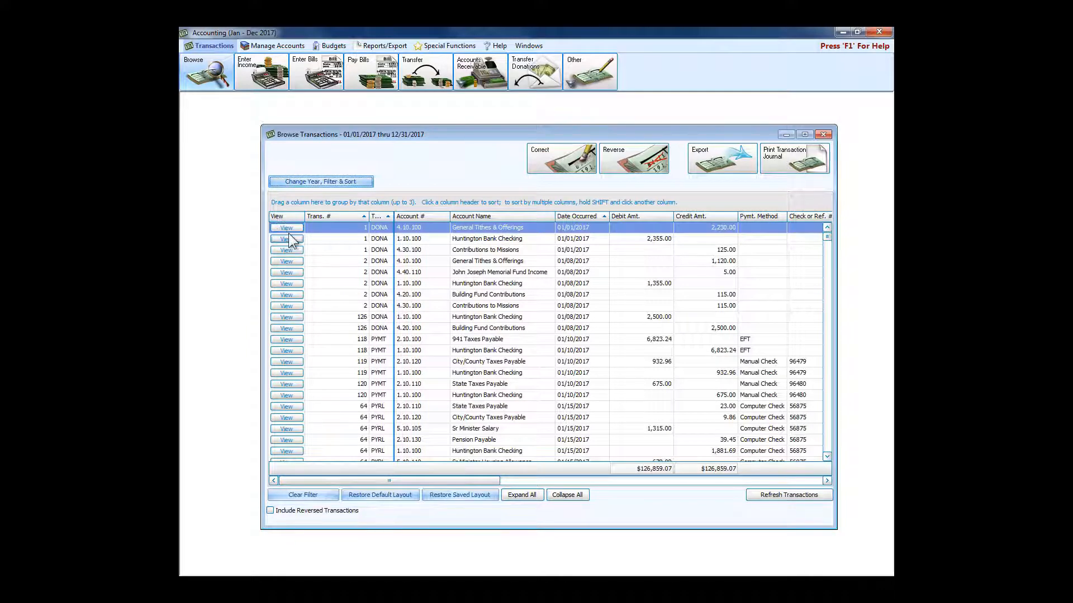
click(286, 228)
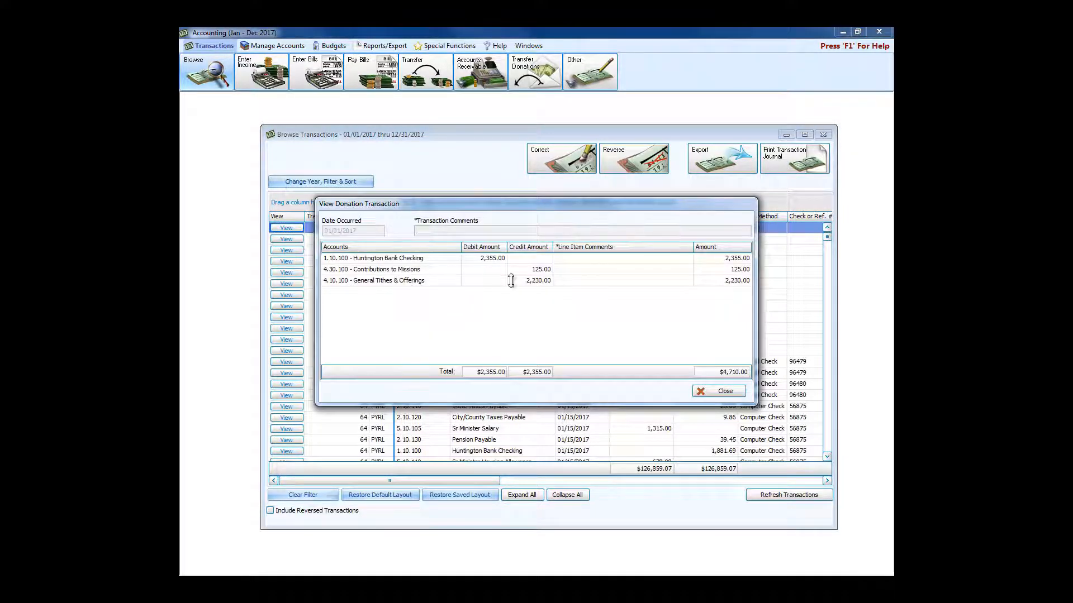
mouse_move(352, 272)
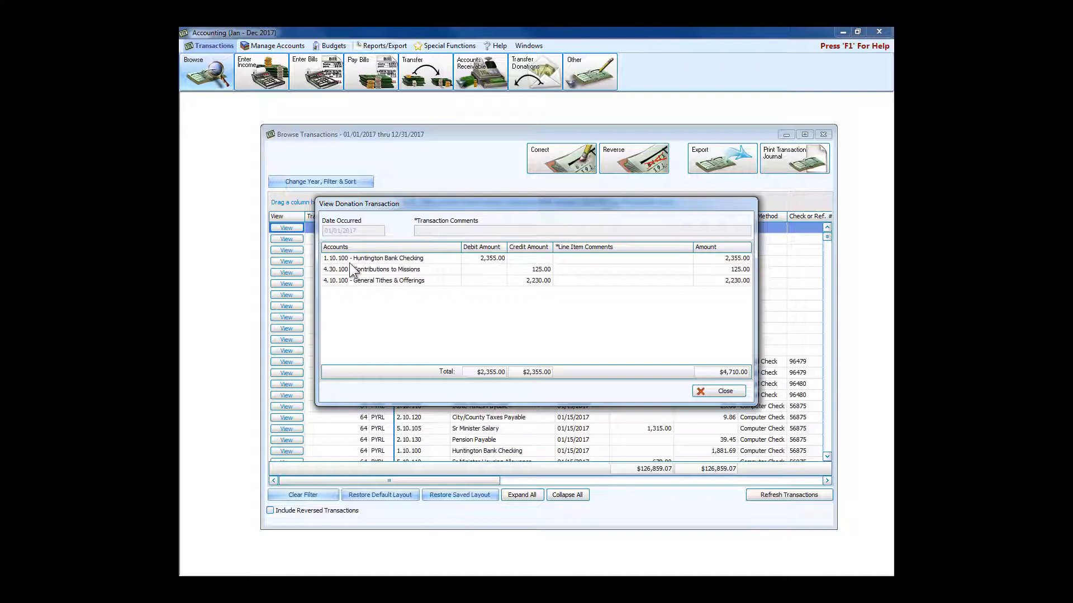
mouse_move(379, 284)
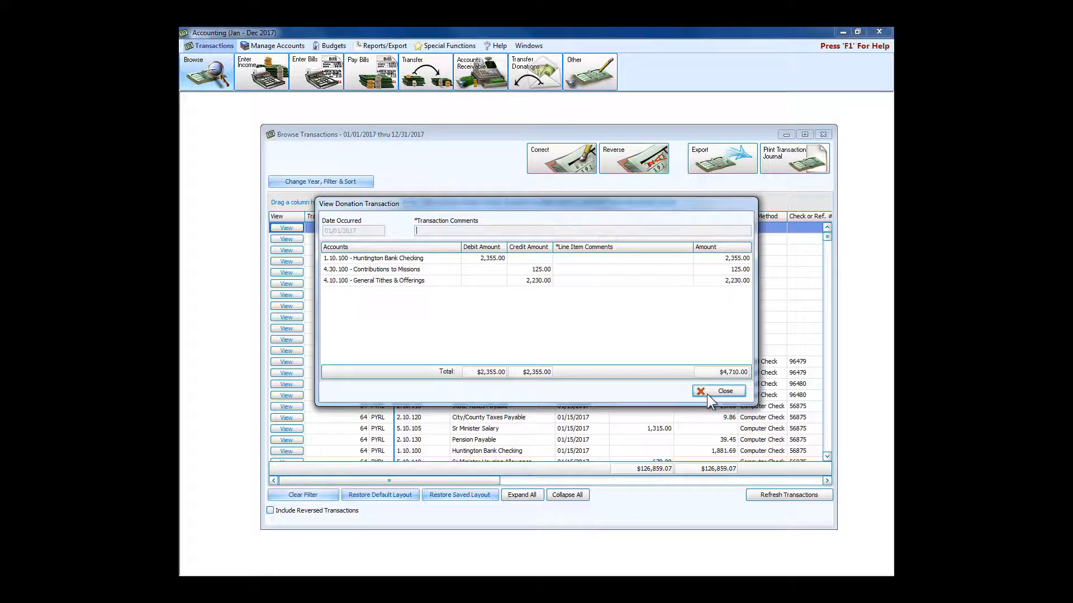
click(718, 390)
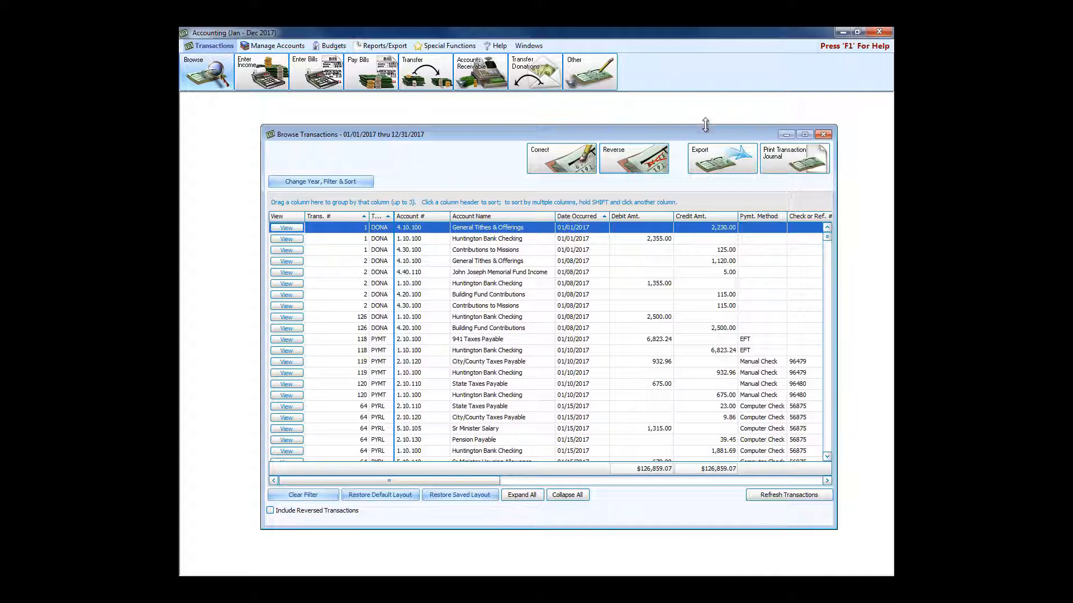
- Filter transactions to DONA entries in 1.10.100 Huntington Bank Checking
click(488, 328)
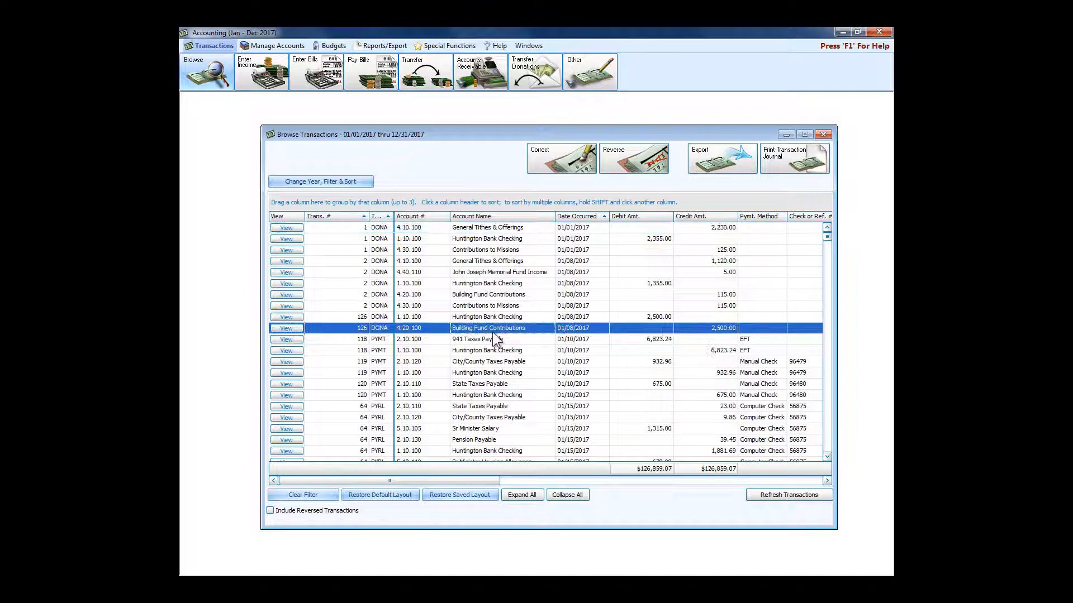
scroll(down, 3)
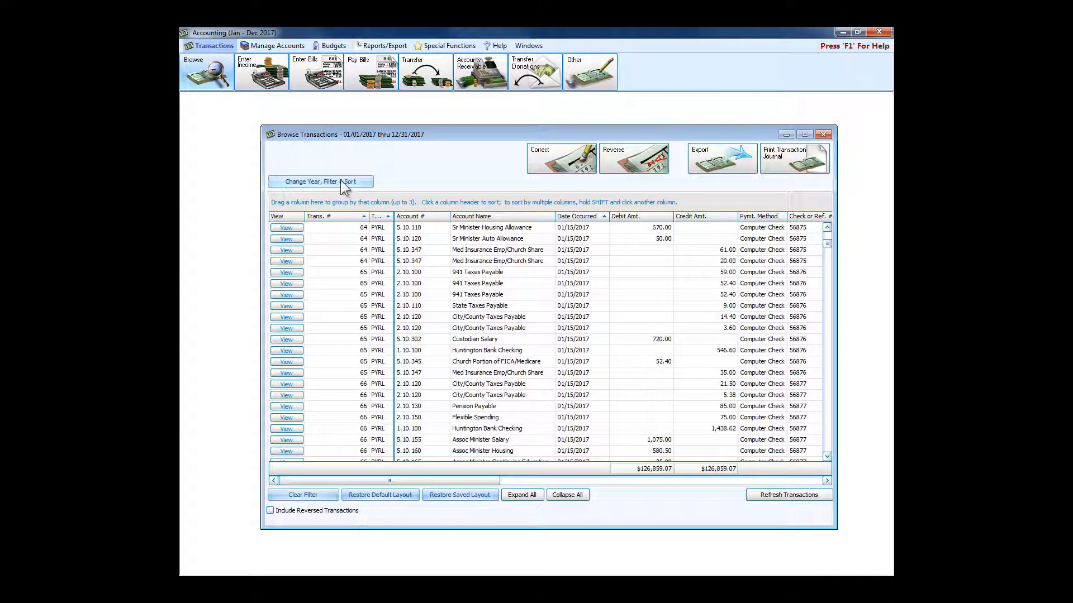
click(320, 181)
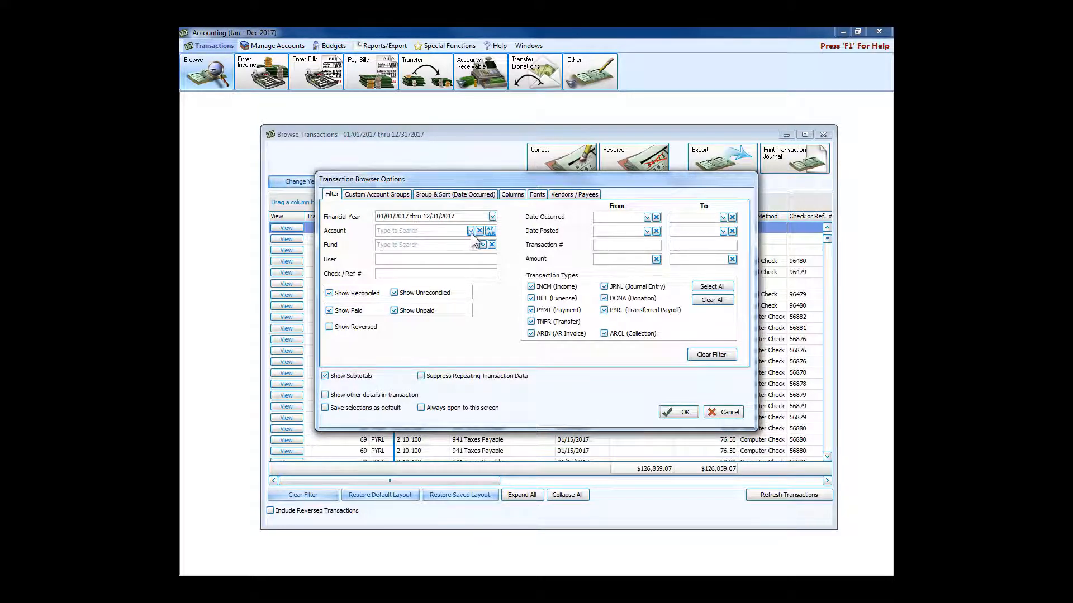
click(470, 231)
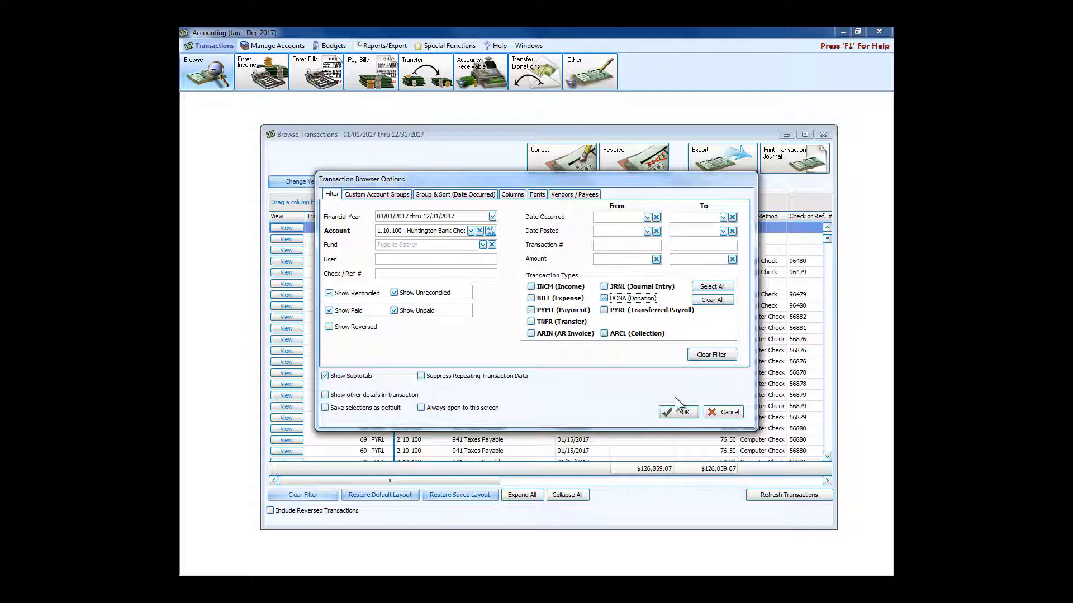
click(677, 411)
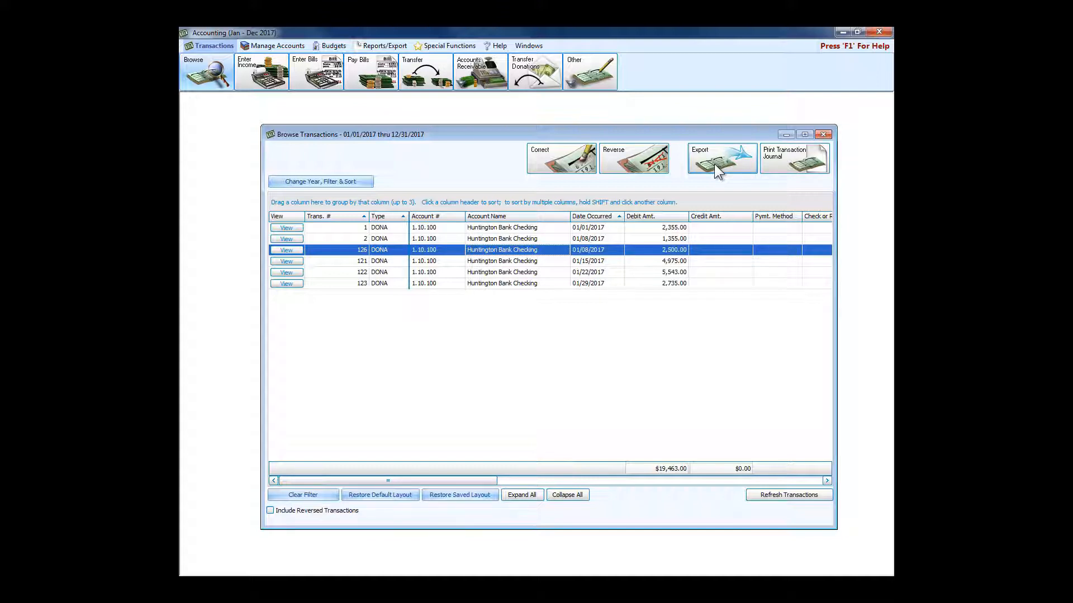
mouse_move(805, 156)
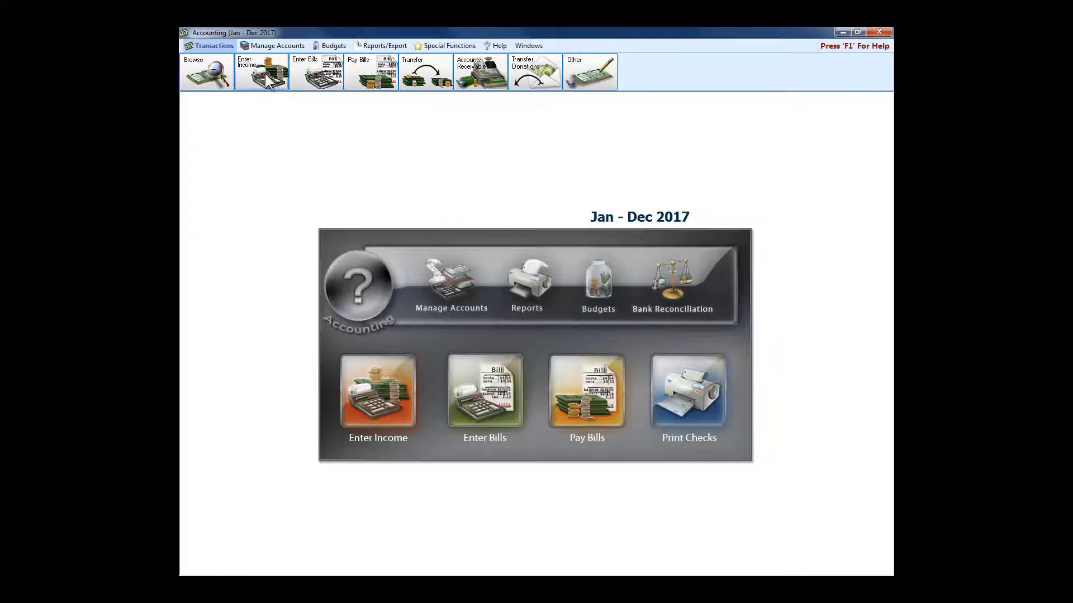
mouse_move(281, 93)
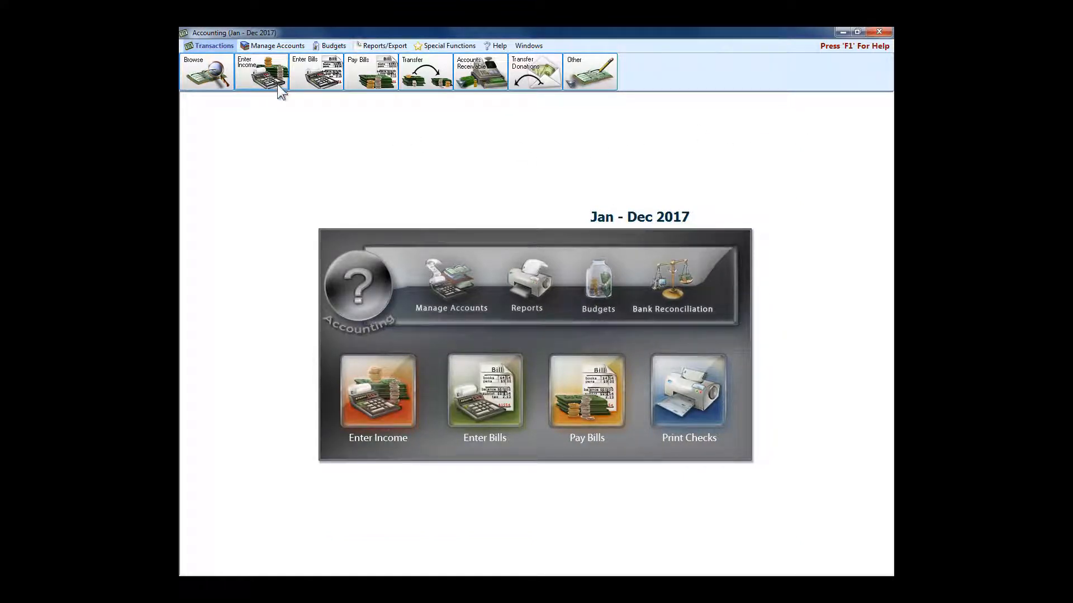
mouse_move(371, 71)
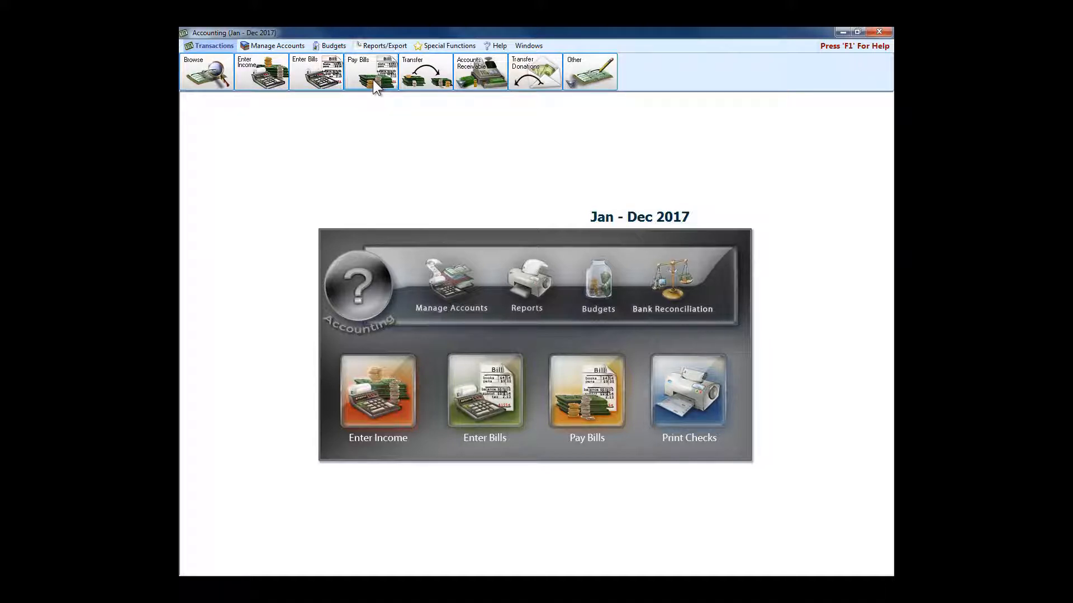
mouse_move(424, 72)
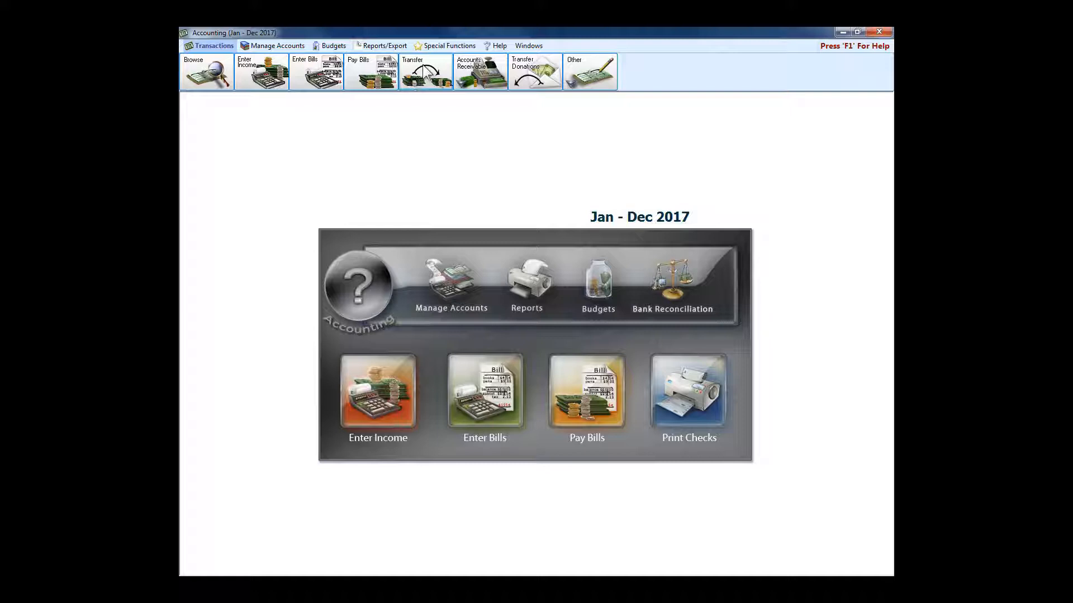
mouse_move(424, 74)
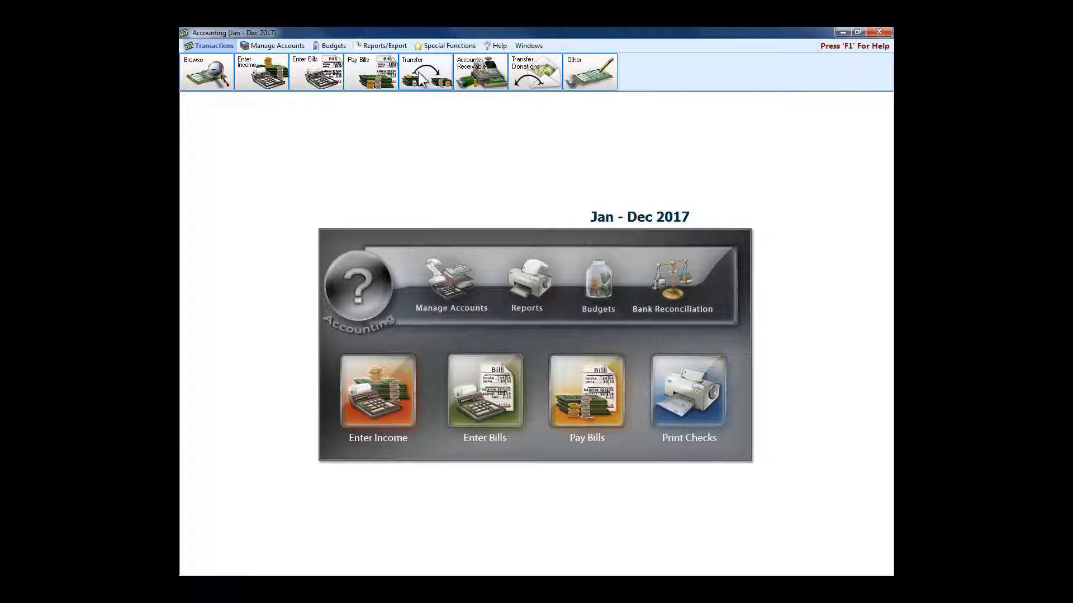
mouse_move(499, 87)
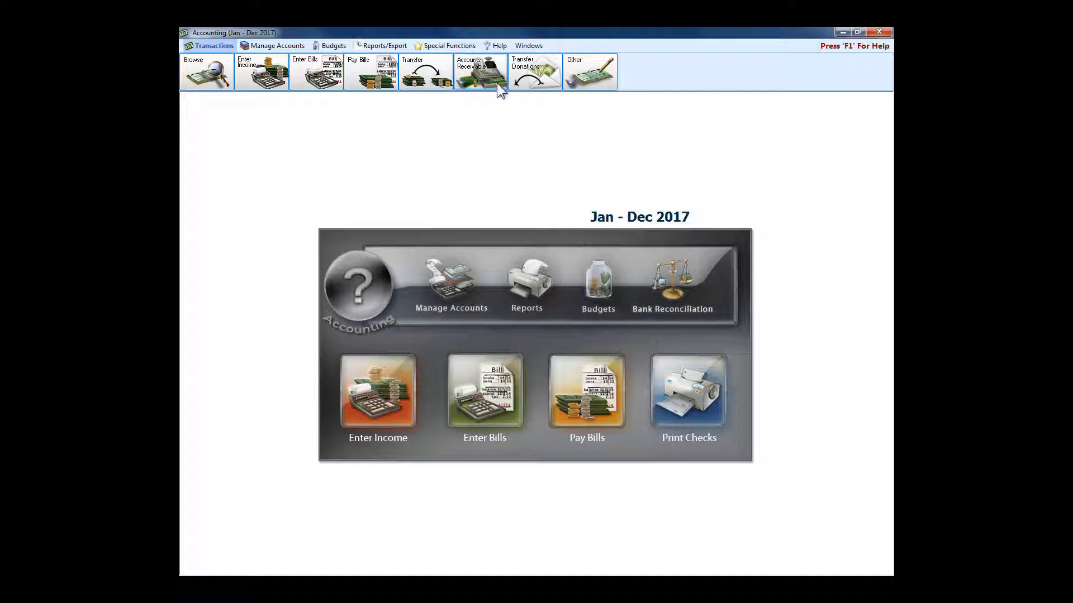
- Show the Accounts Receivable dropdown options, then dismiss them
click(479, 71)
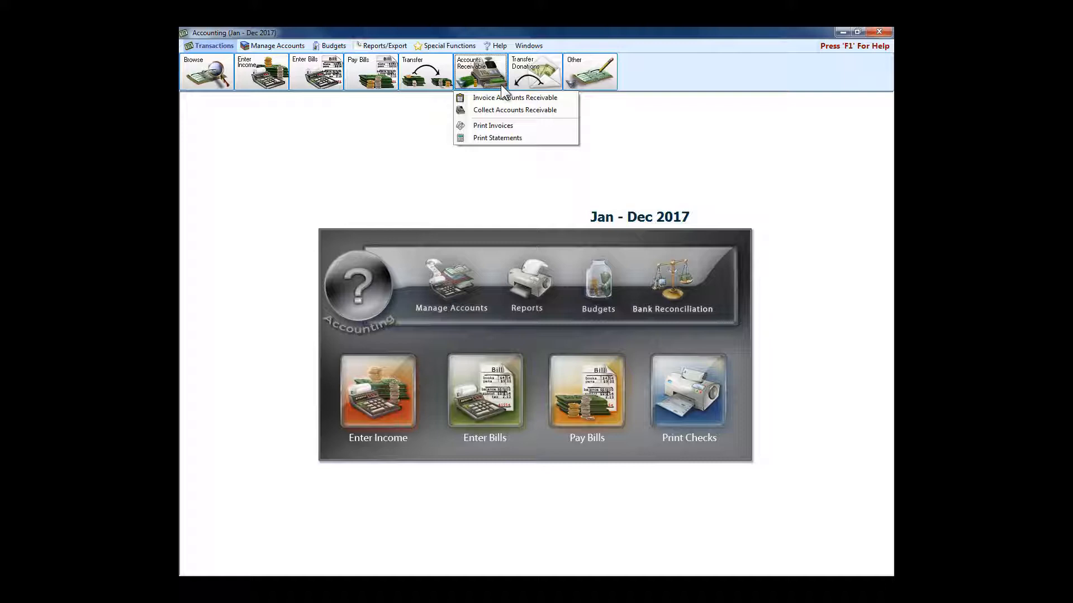
mouse_move(497, 138)
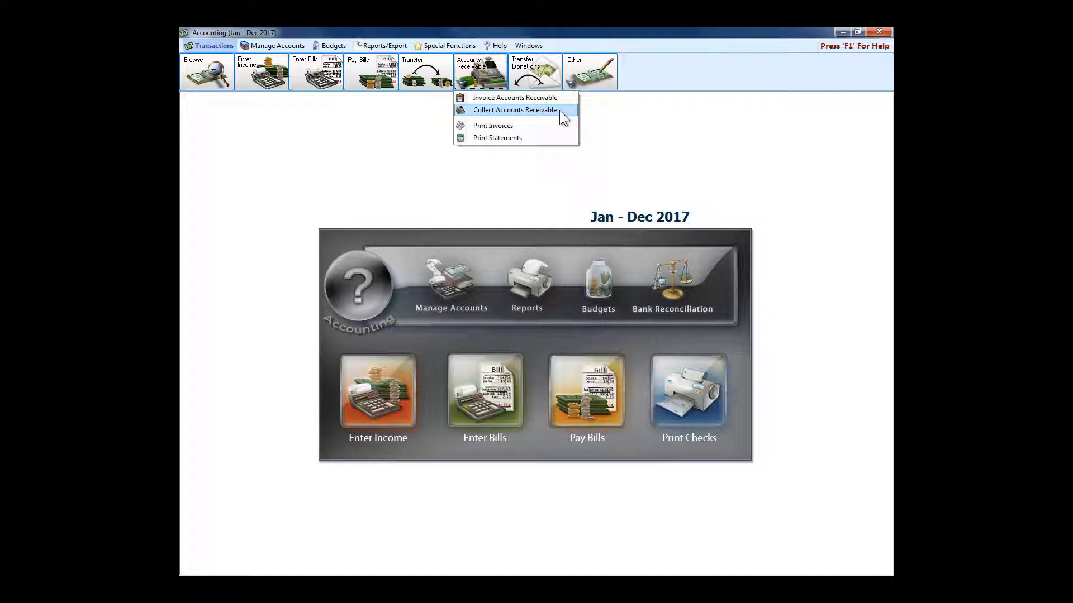
mouse_move(551, 116)
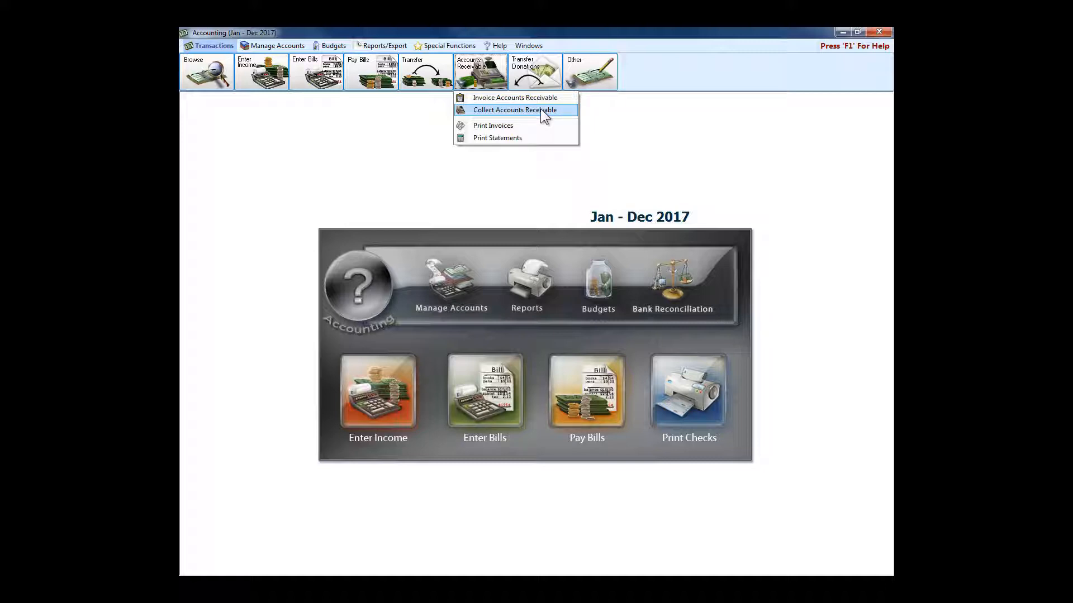
mouse_move(610, 129)
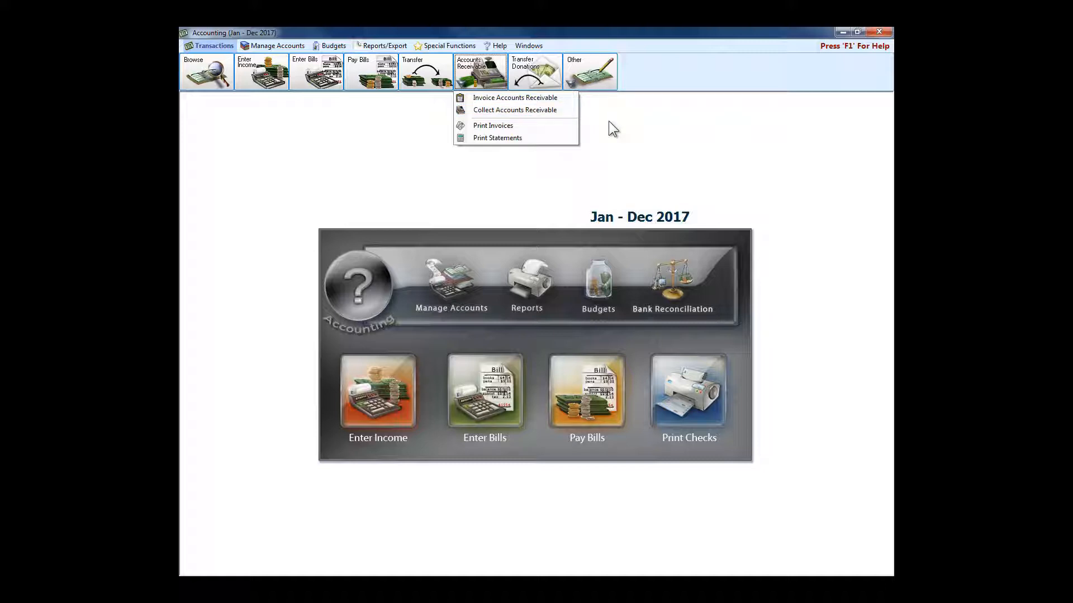
click(534, 71)
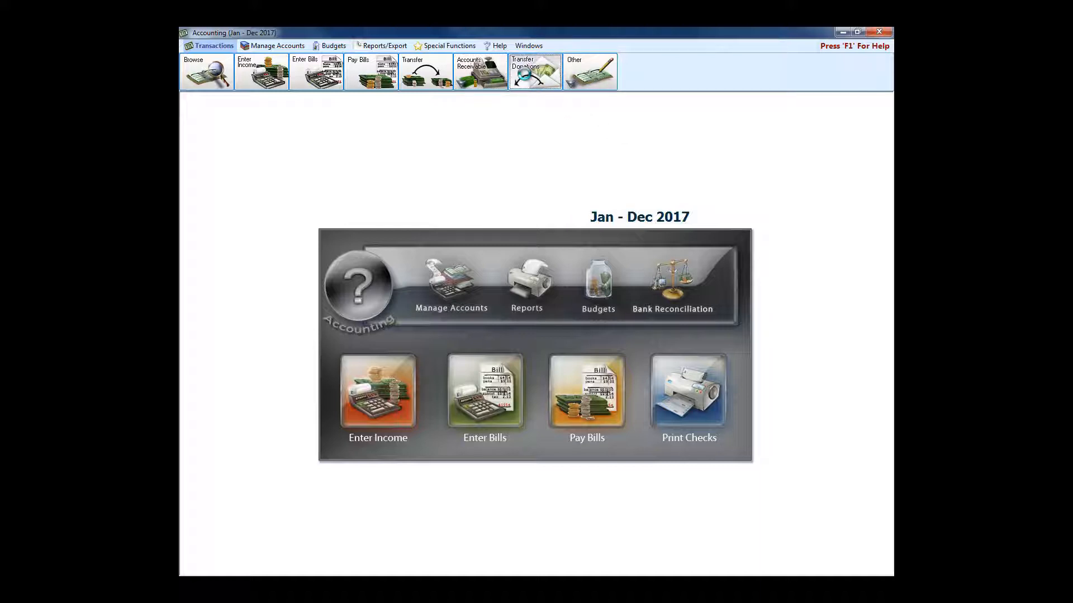
- Inspect donation-transfer Default Account Links, including the Youth Trips Payments credit account
click(534, 71)
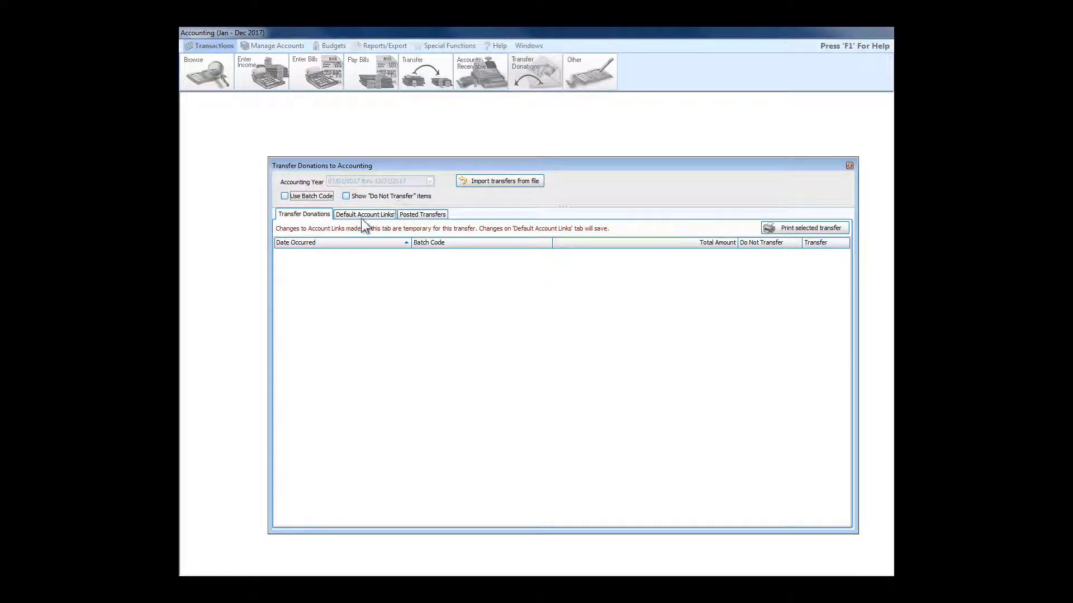
click(363, 214)
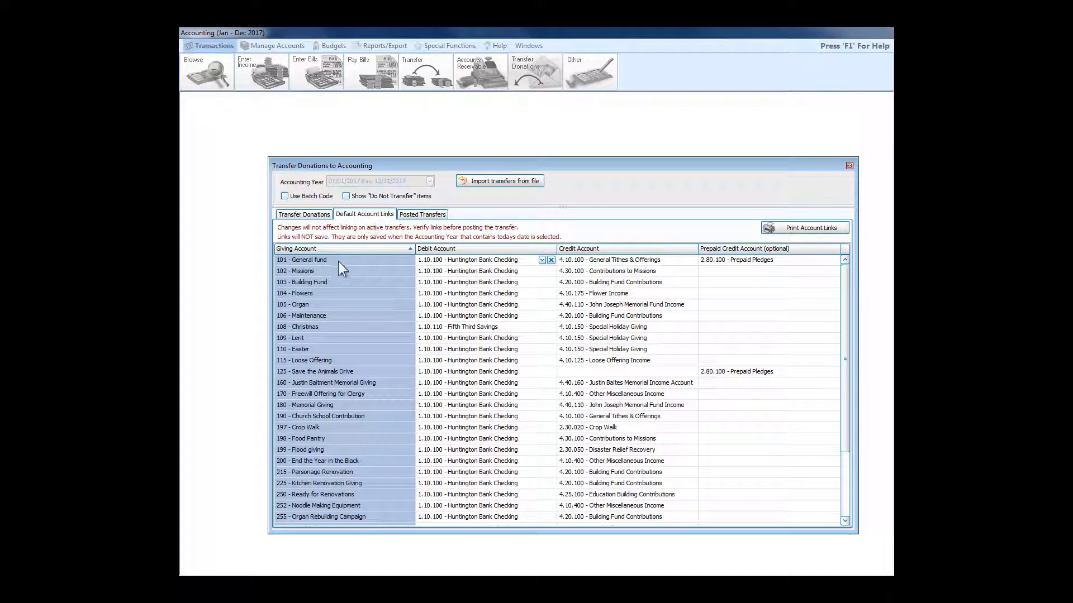
mouse_move(314, 329)
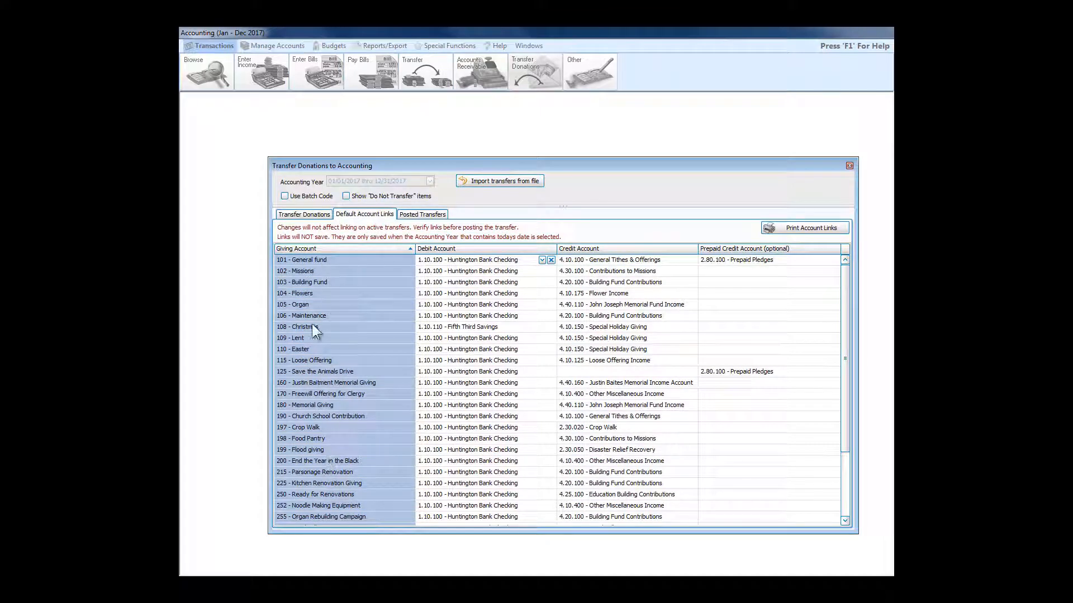
mouse_move(318, 432)
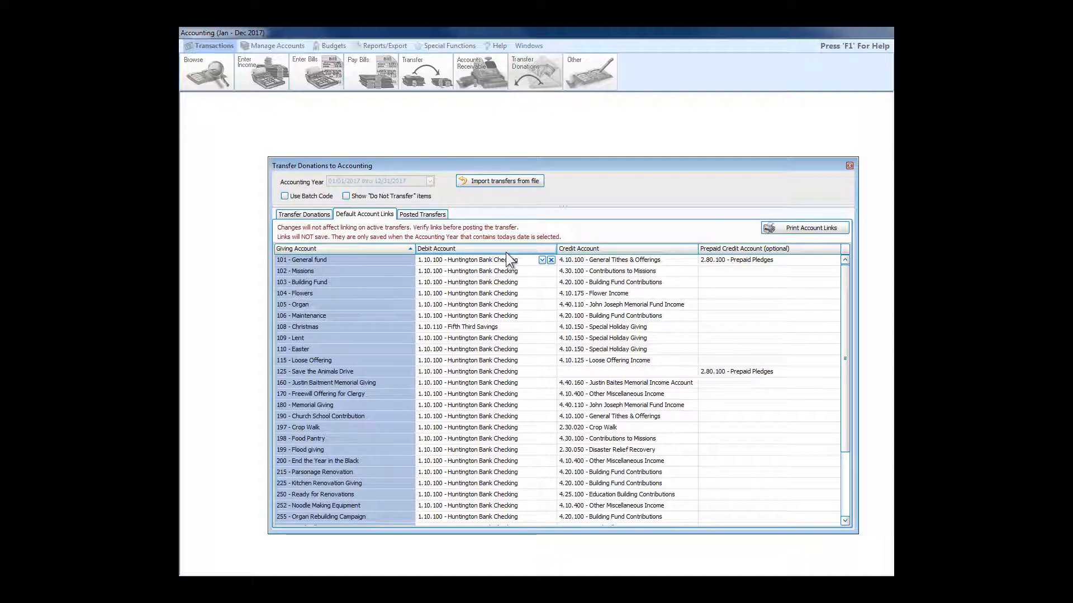
mouse_move(458, 274)
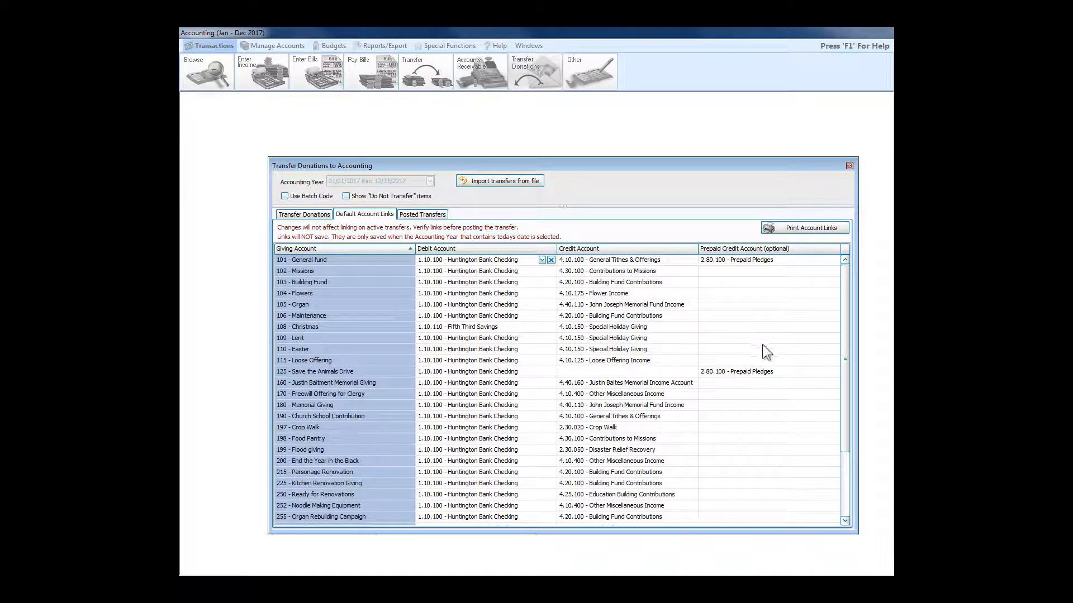
scroll(down, 3)
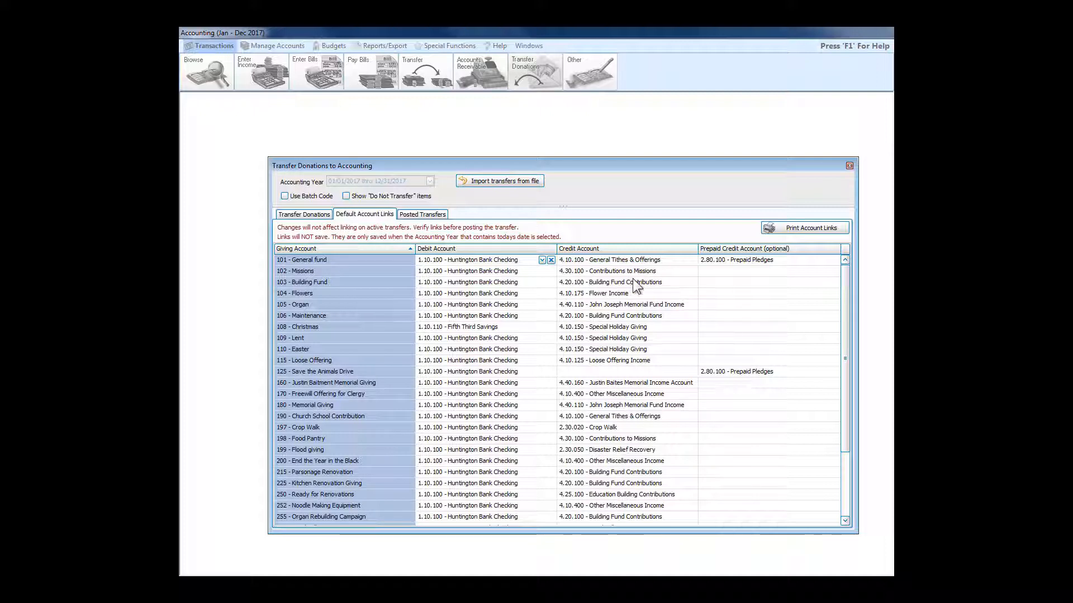
mouse_move(684, 269)
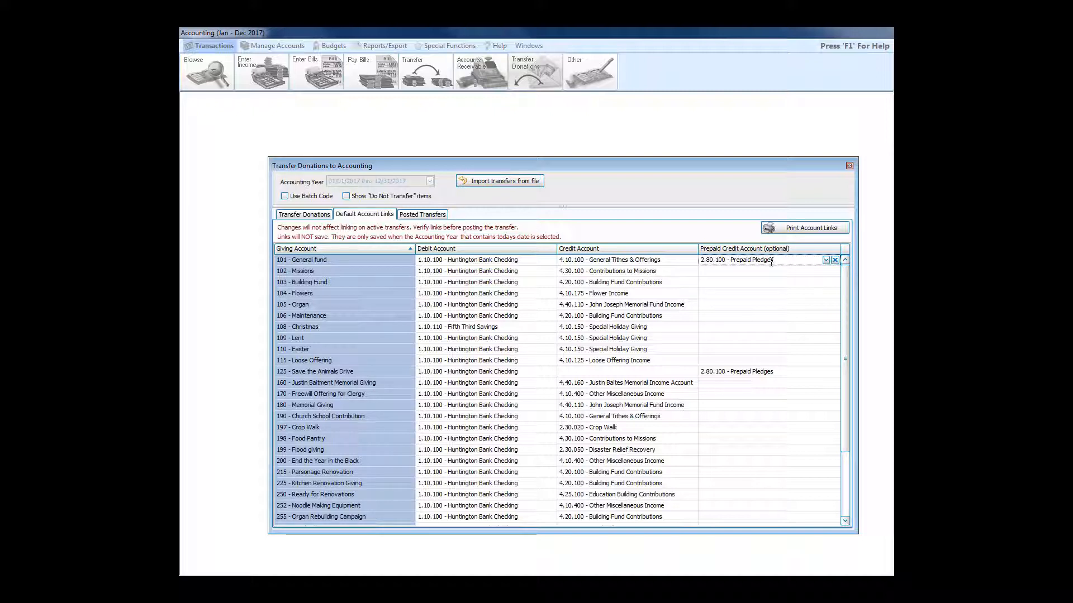
mouse_move(771, 270)
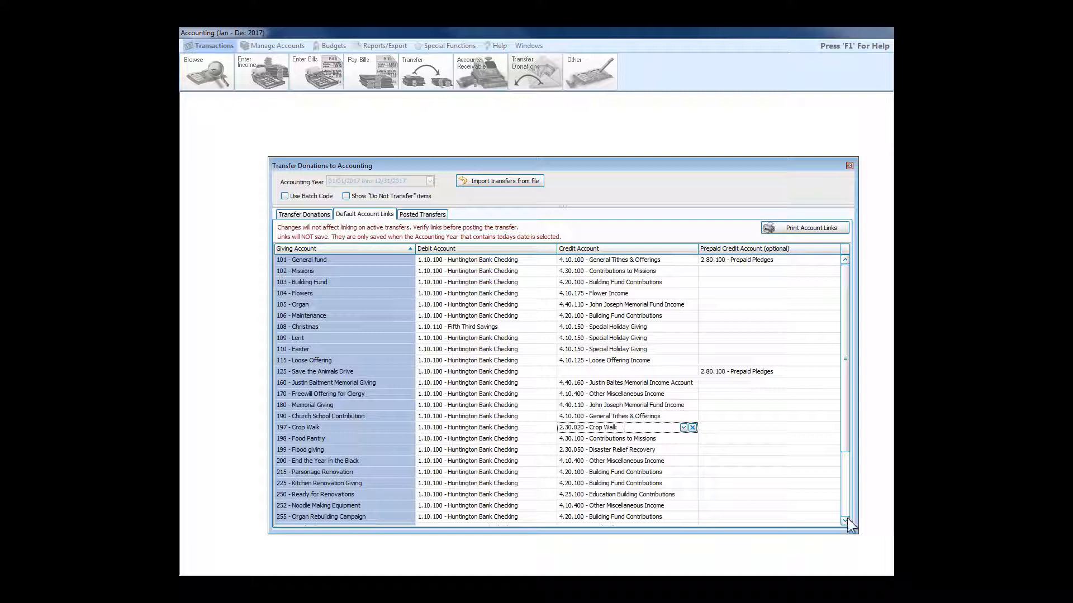
scroll(down, 3)
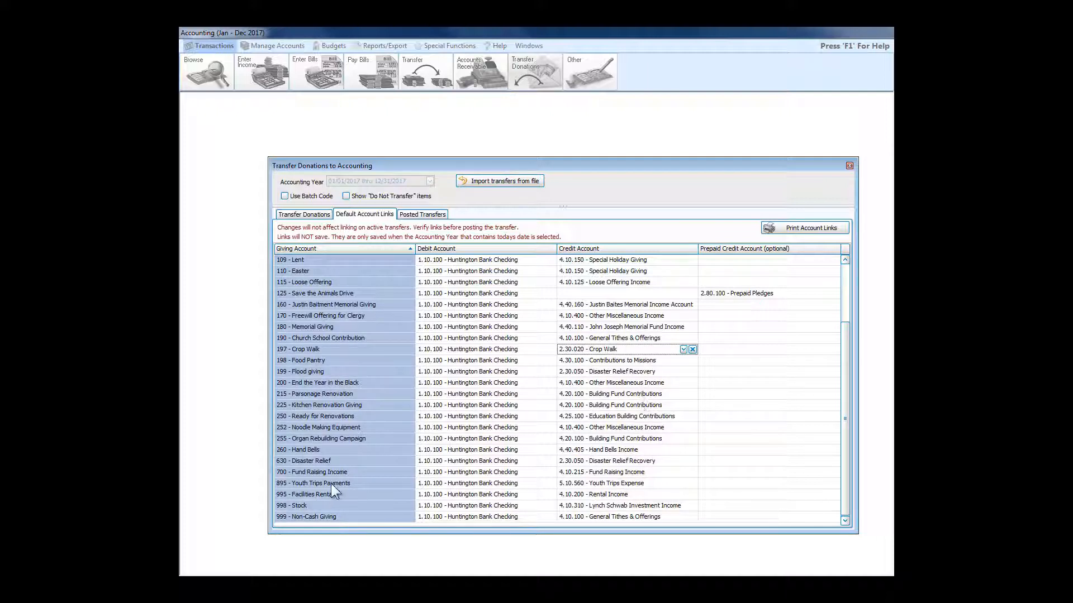
mouse_move(617, 494)
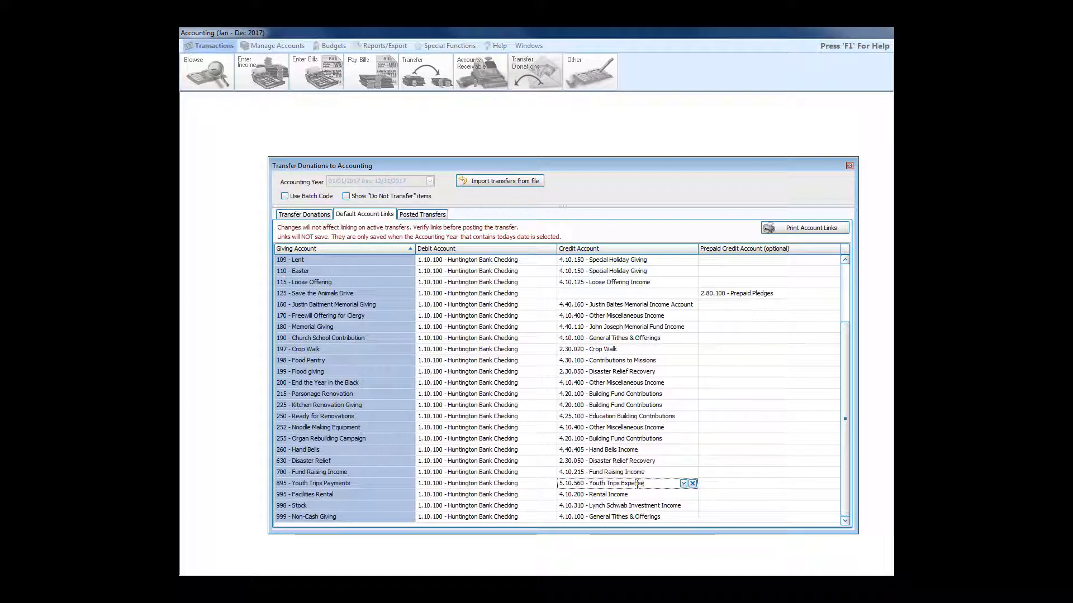
double_click(632, 483)
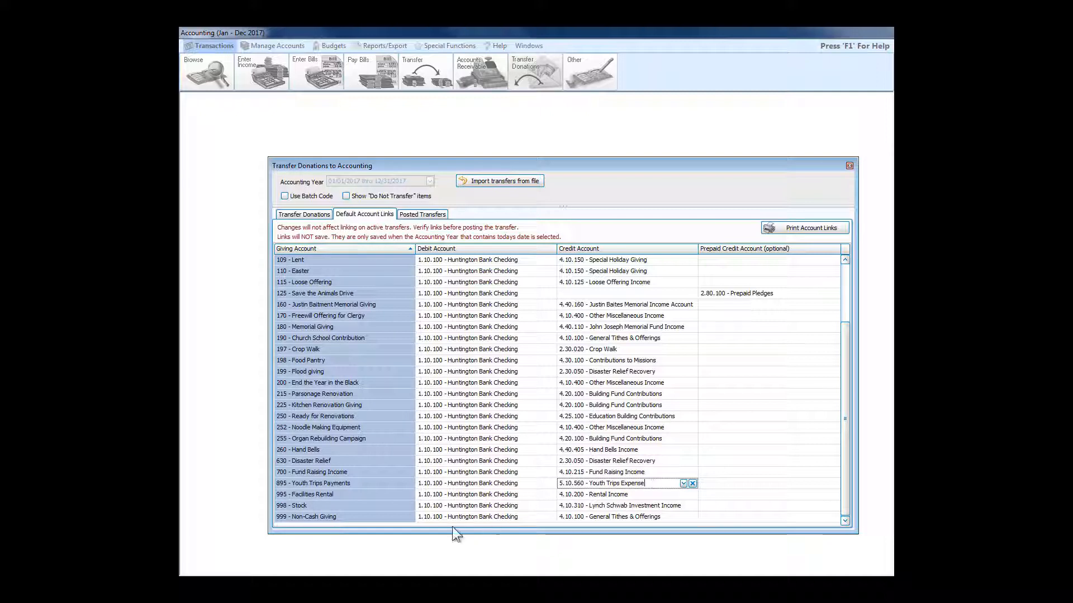
mouse_move(325, 494)
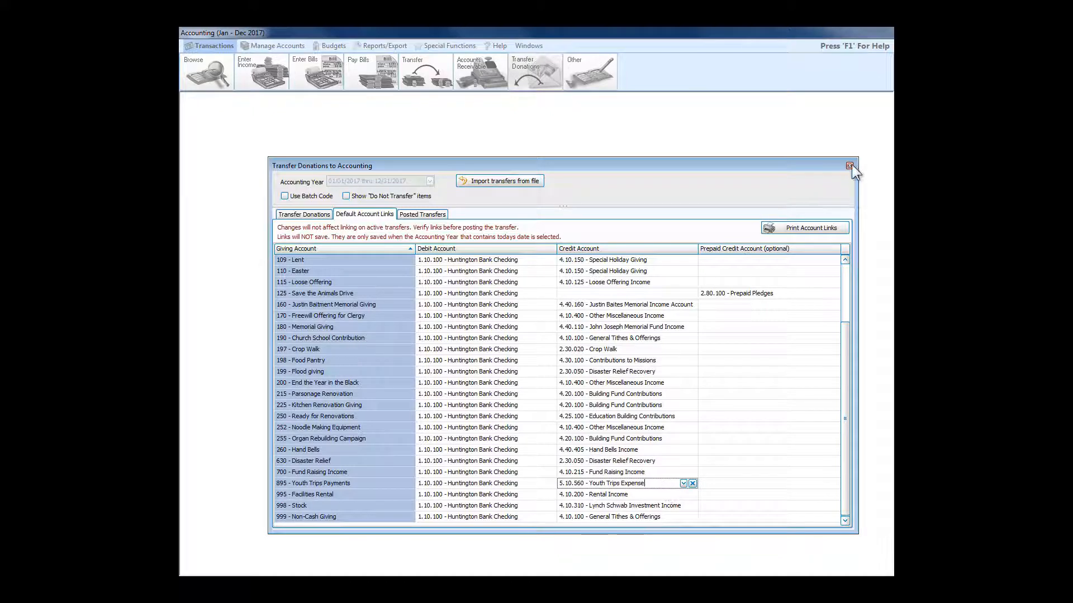
click(849, 166)
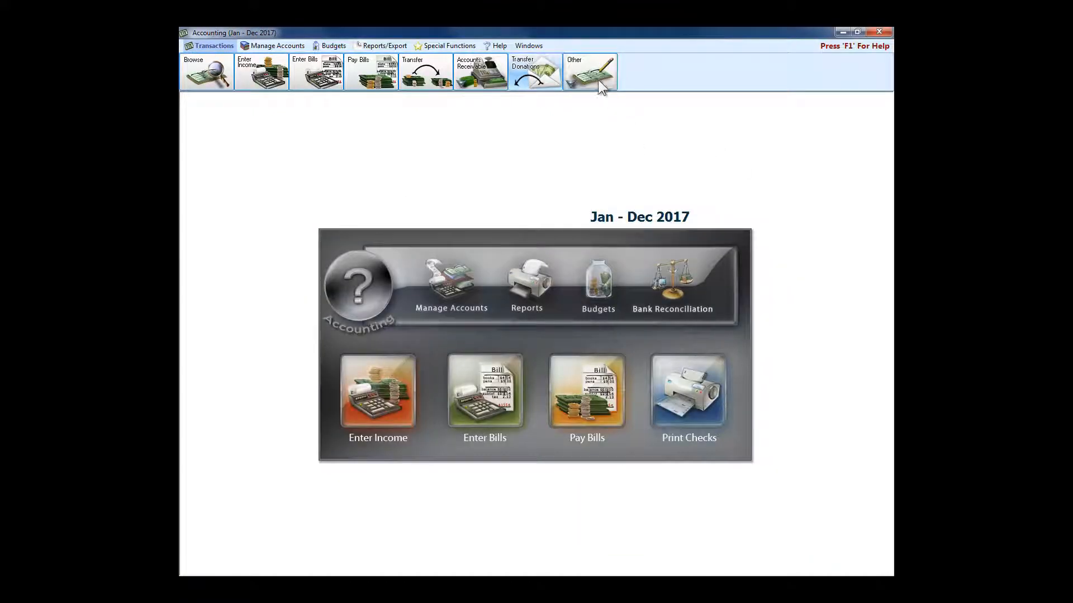
click(588, 71)
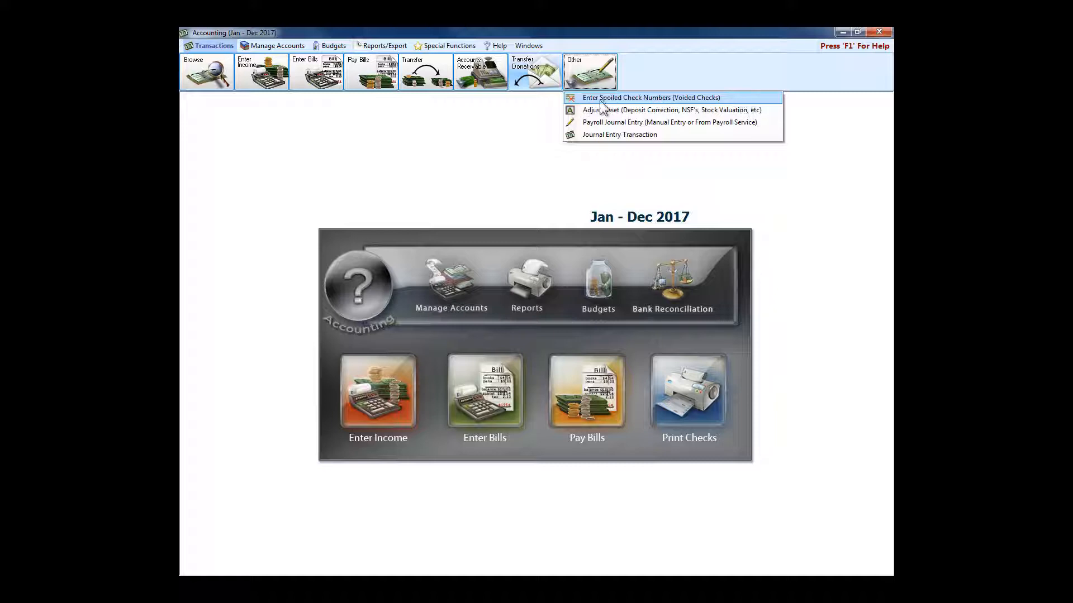
mouse_move(619, 110)
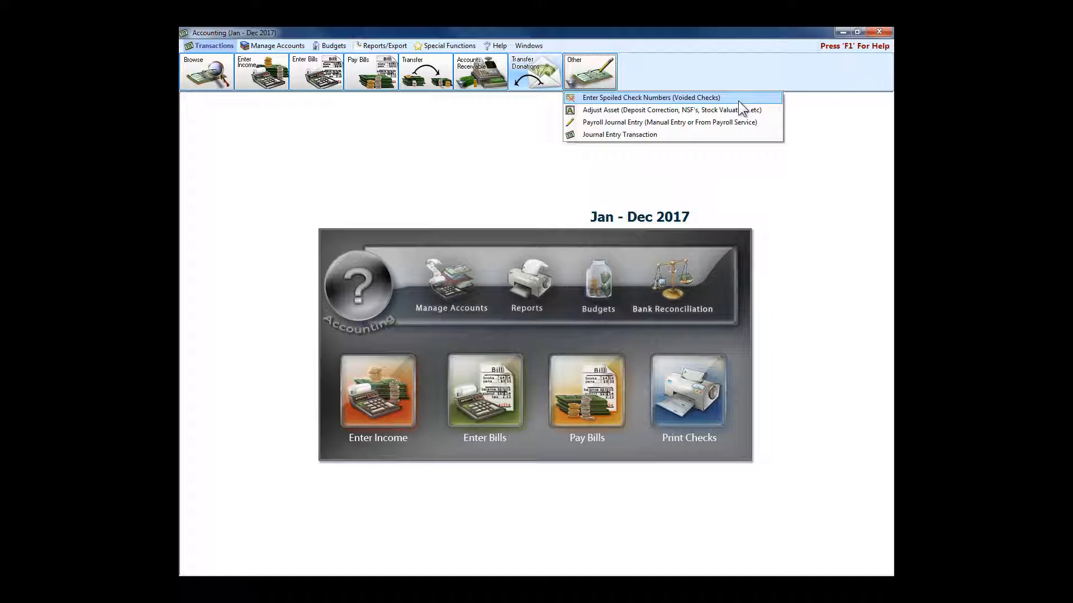
mouse_move(657, 110)
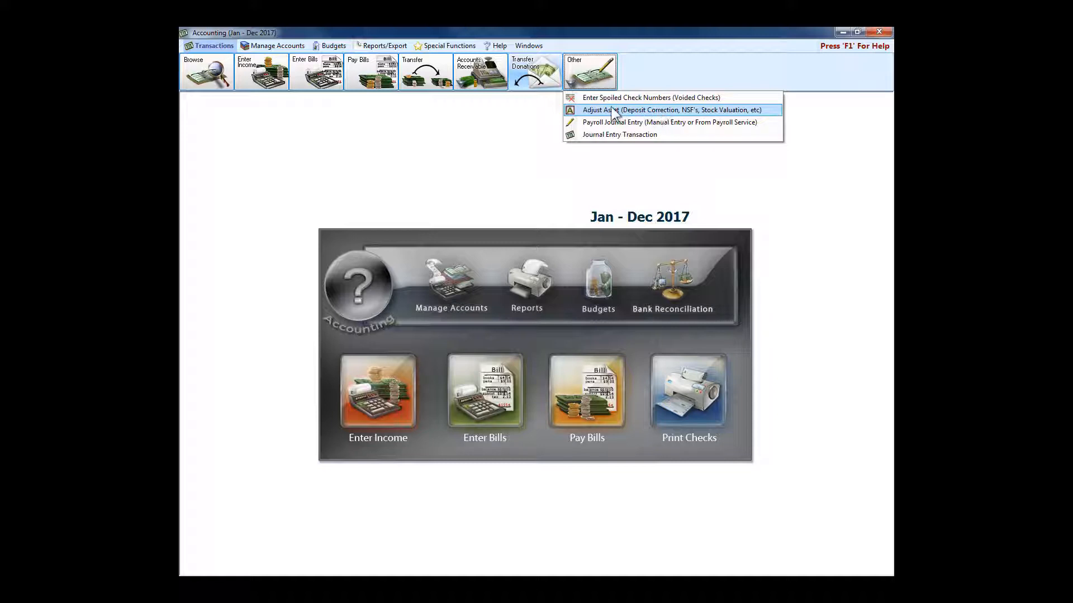
mouse_move(684, 122)
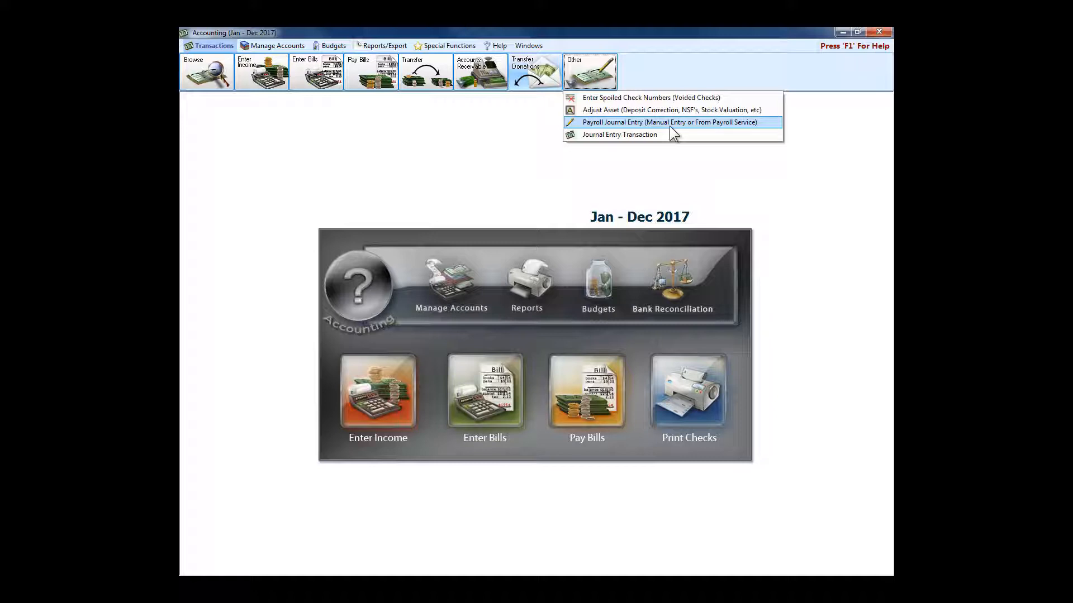
mouse_move(636, 128)
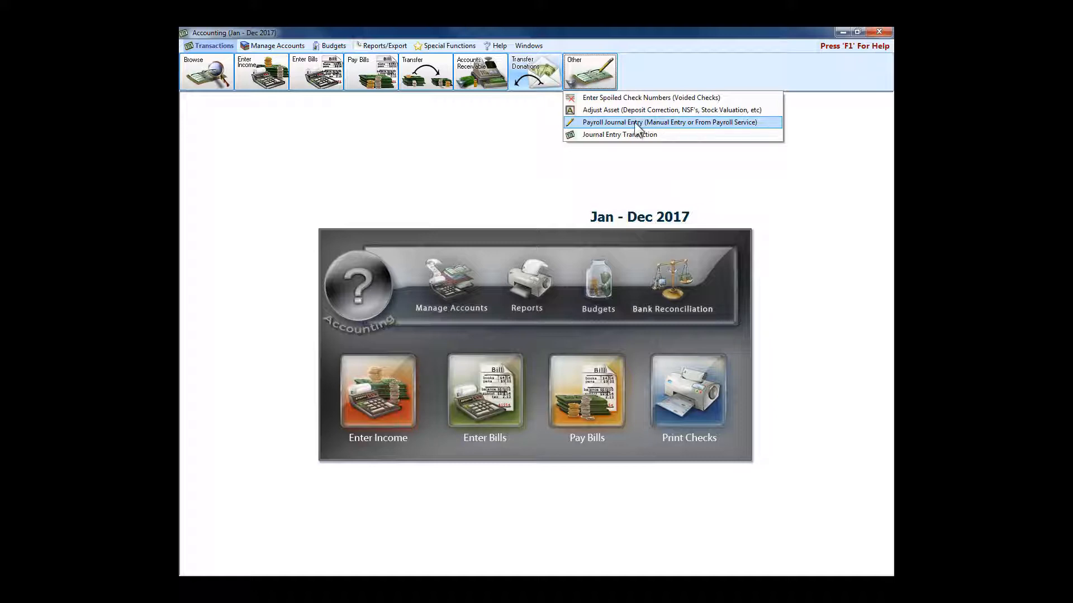
mouse_move(613, 124)
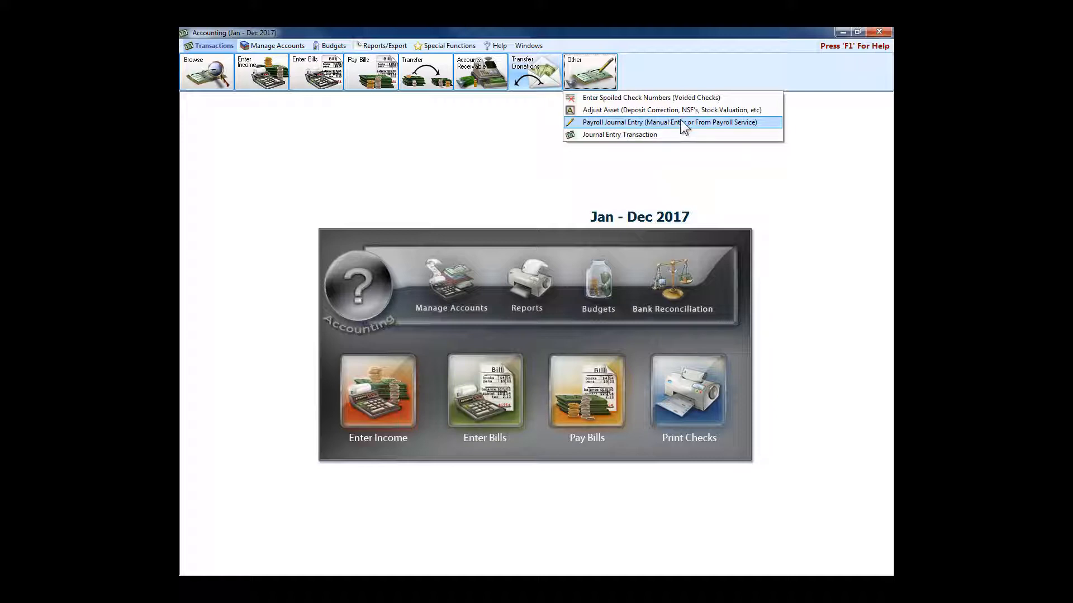
mouse_move(744, 131)
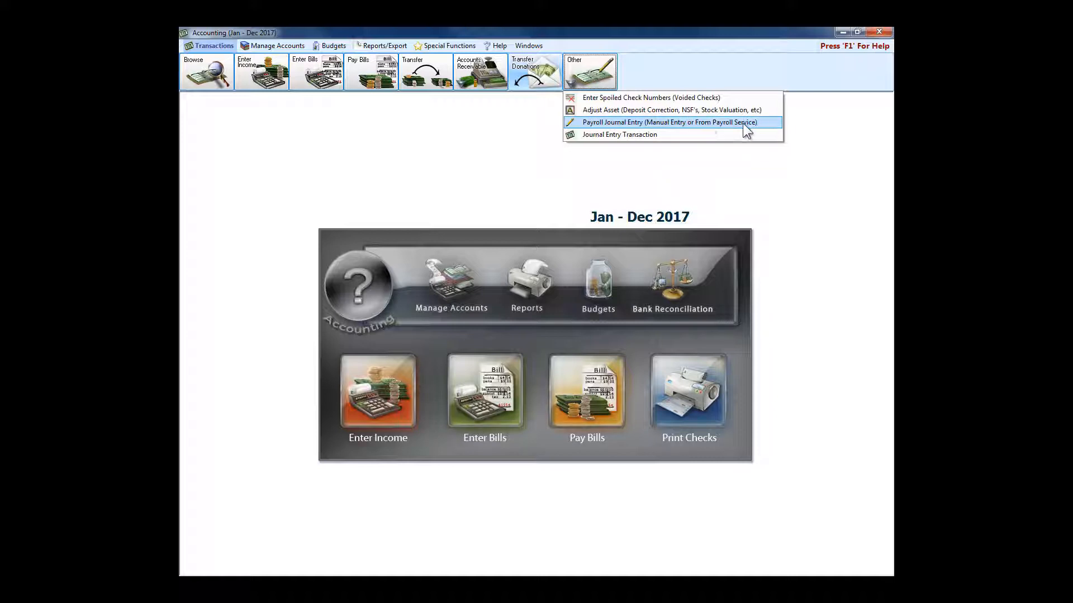
mouse_move(712, 129)
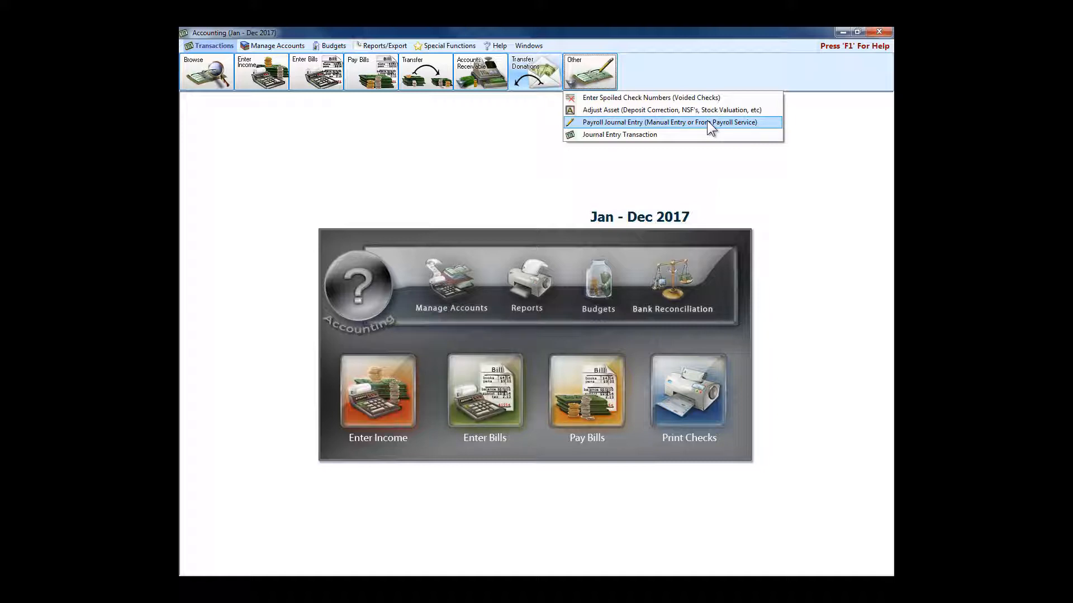
mouse_move(618, 134)
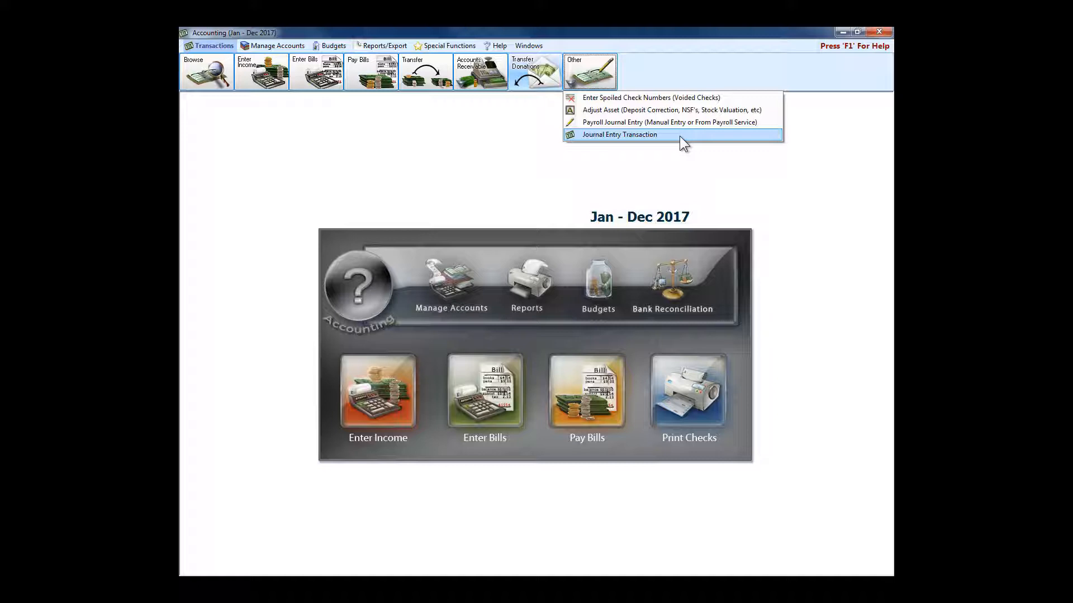
mouse_move(665, 143)
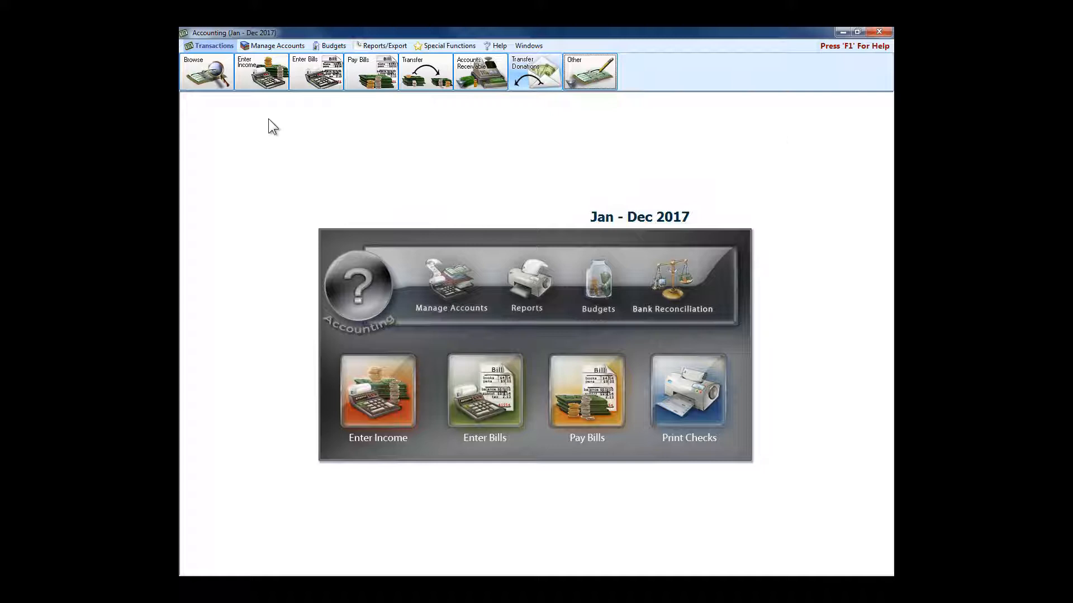
click(277, 45)
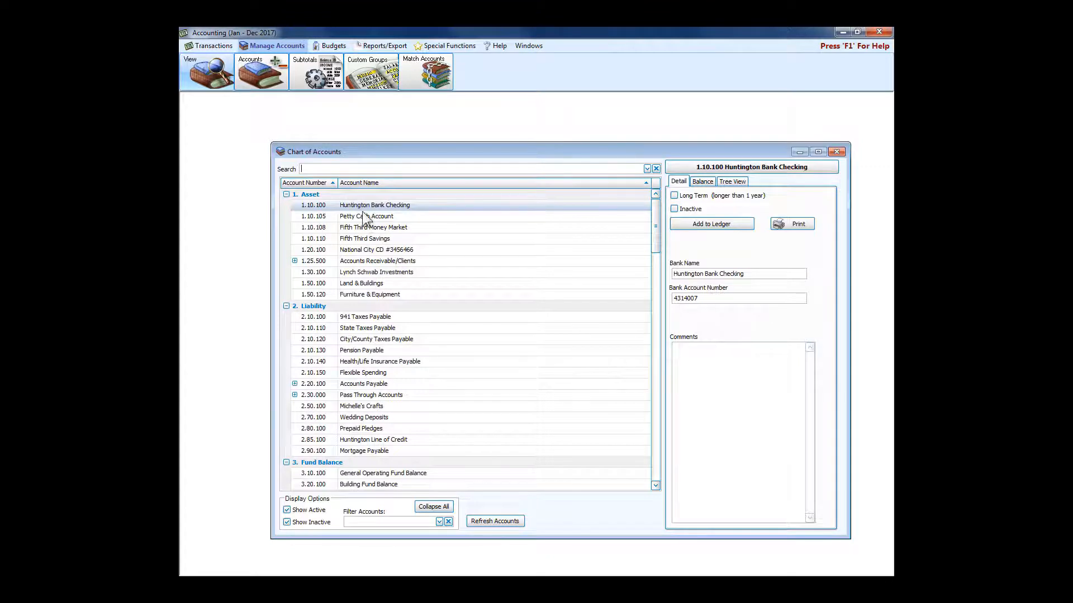
mouse_move(417, 217)
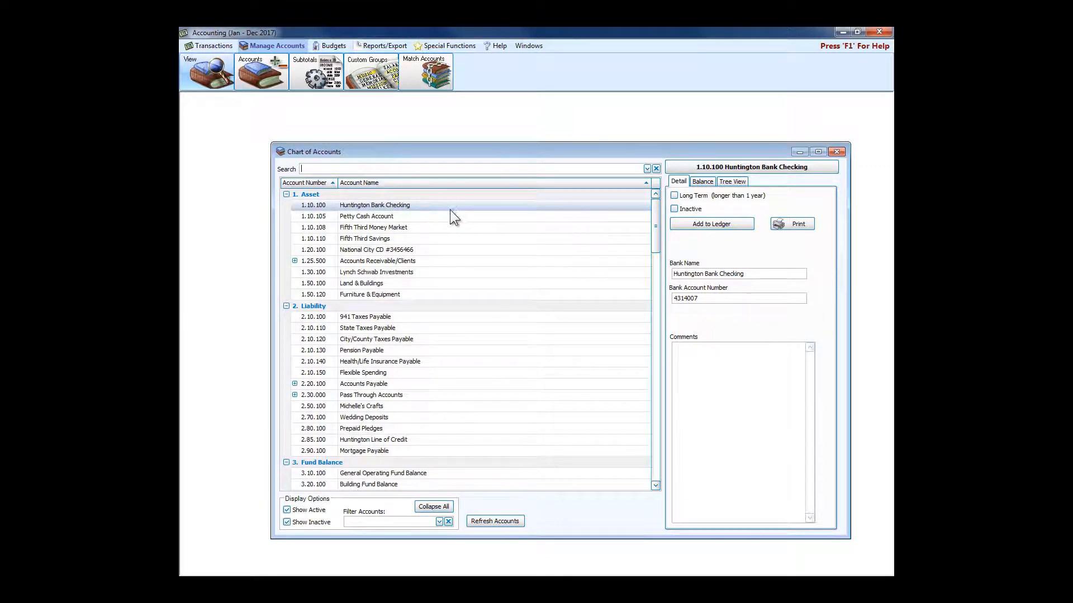
mouse_move(425, 215)
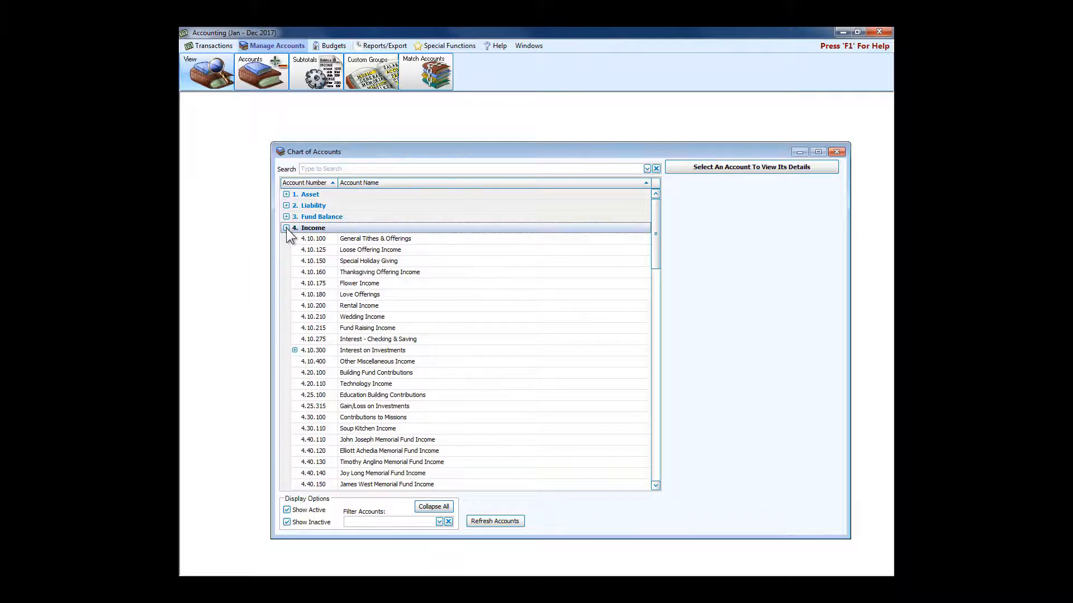
- Collapse the Income account group in the Chart of Accounts
click(286, 228)
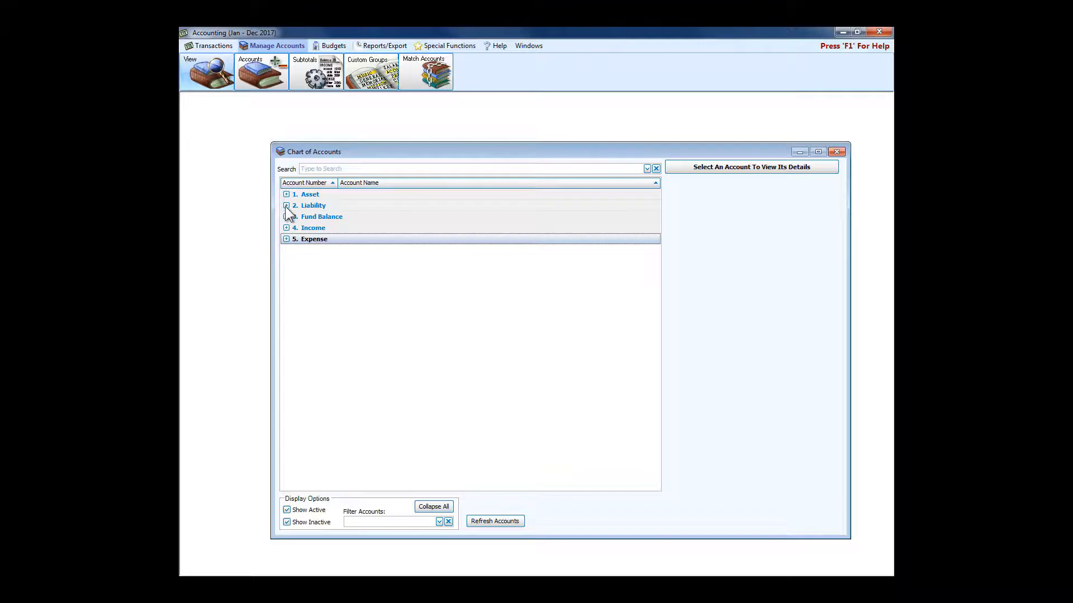
- View Alex's Plumbing vendor info under Liability > Accounts Payable, then close the chart
click(286, 205)
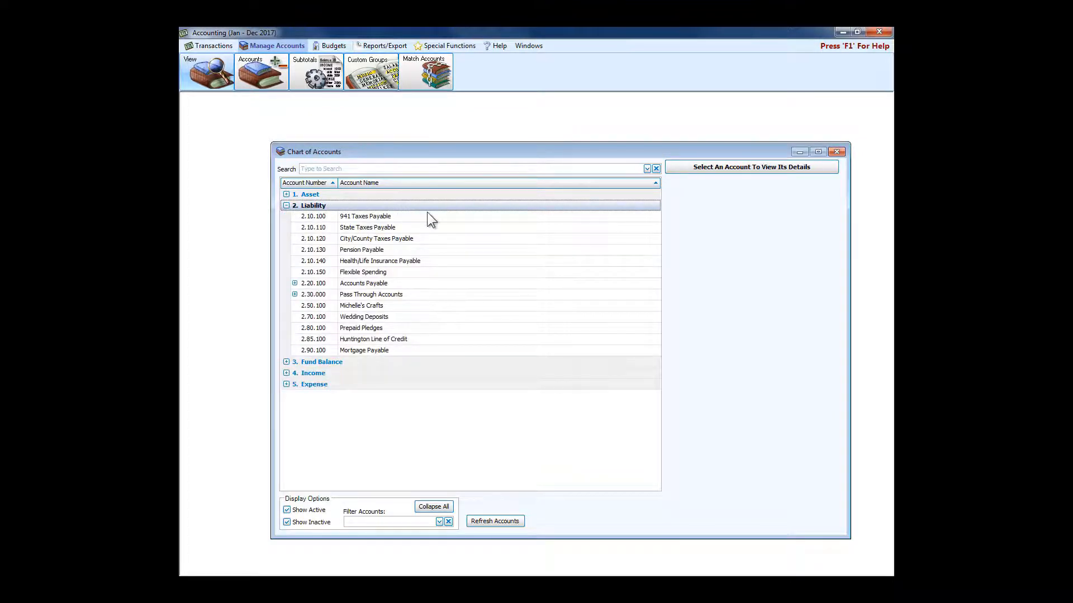
mouse_move(366, 295)
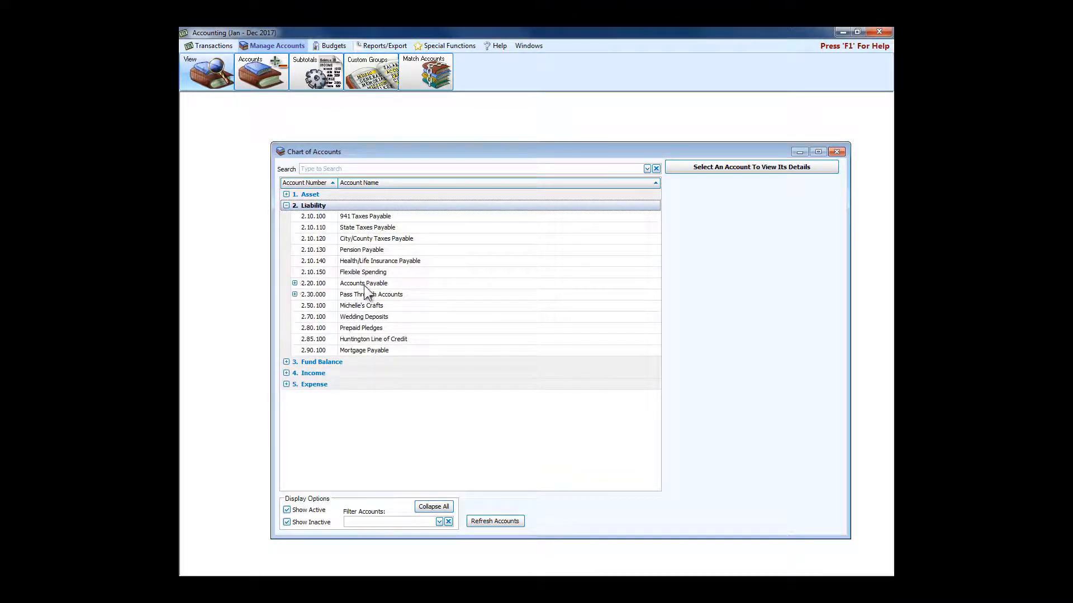
click(294, 284)
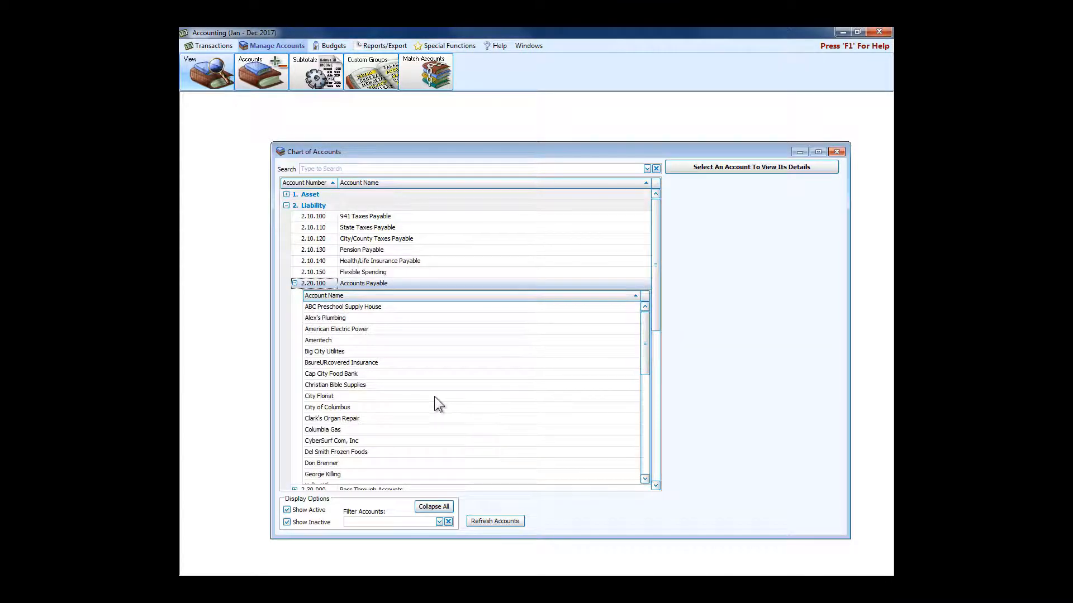
click(325, 317)
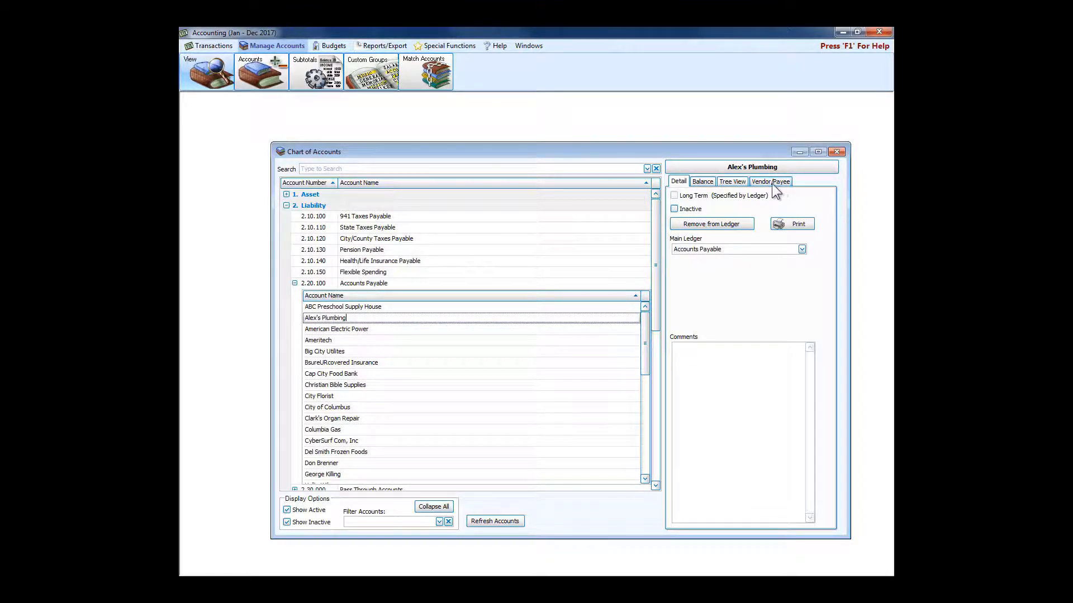
click(770, 181)
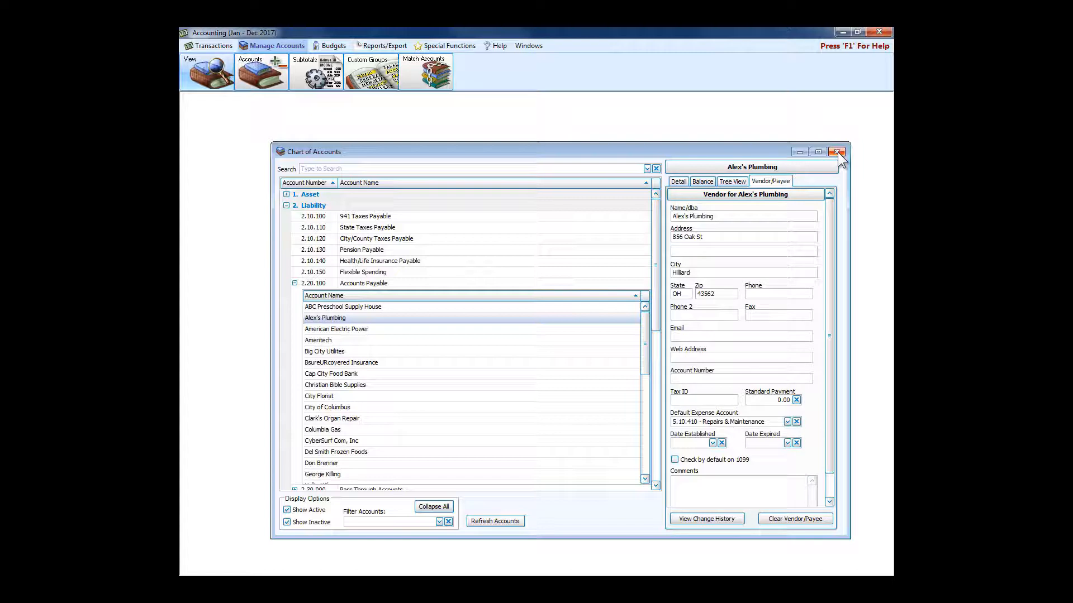
click(837, 152)
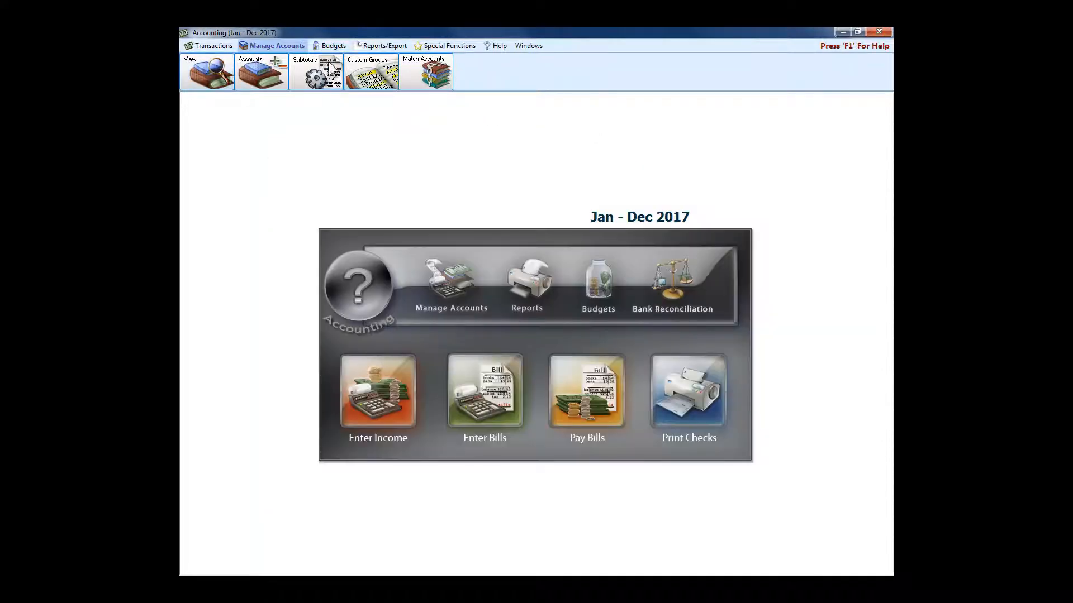
- Switch from the Budgets menu tab to the Reports/Export menu tab
click(333, 45)
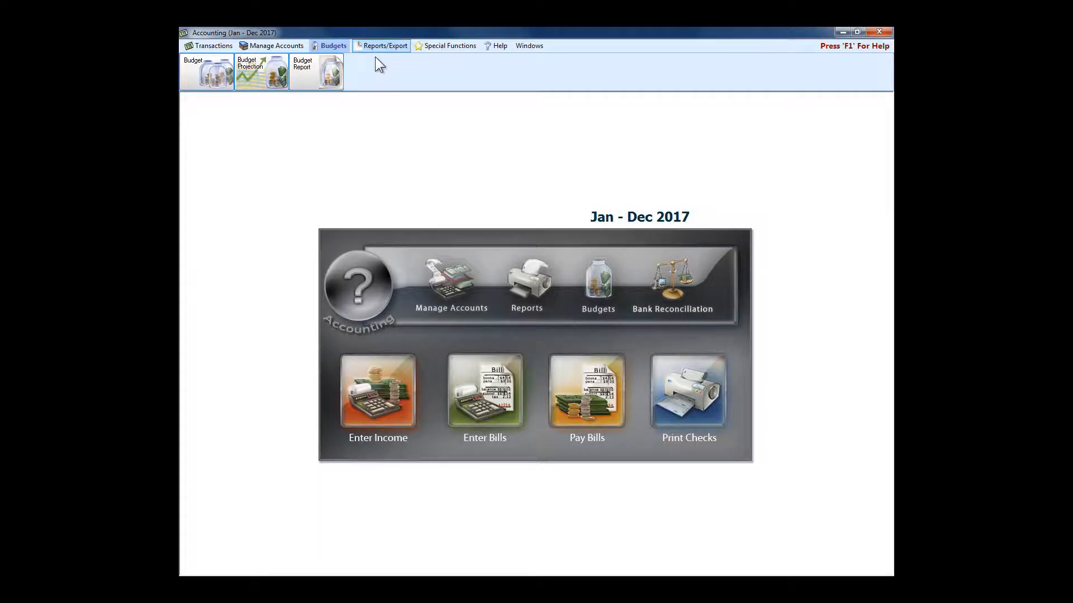
click(384, 46)
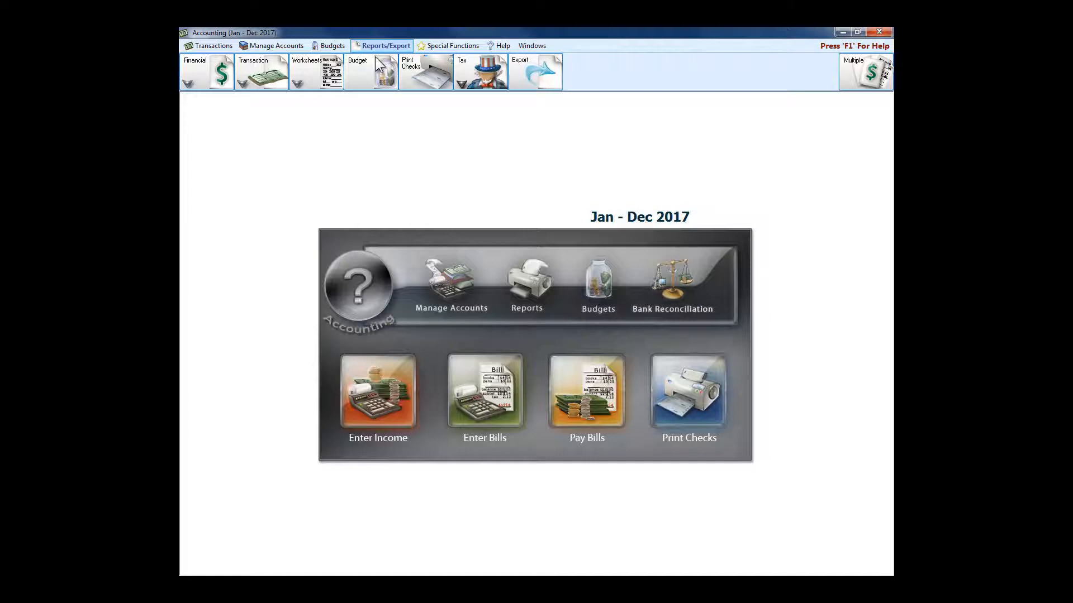
mouse_move(204, 80)
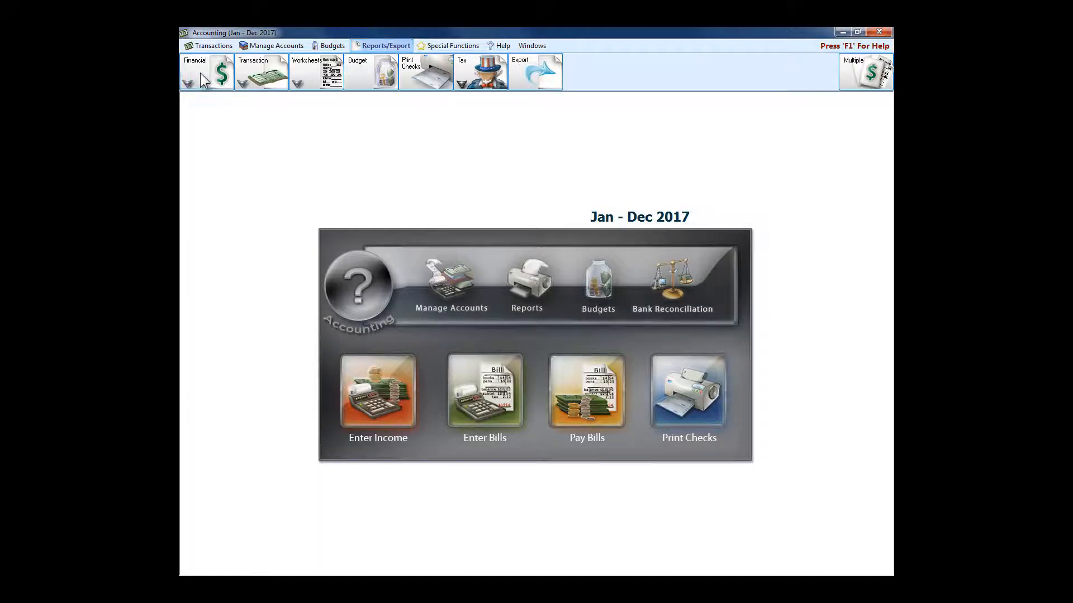
- Open the Fund Activity Report, check its Columns, Fonts and Funds tabs, and preview it
click(206, 72)
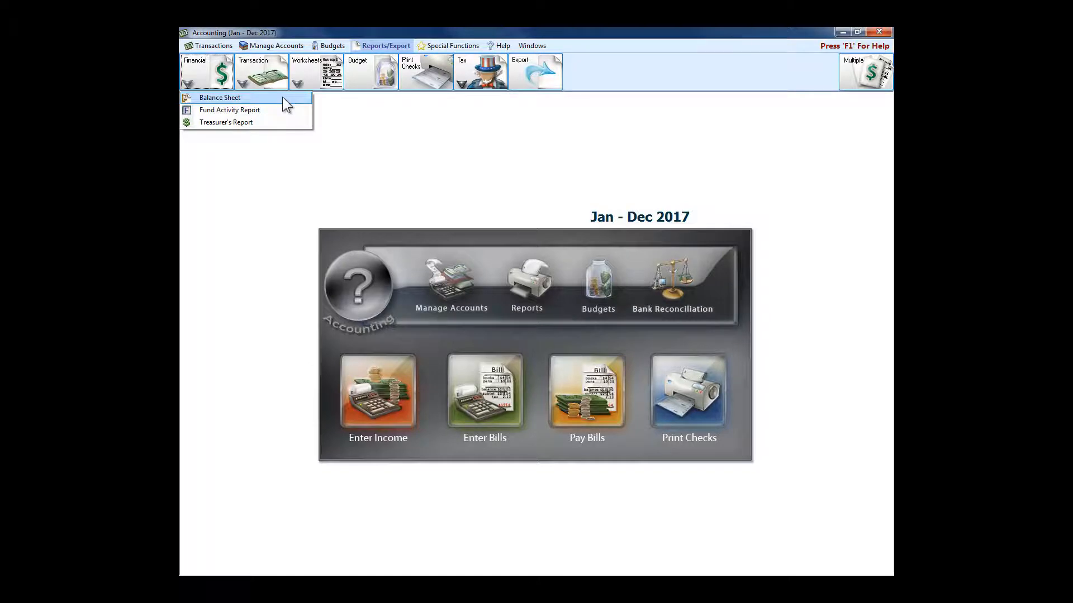
mouse_move(230, 109)
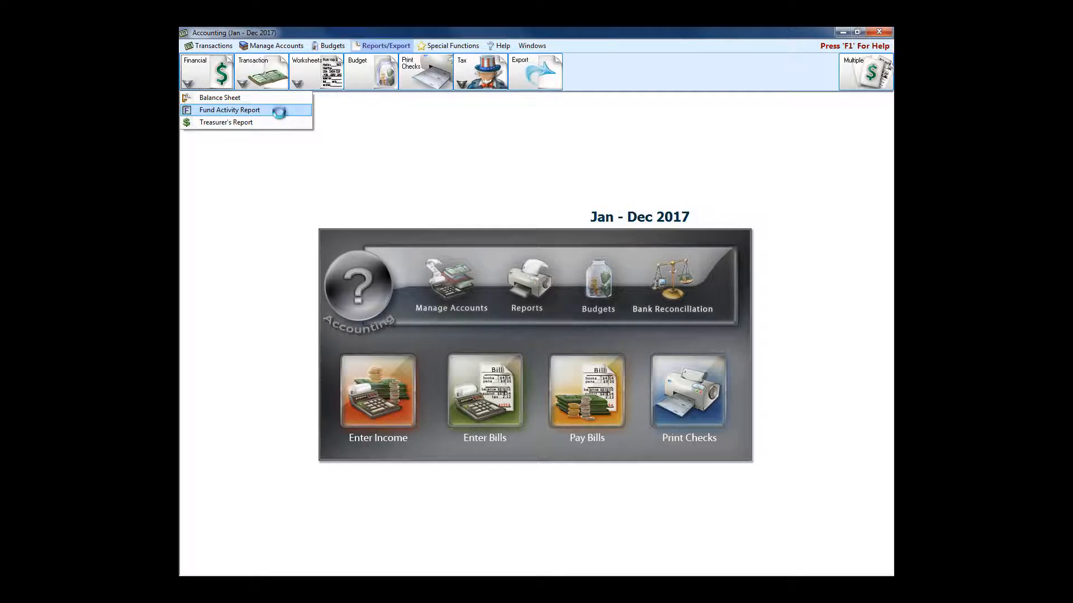
click(229, 110)
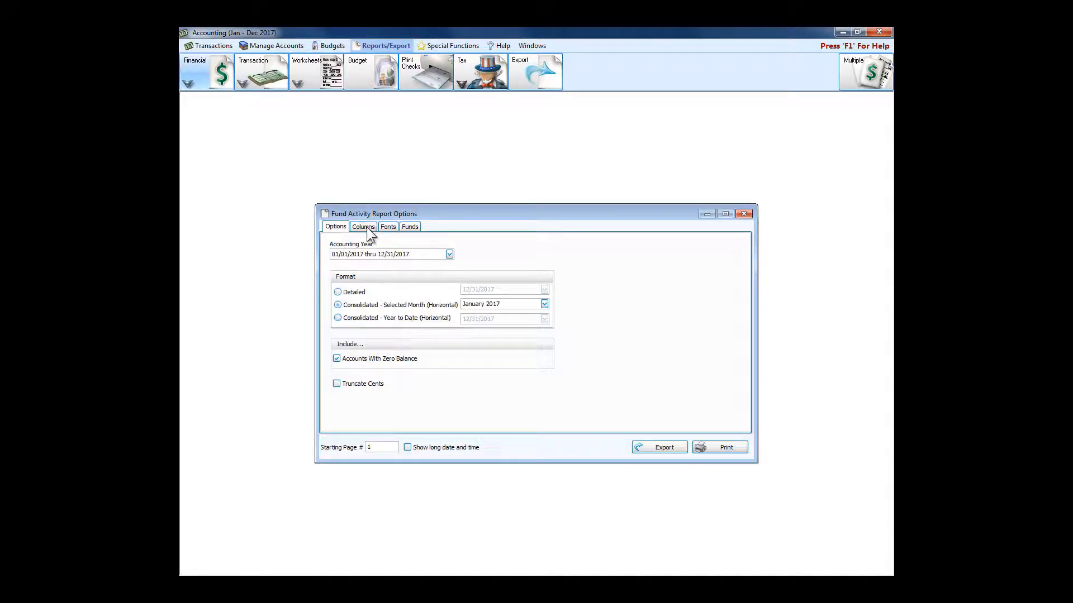
click(363, 226)
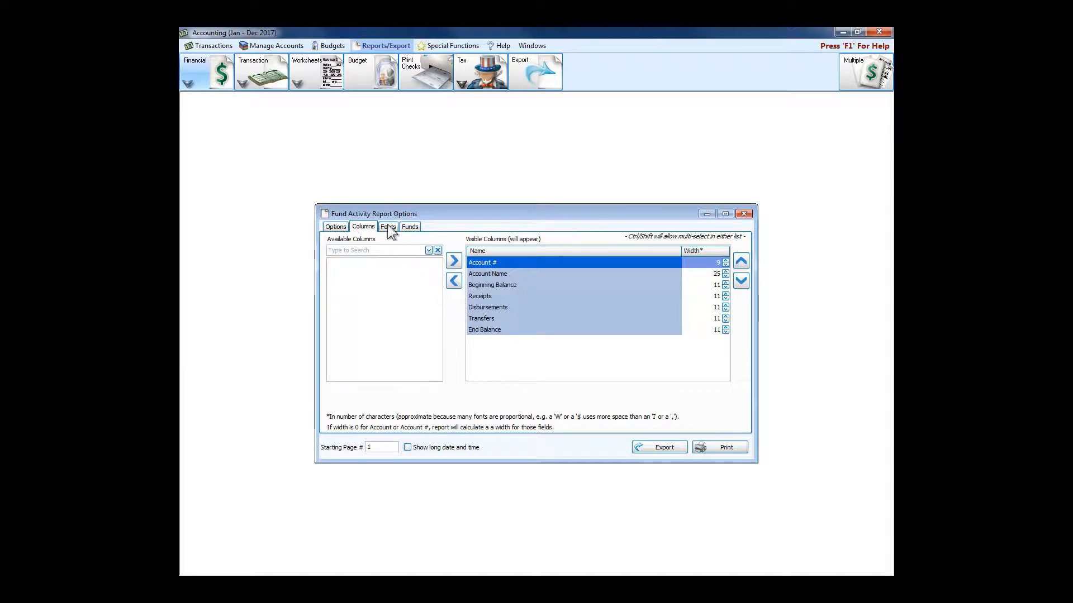
click(387, 227)
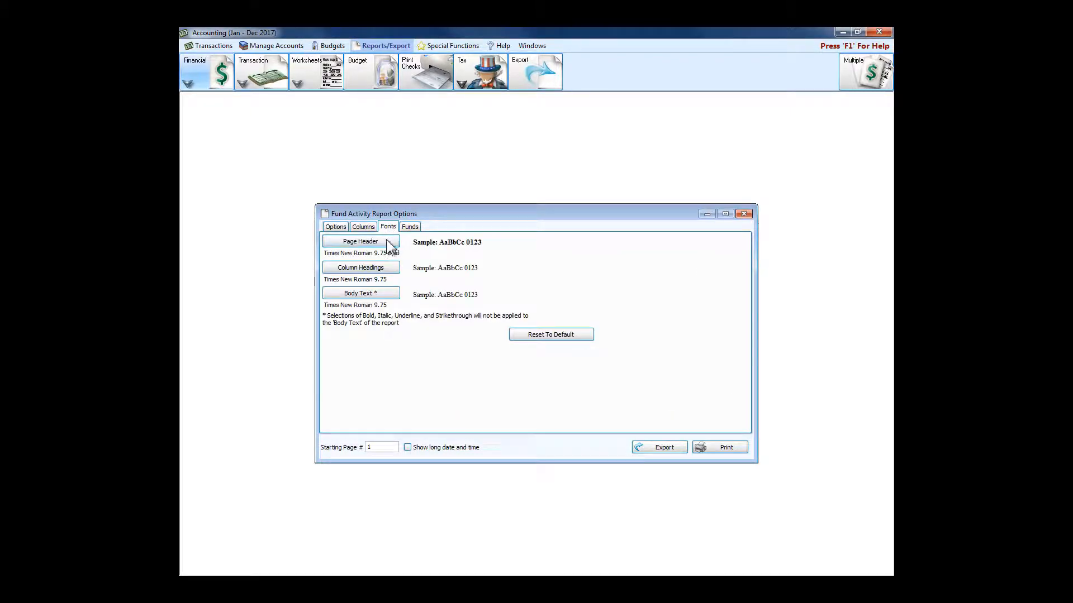
click(409, 226)
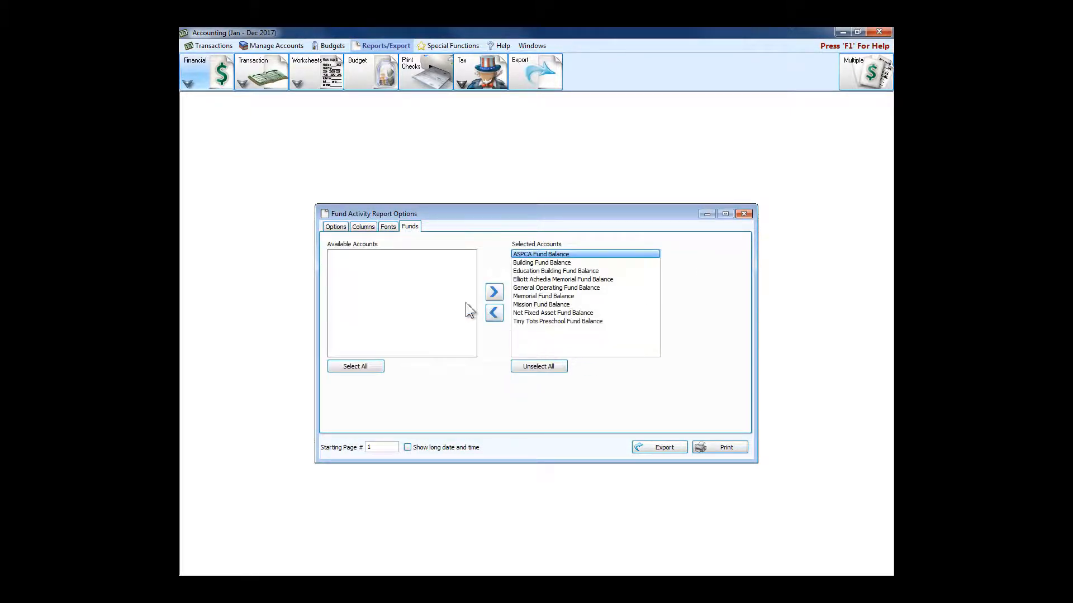
click(719, 447)
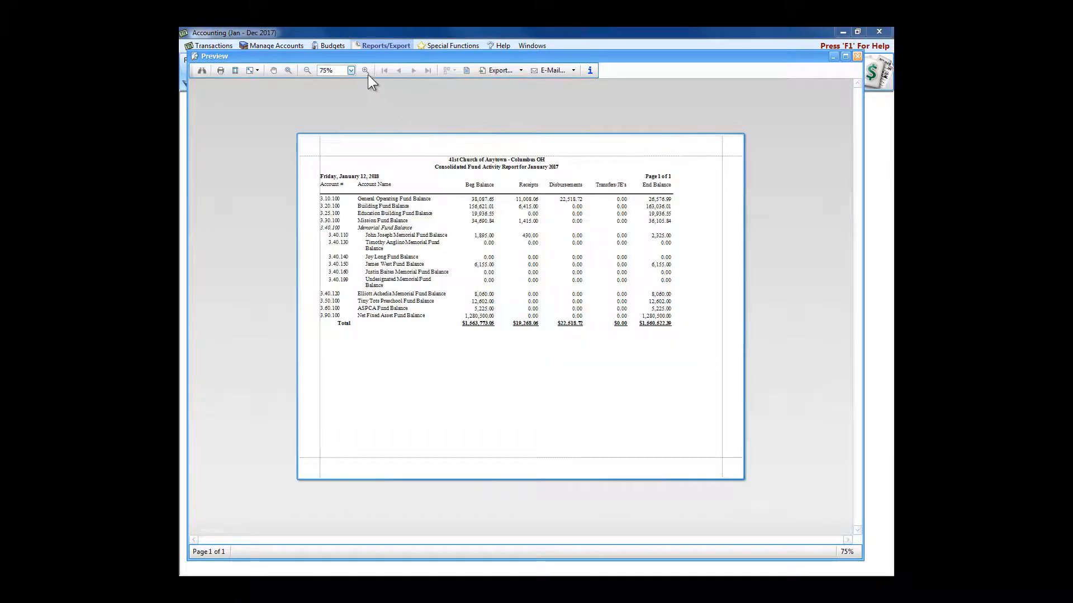
mouse_move(365, 71)
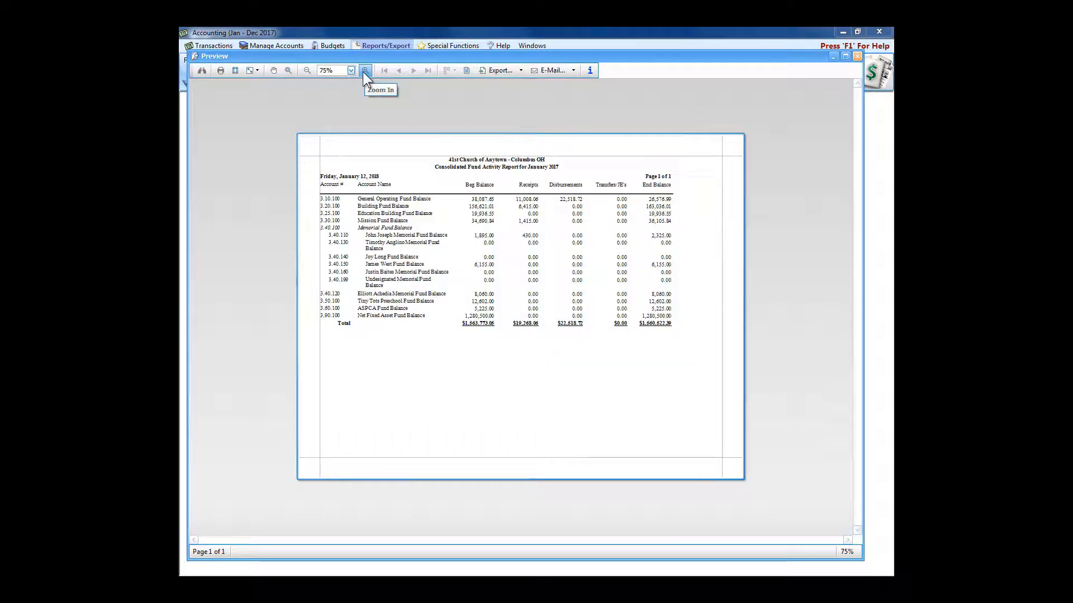
- Zoom the report preview to 100% and browse the E-Mail and Export format lists
click(365, 70)
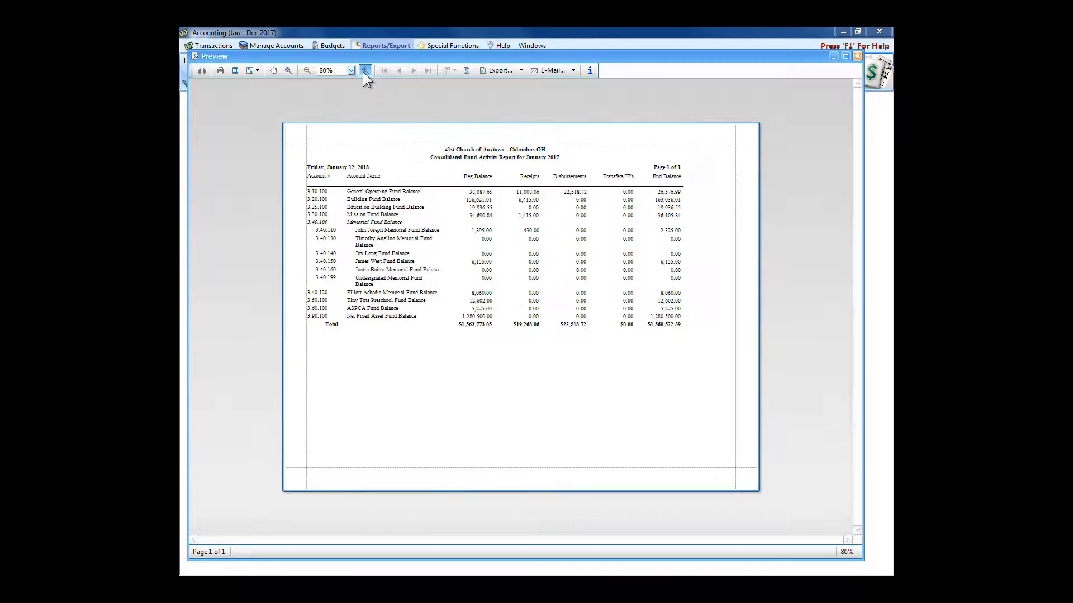
click(366, 70)
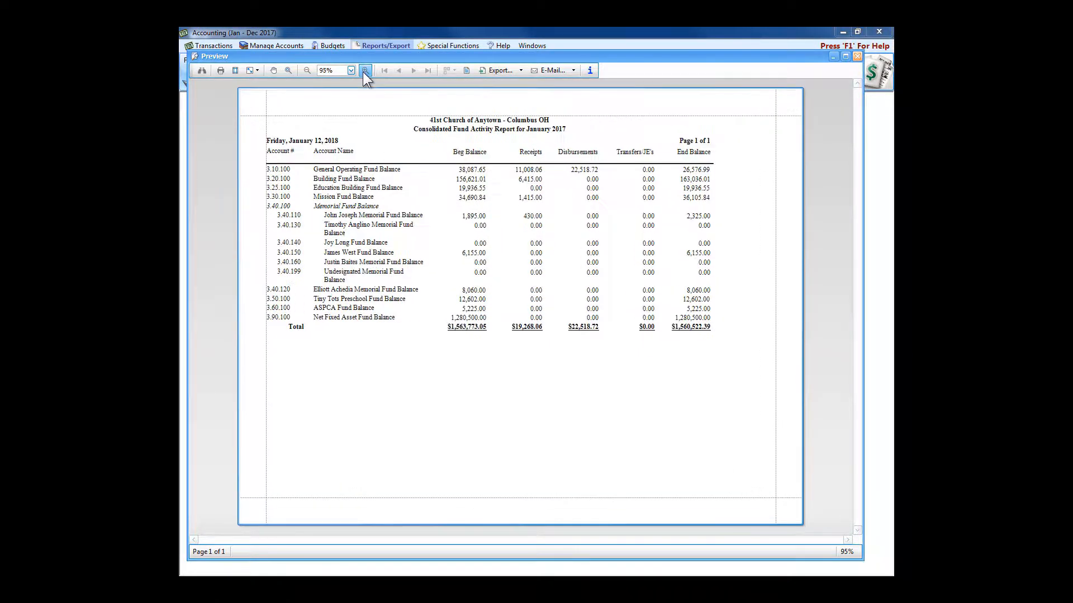
click(365, 70)
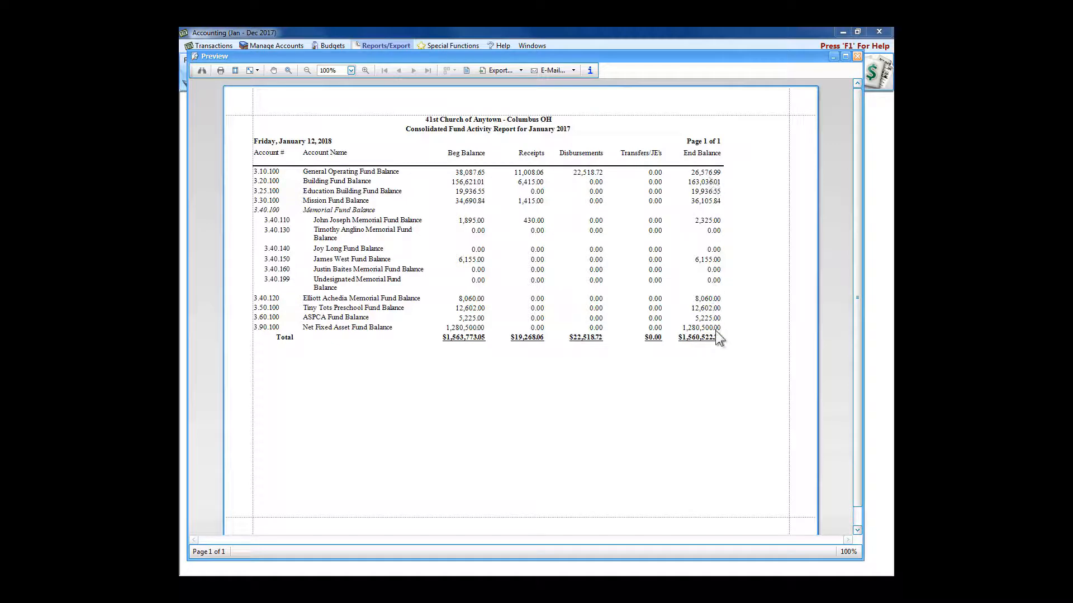
mouse_move(600, 141)
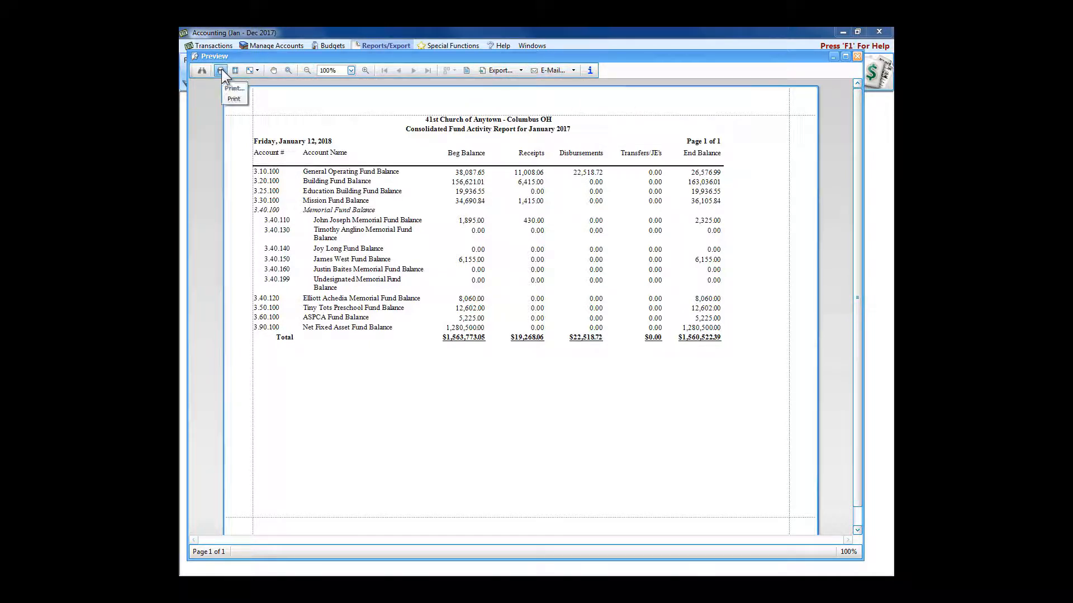
click(572, 70)
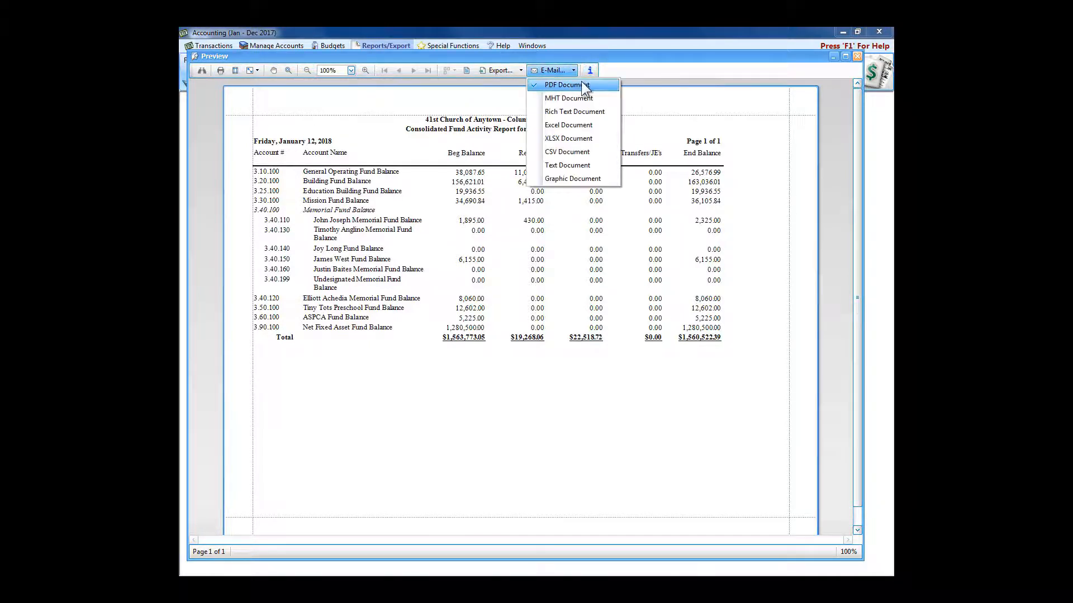
mouse_move(595, 96)
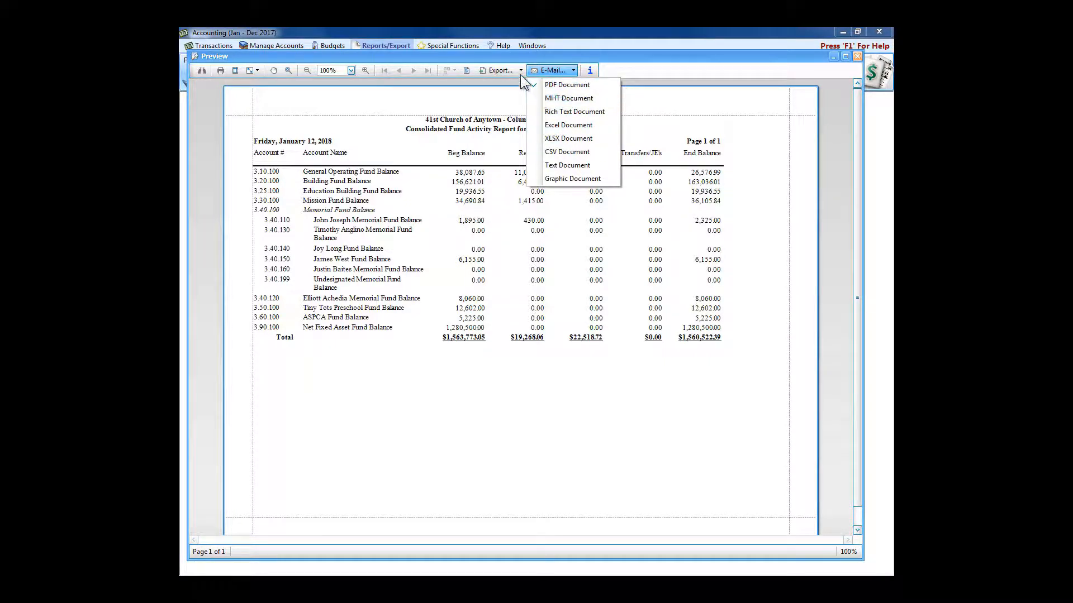
click(499, 70)
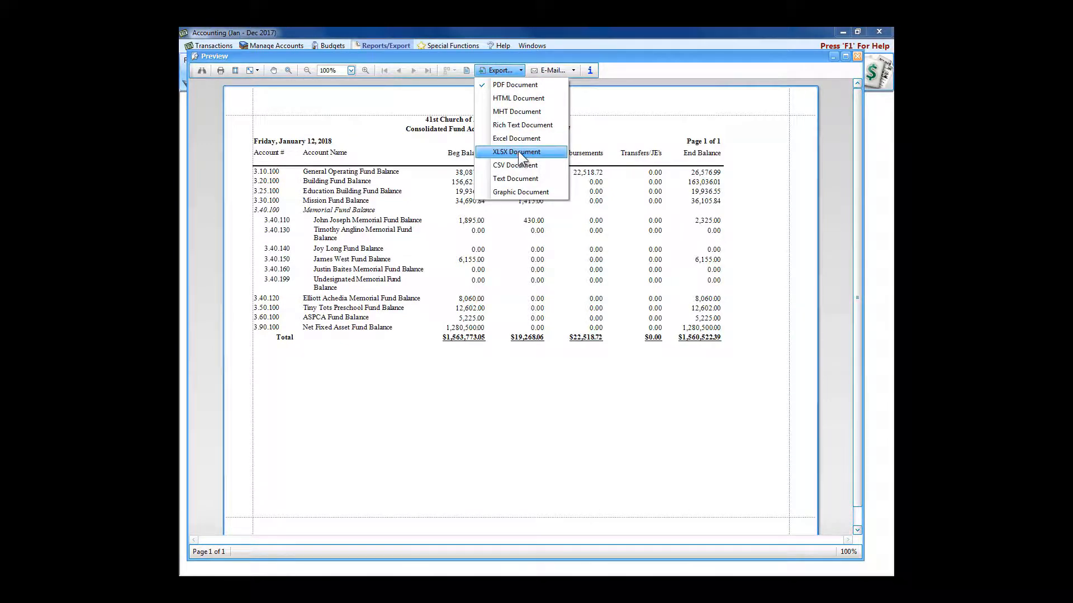
mouse_move(520, 181)
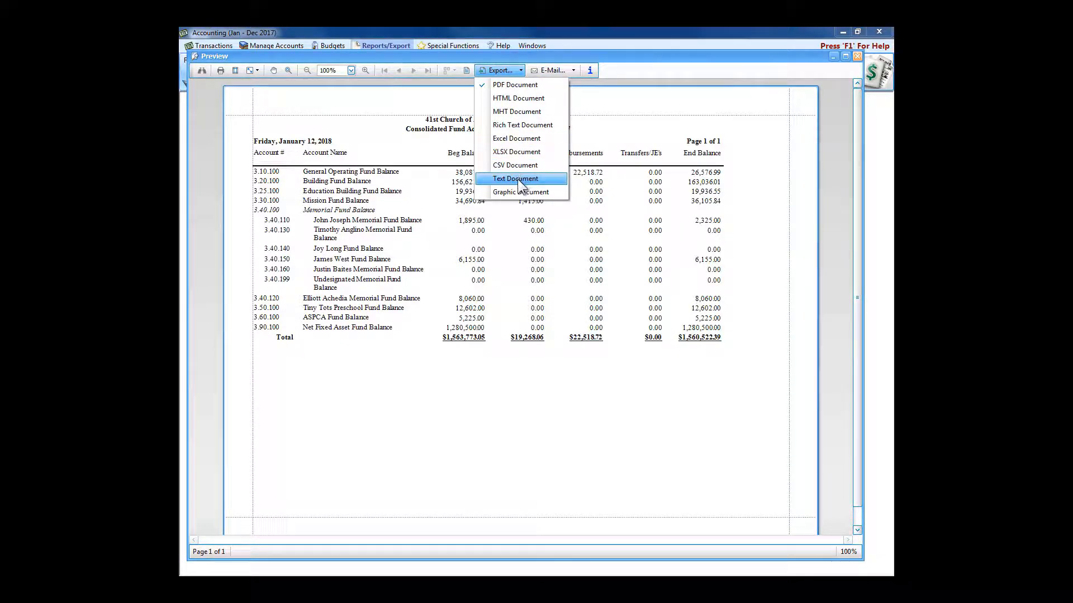
mouse_move(527, 138)
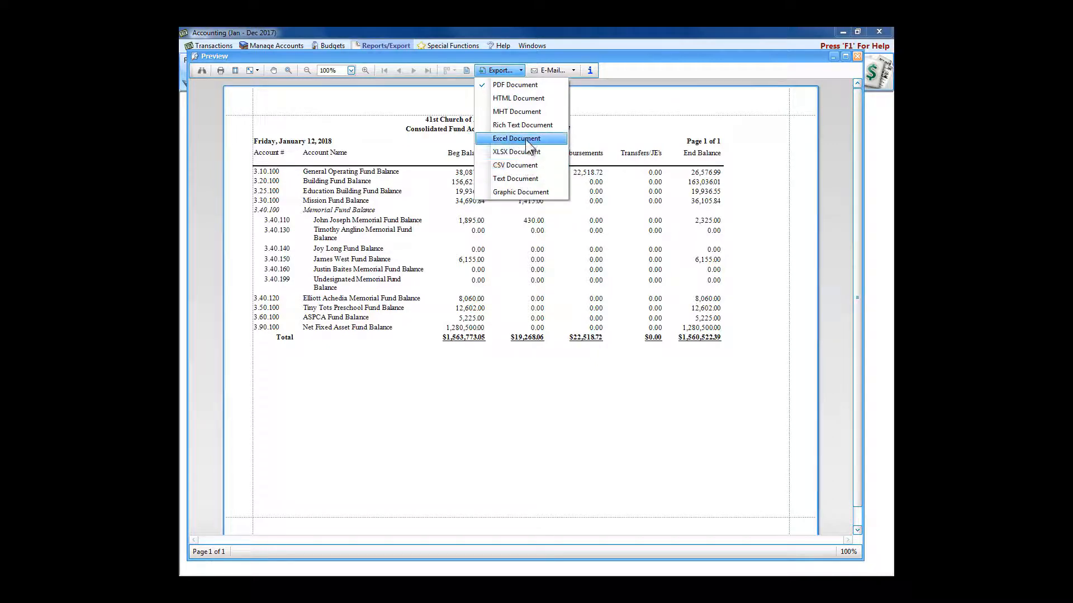
mouse_move(520, 178)
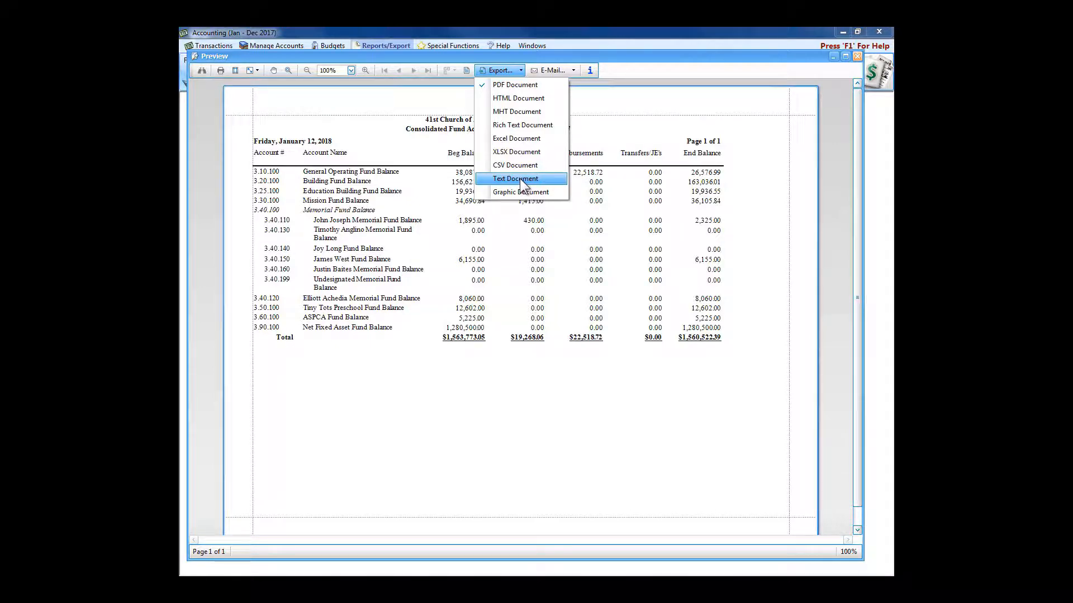
click(573, 69)
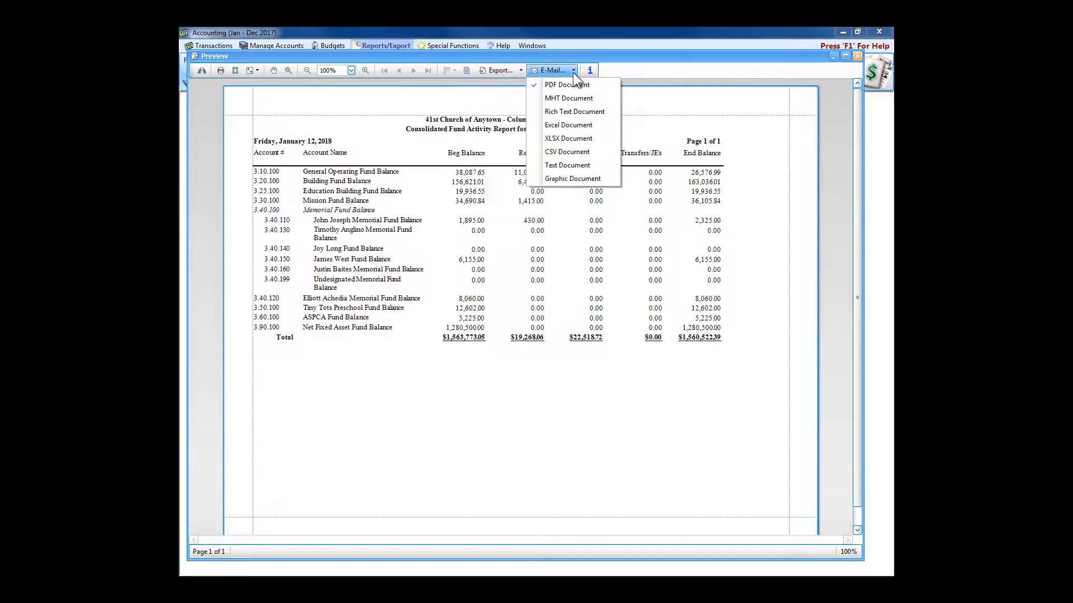
mouse_move(567, 84)
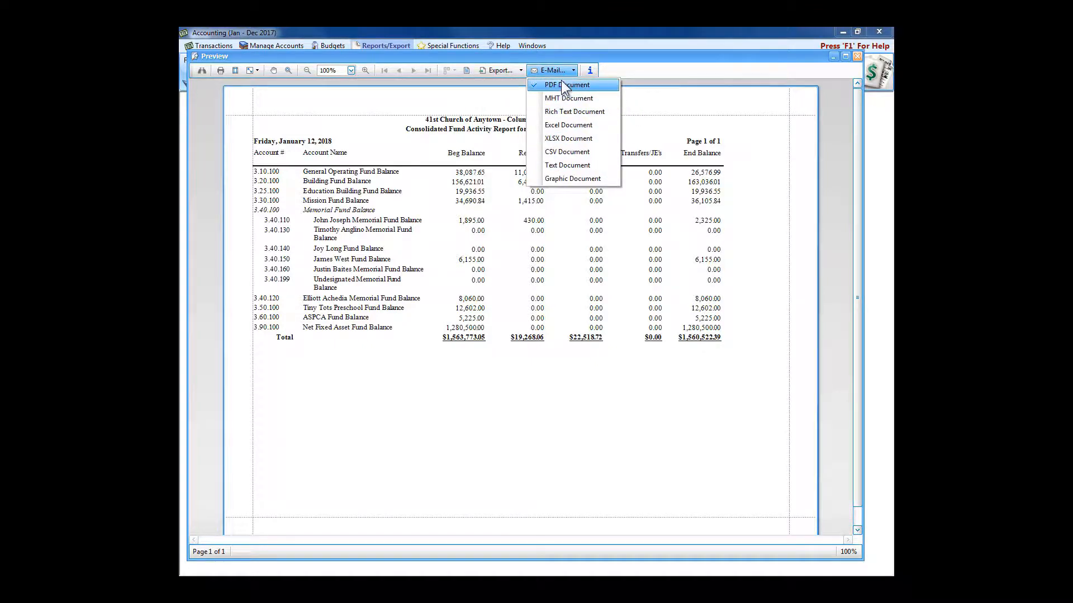
mouse_move(801, 77)
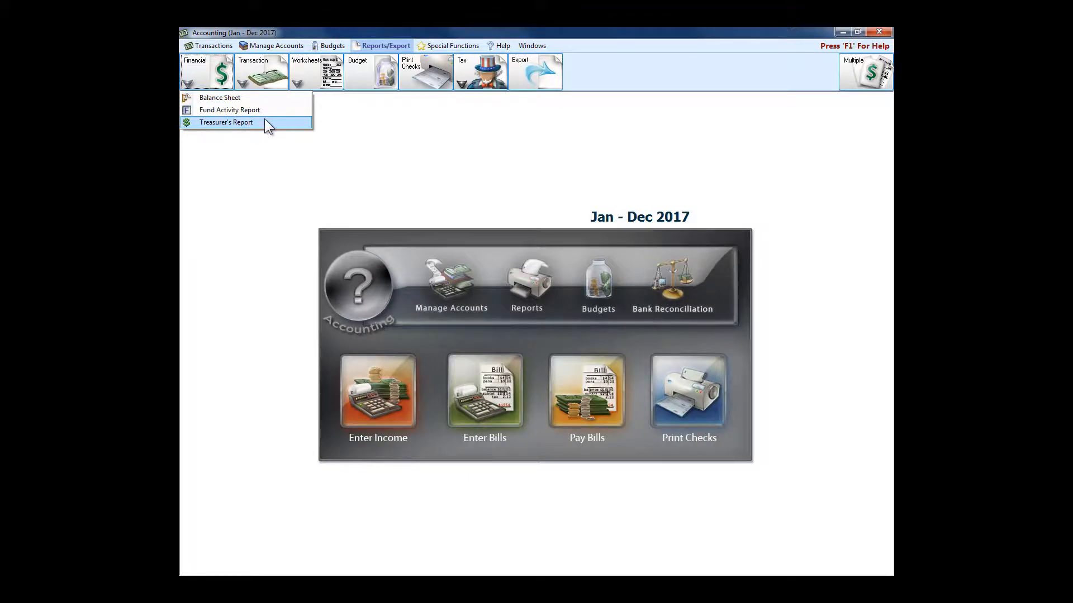
- Add the Over/Under YTD column to the Treasurer's Report and move it last
click(226, 122)
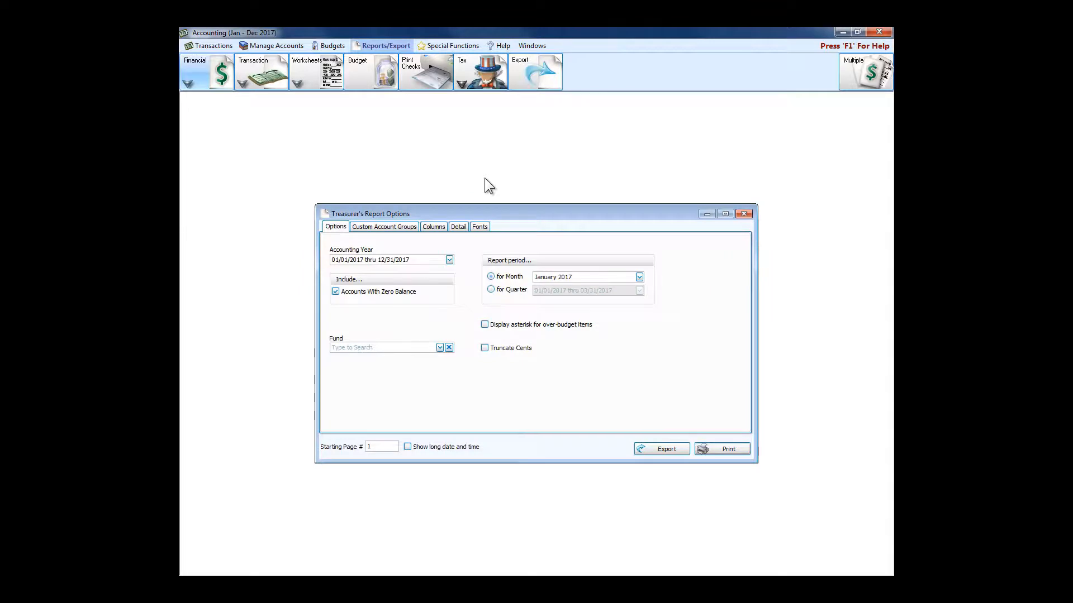
click(433, 227)
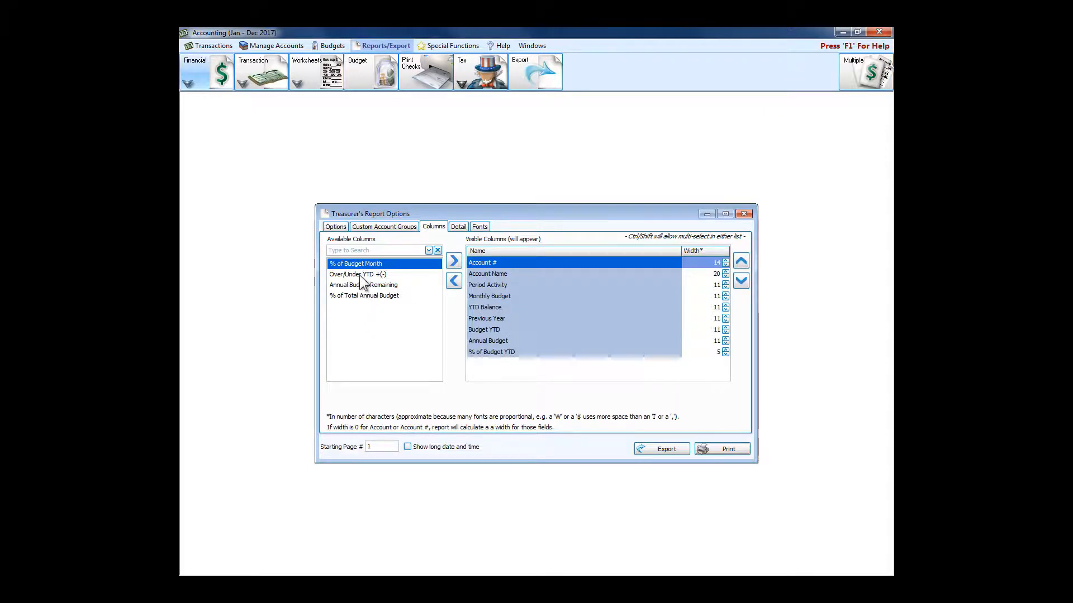
click(453, 262)
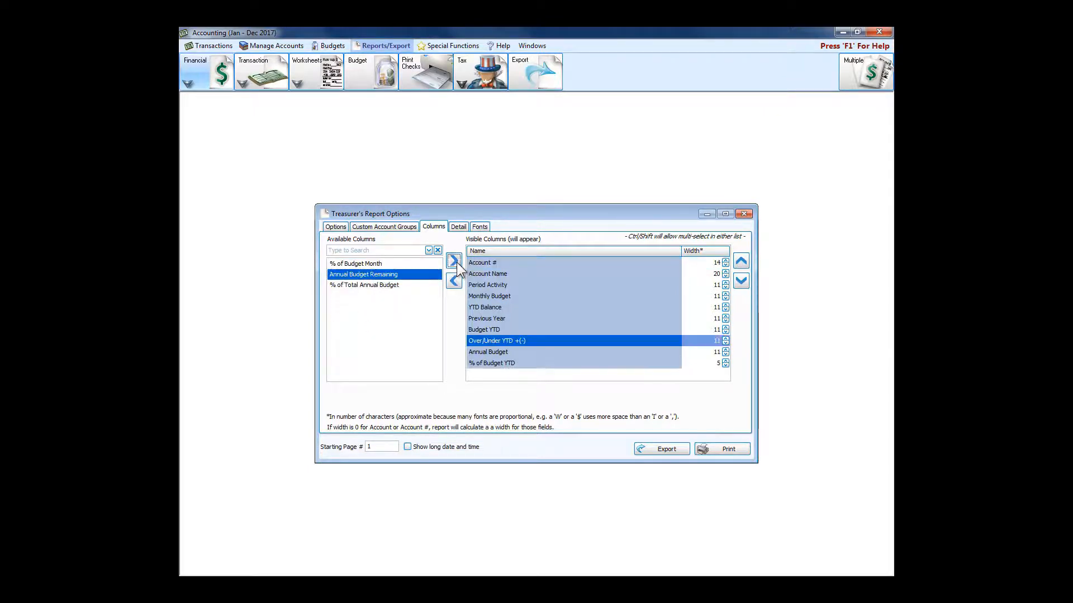
click(740, 261)
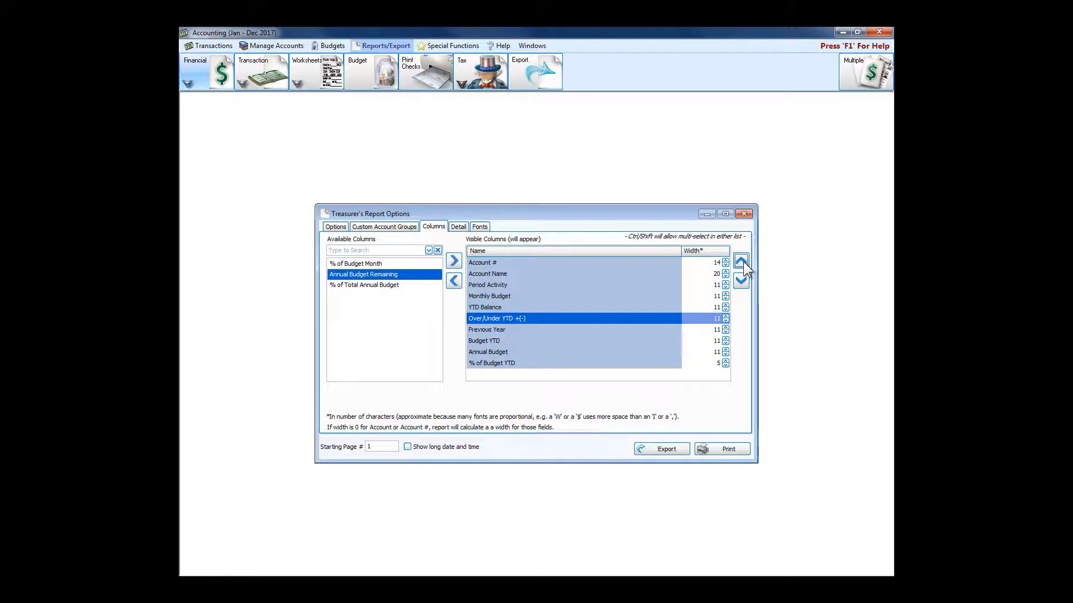
click(740, 281)
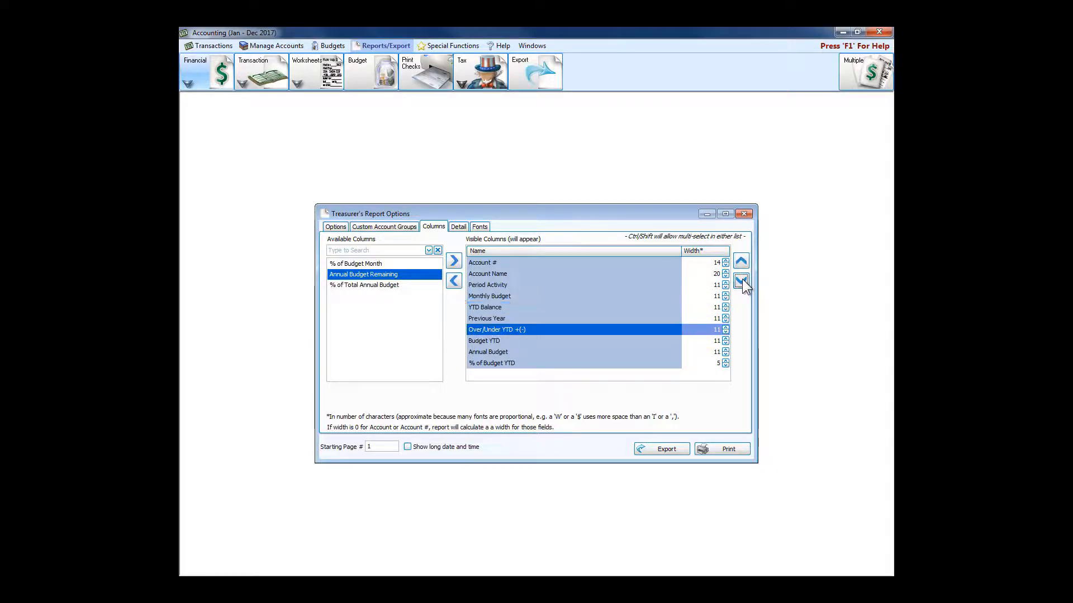
click(741, 282)
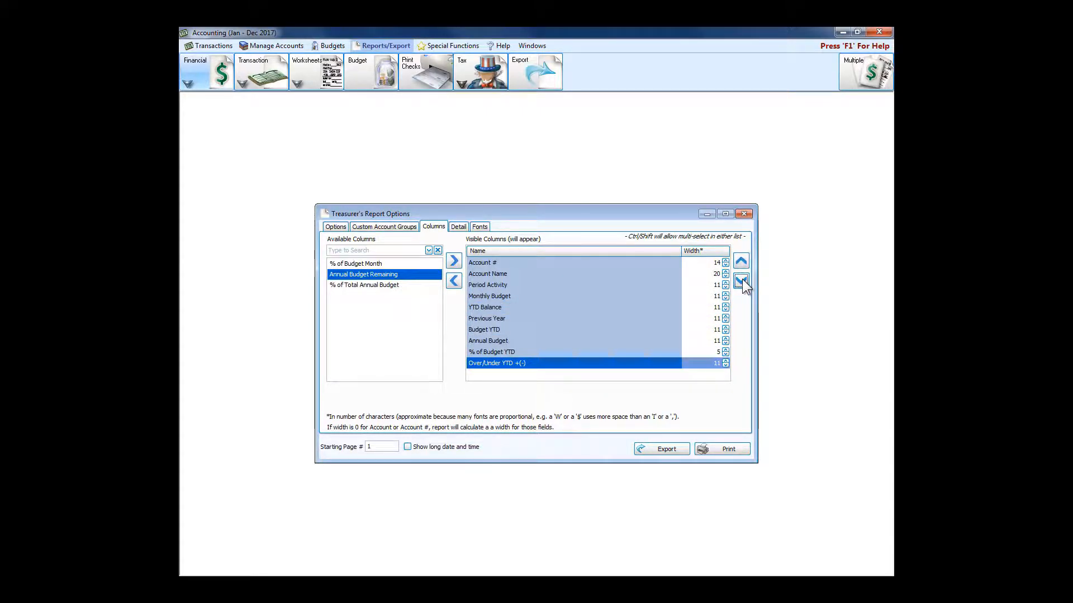
- Review the Detail and Fonts settings, then generate the report
click(458, 226)
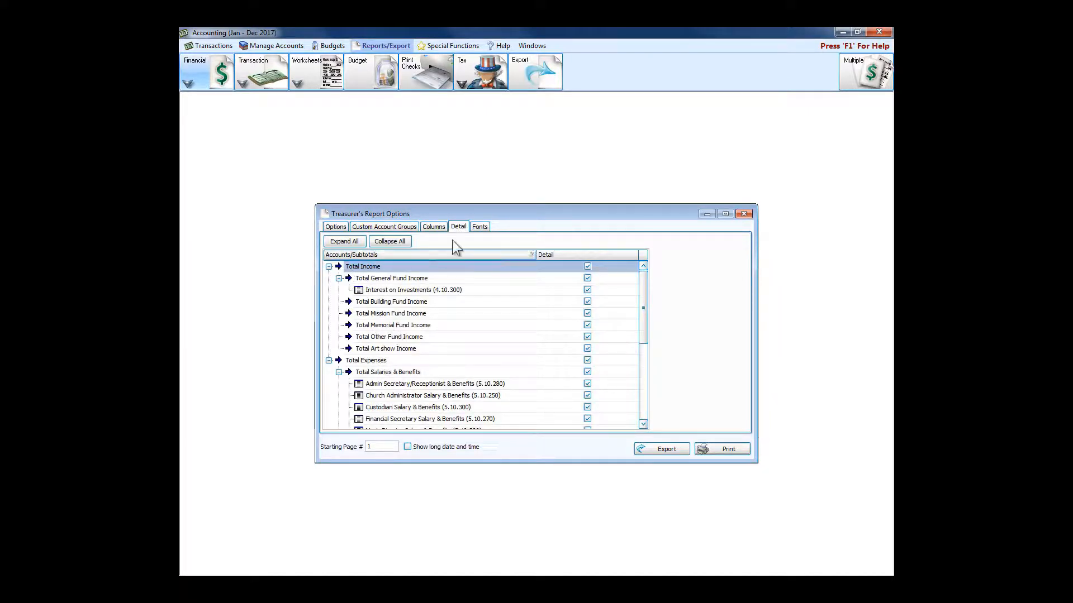
click(479, 226)
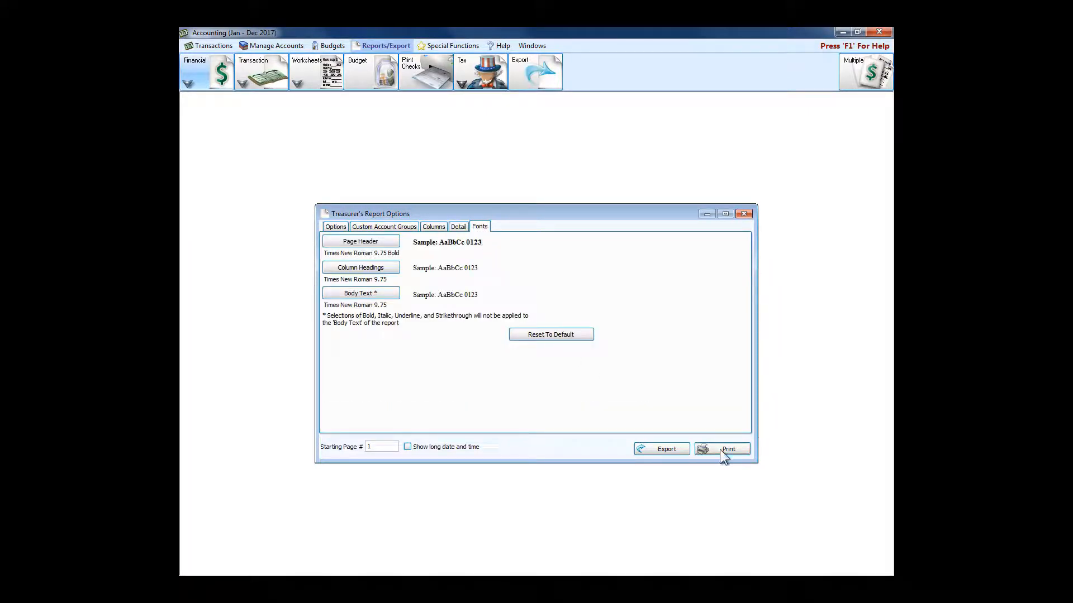
click(728, 449)
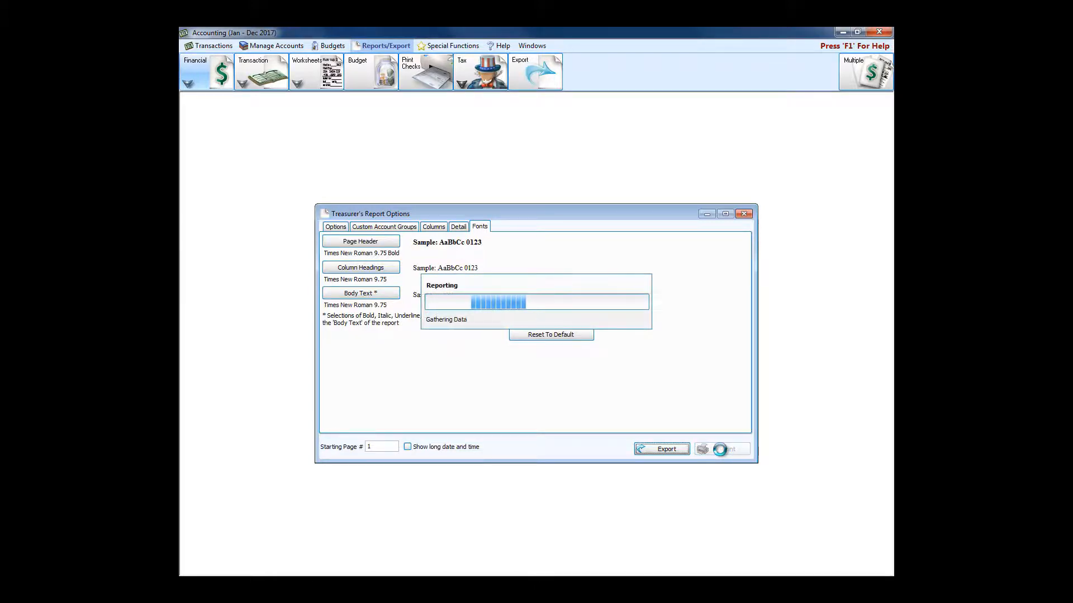
- Preview the January 2017 Treasurer's Report and scroll through the income account figures
click(724, 449)
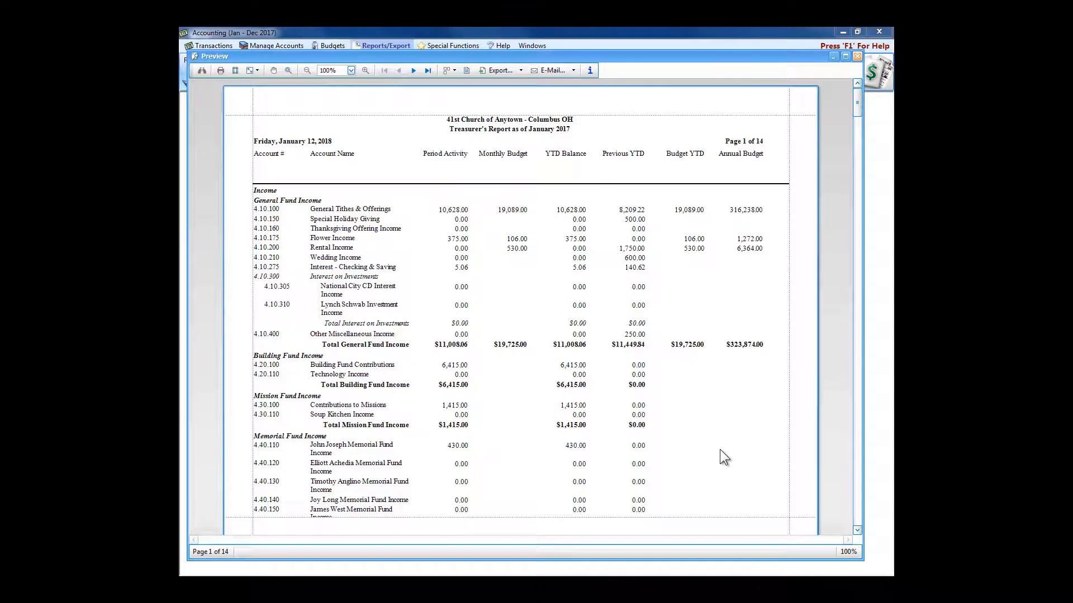
mouse_move(737, 254)
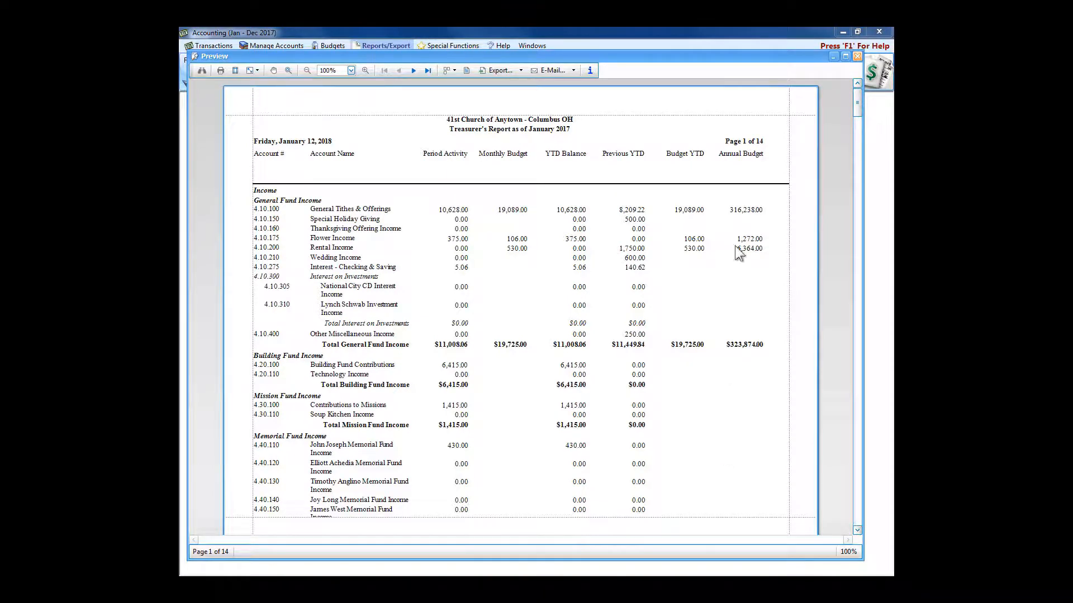
scroll(down, 3)
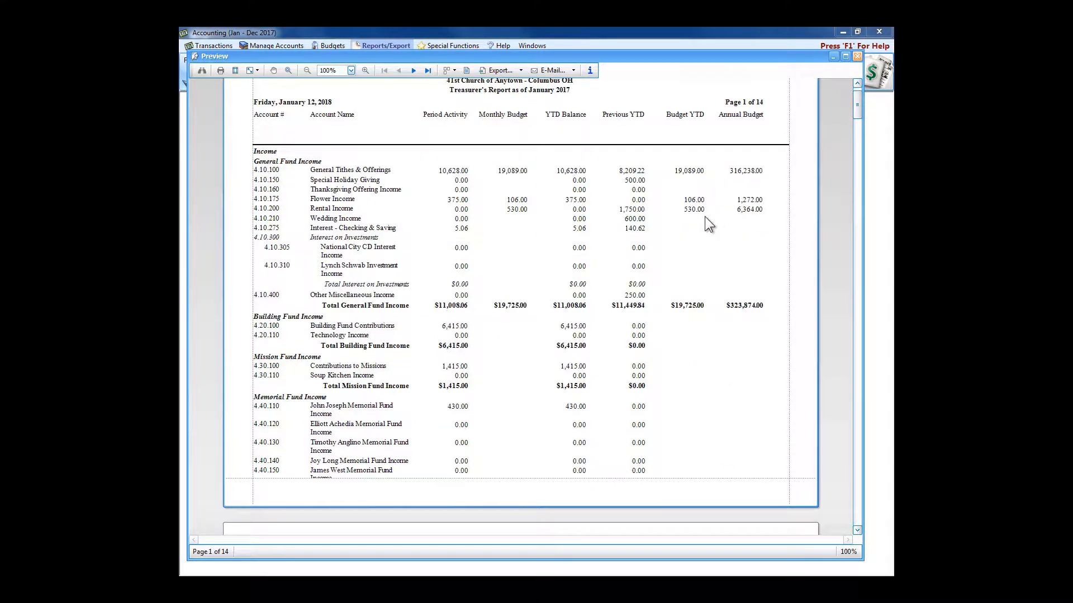
scroll(down, 3)
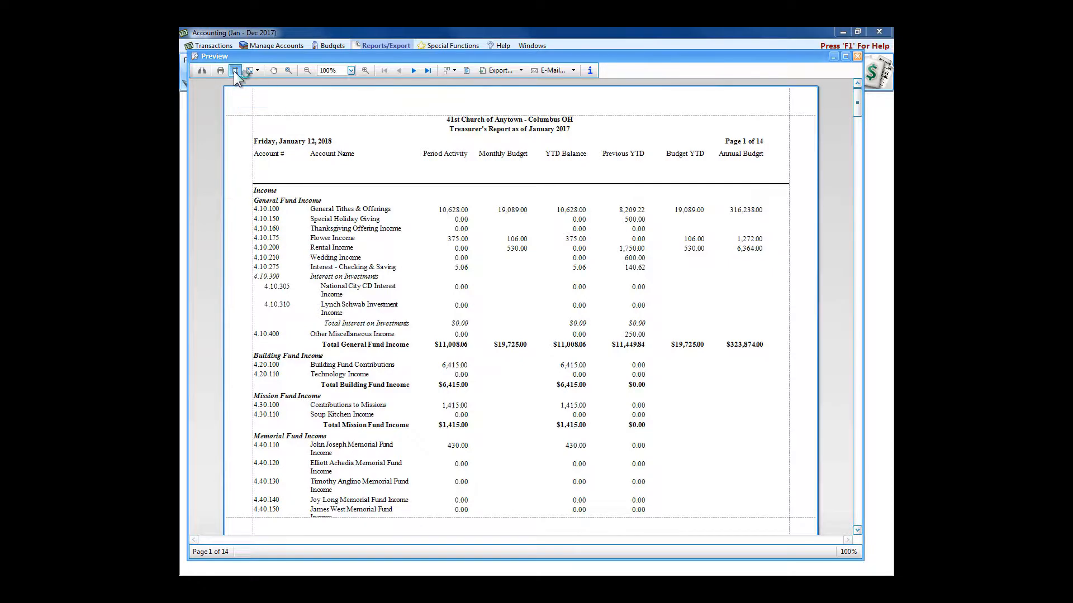
- Set the report's page setup paper size to Legal
click(234, 70)
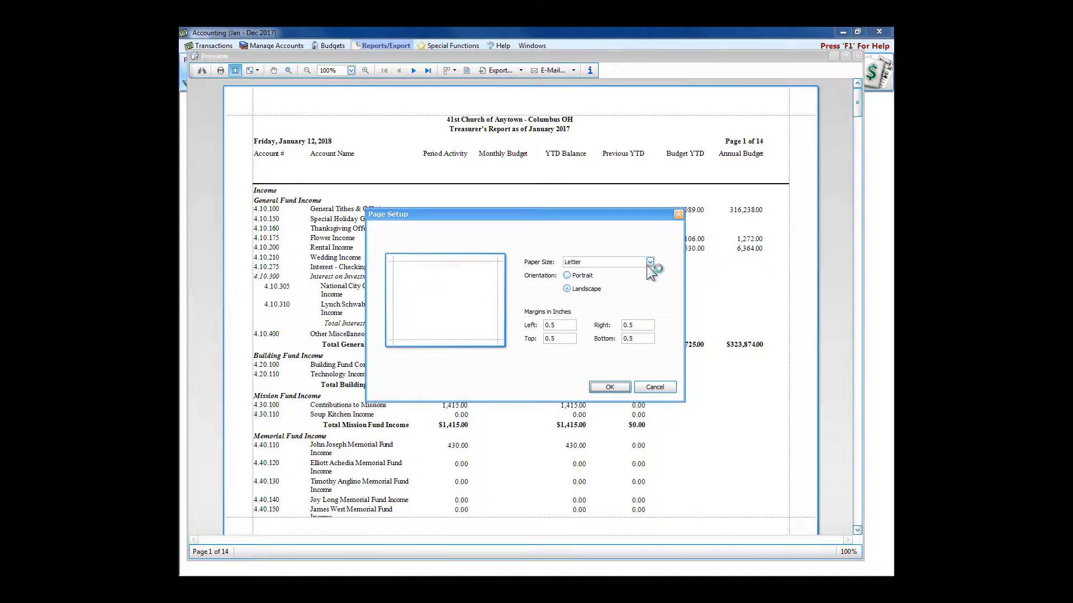
click(648, 262)
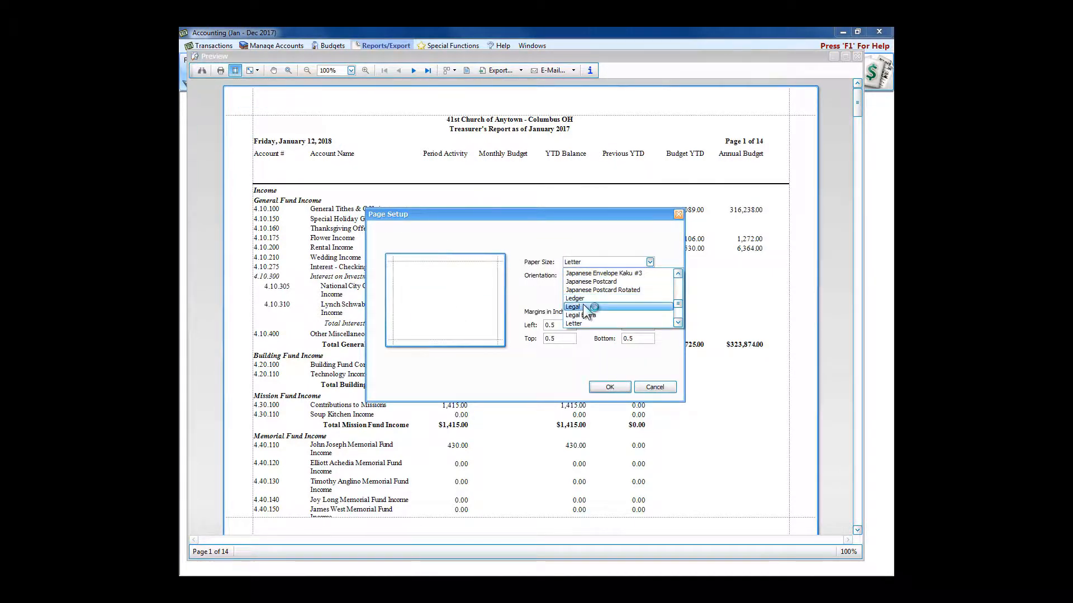
click(607, 386)
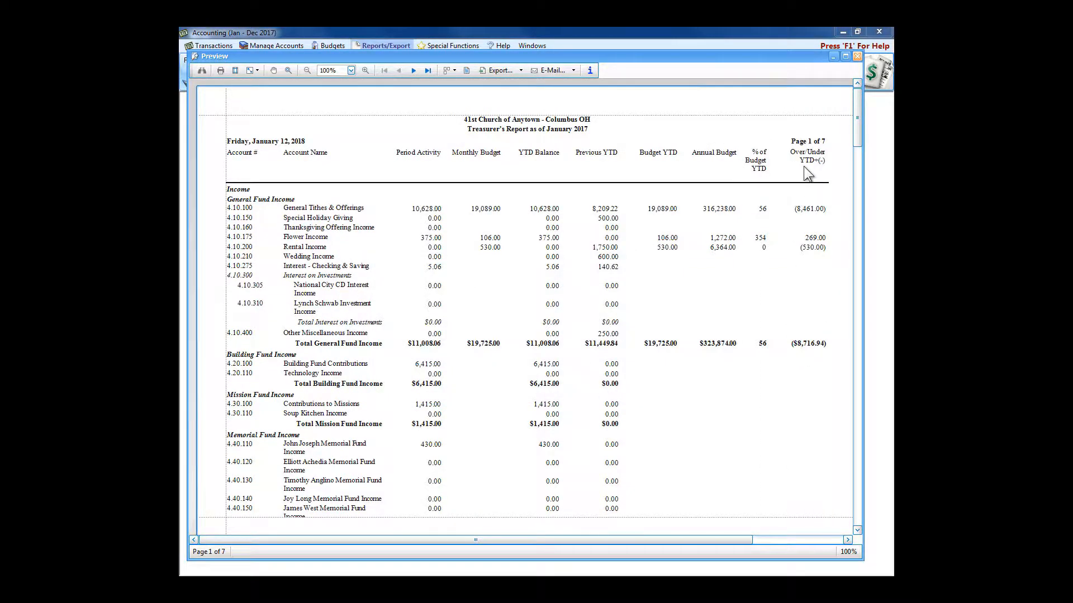
mouse_move(820, 380)
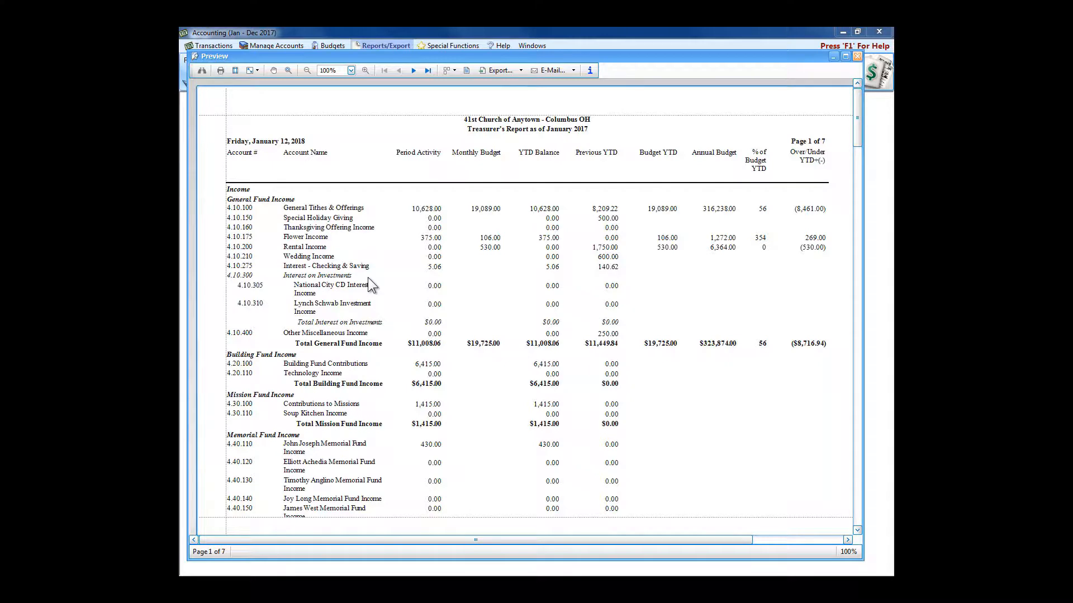
mouse_move(605, 286)
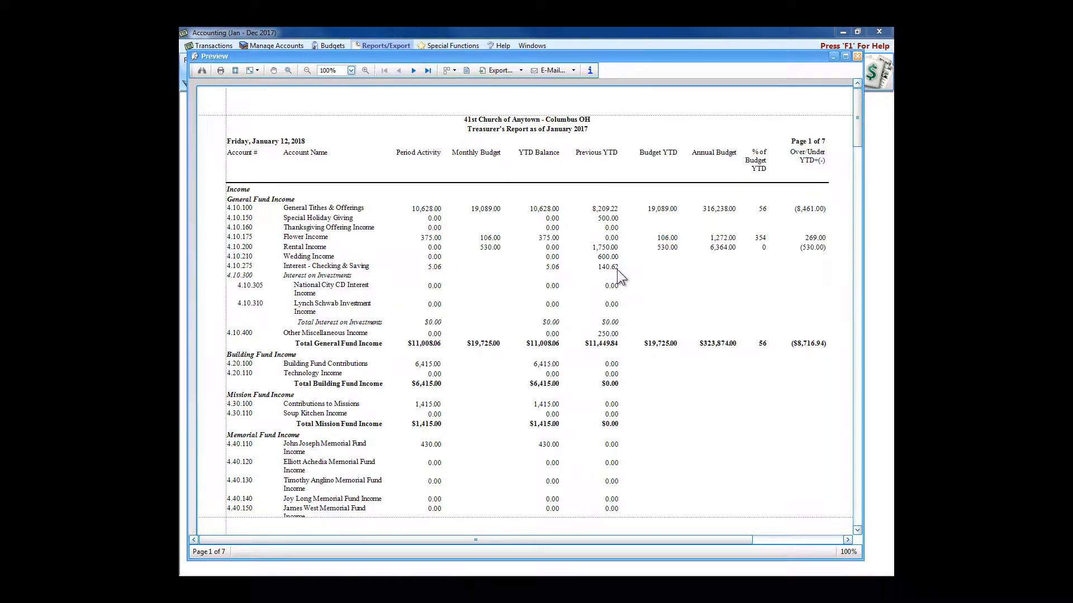
mouse_move(693, 178)
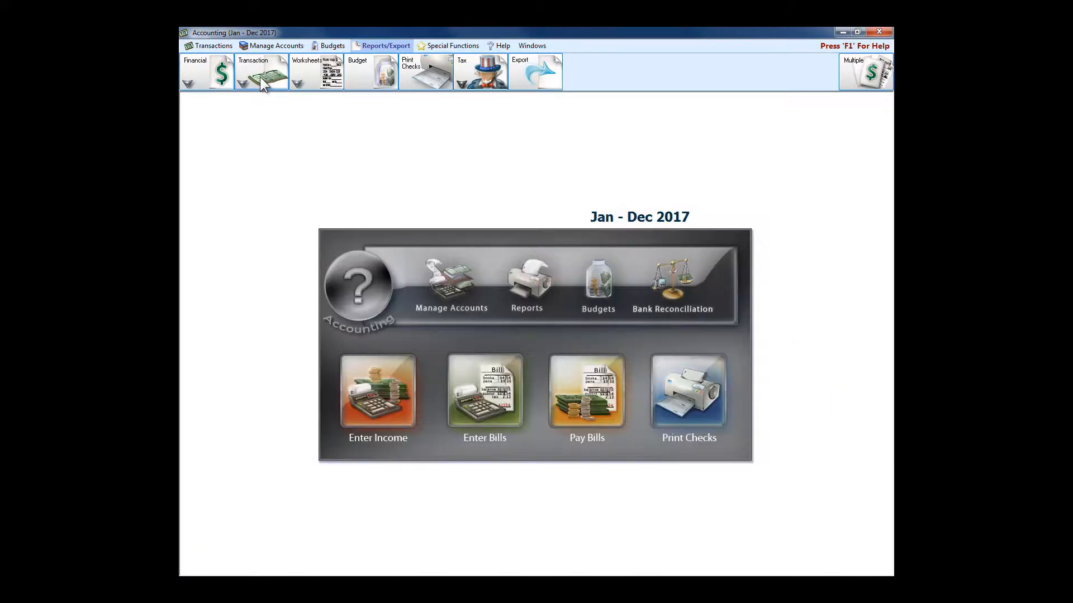
- Browse the Transaction, Worksheets and Tax report menus, ending on 1099 MISC and 1096
click(261, 71)
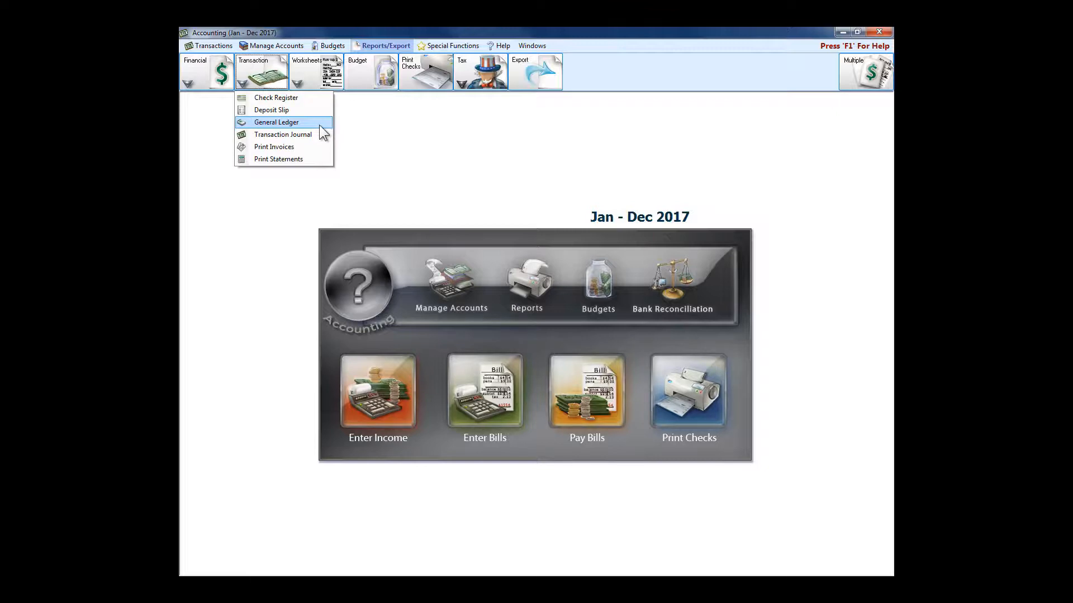
mouse_move(282, 134)
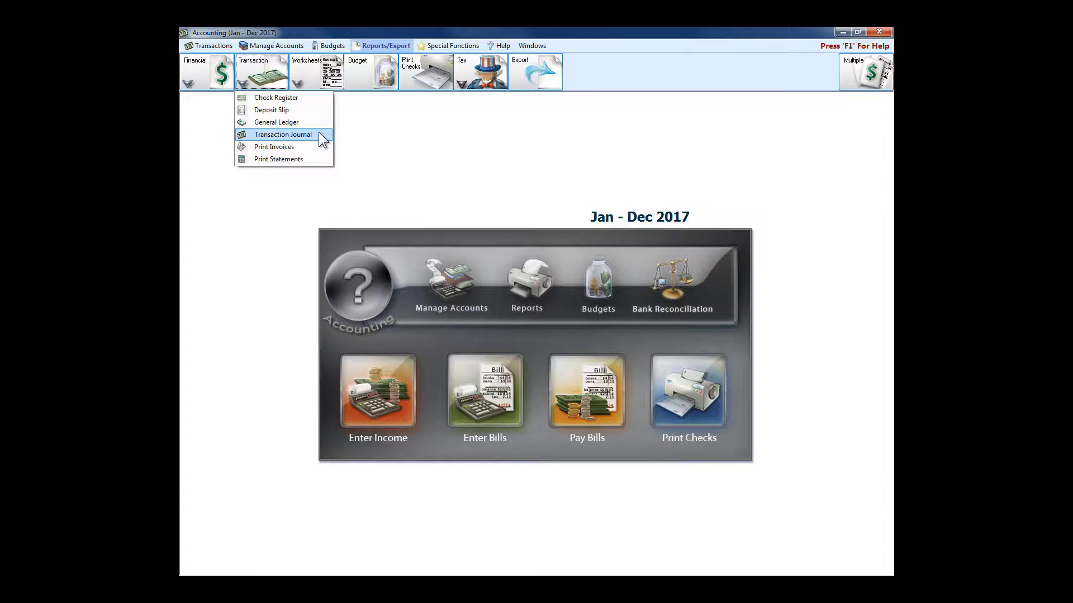
click(314, 72)
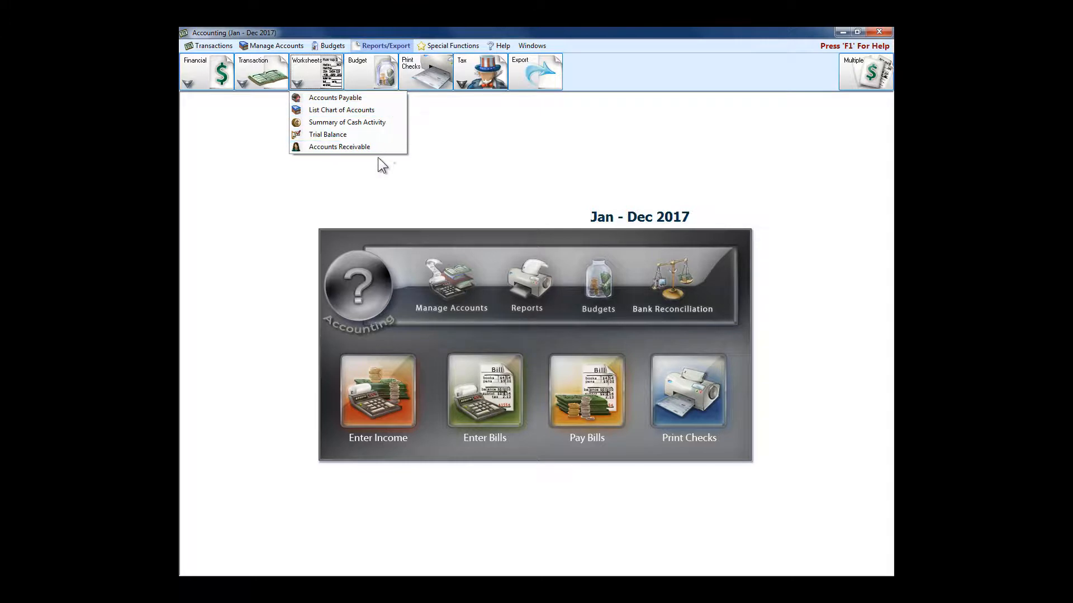
mouse_move(339, 147)
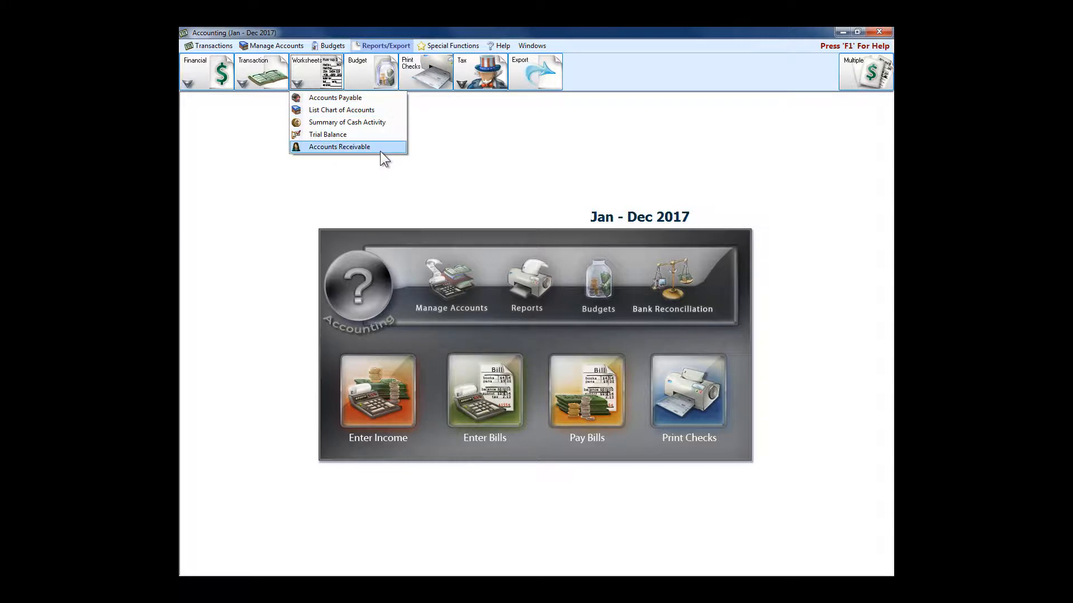
mouse_move(347, 122)
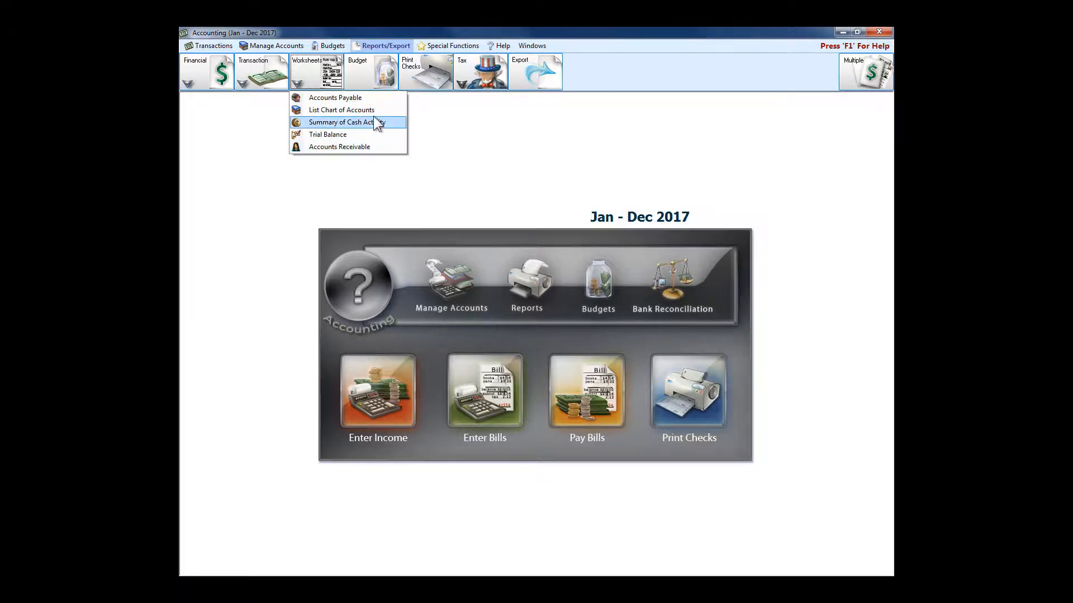
mouse_move(392, 129)
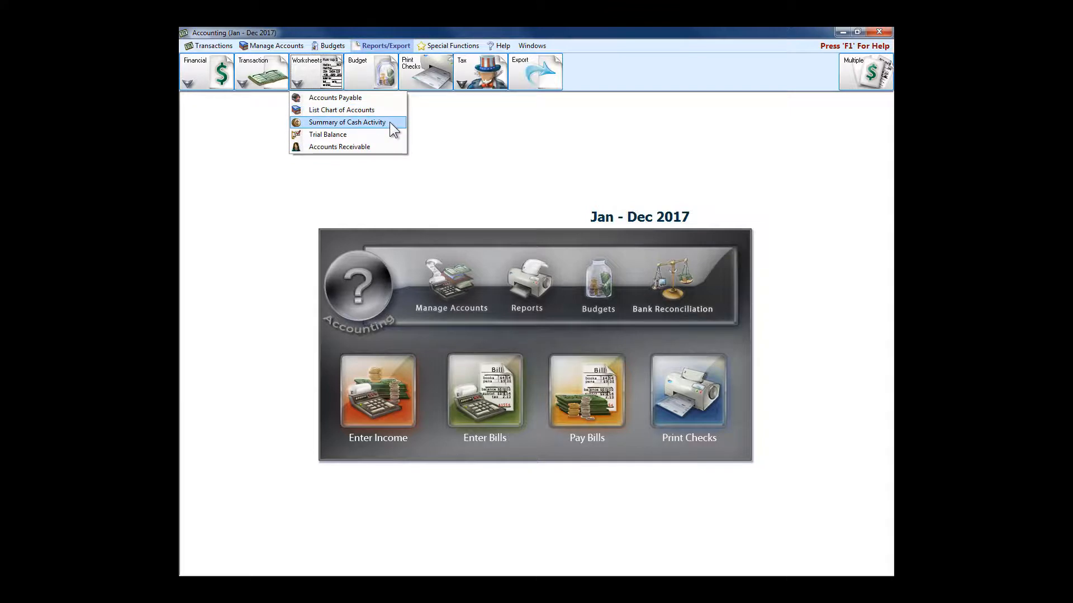
mouse_move(398, 131)
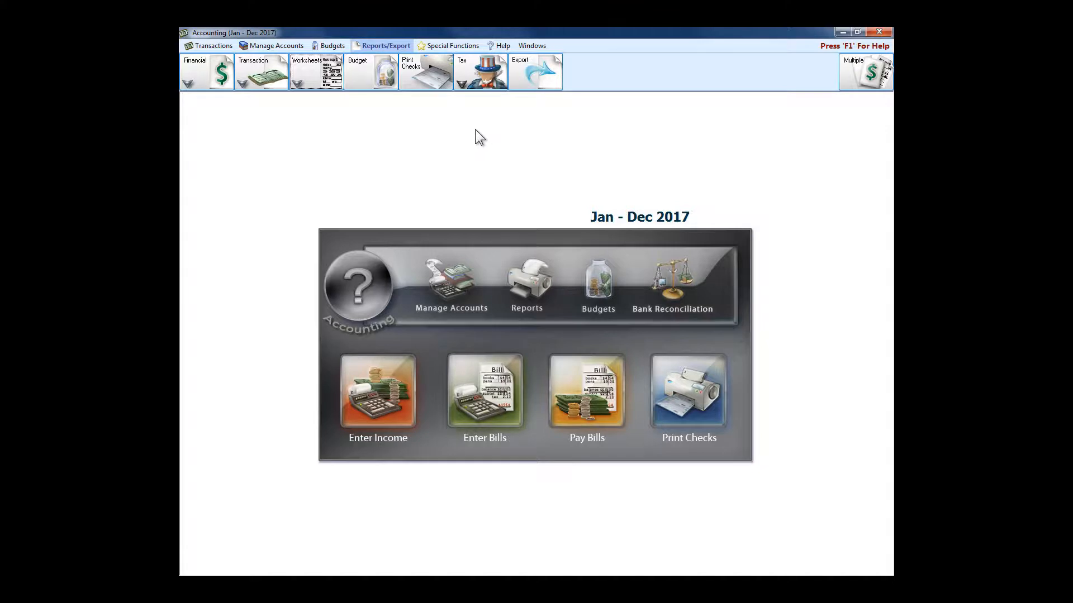
click(480, 72)
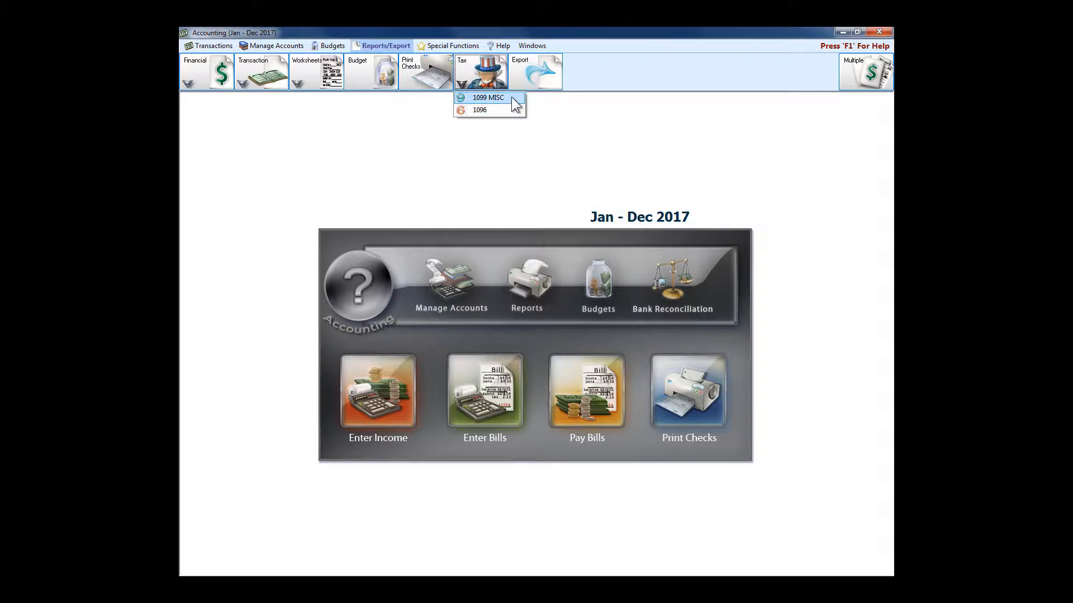
mouse_move(478, 111)
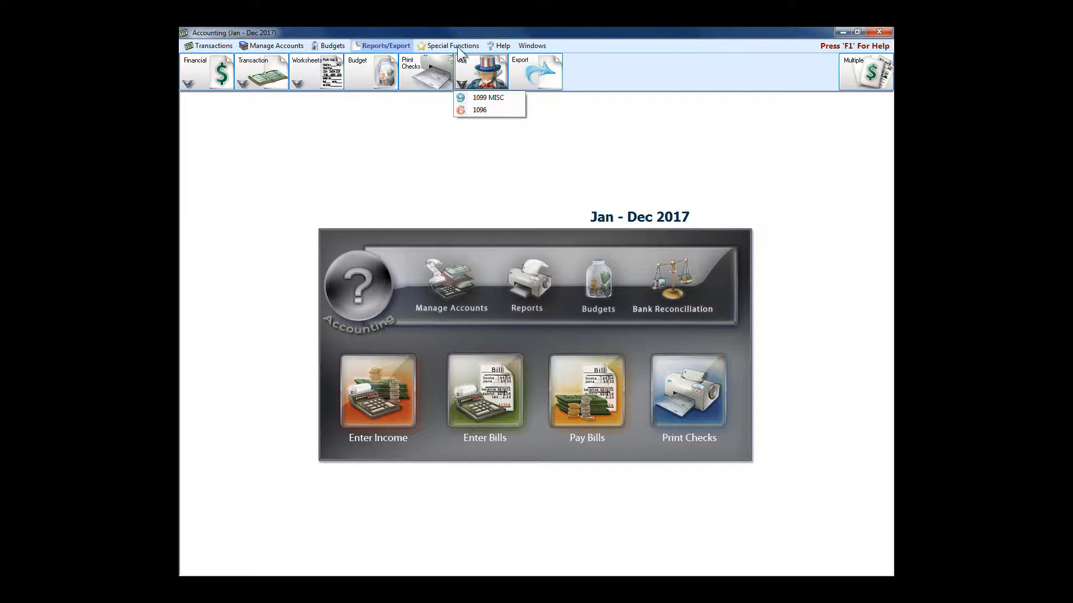
- Go to Special Functions and choose Change Account Number Structure
click(450, 45)
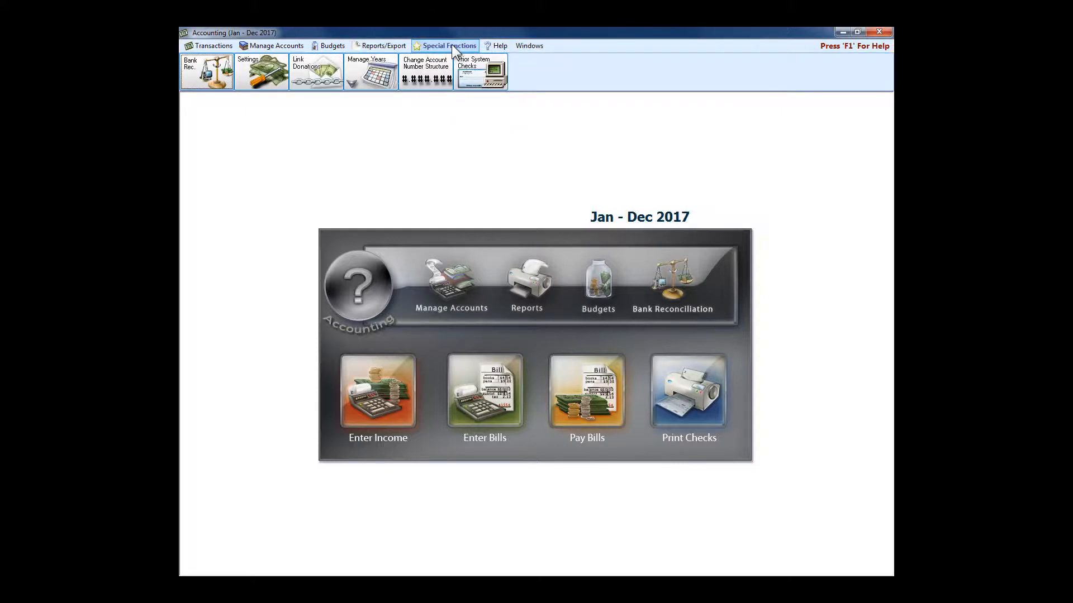
mouse_move(669, 303)
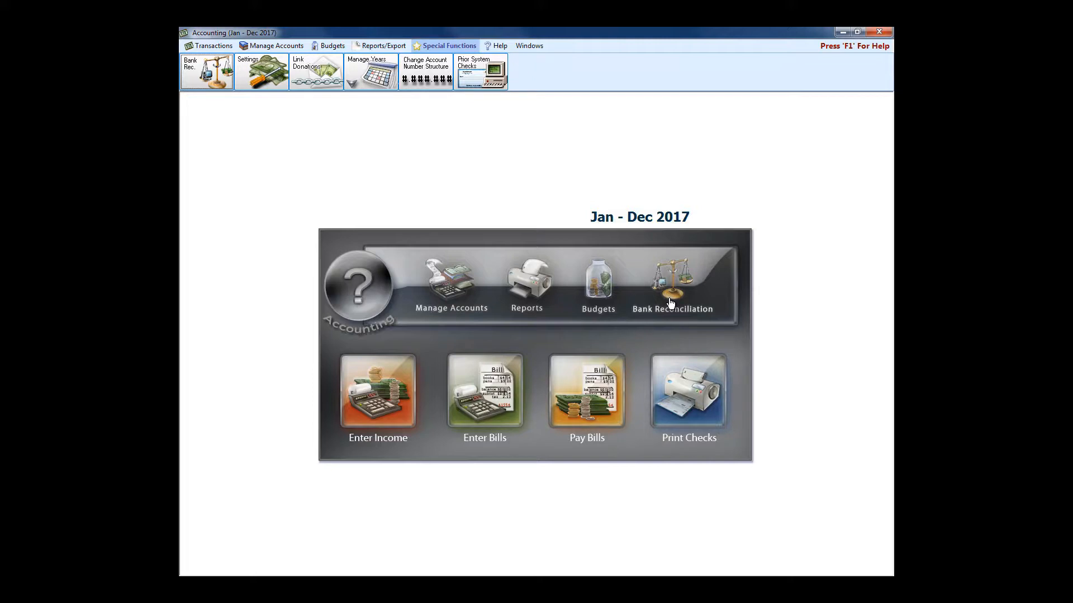
mouse_move(551, 230)
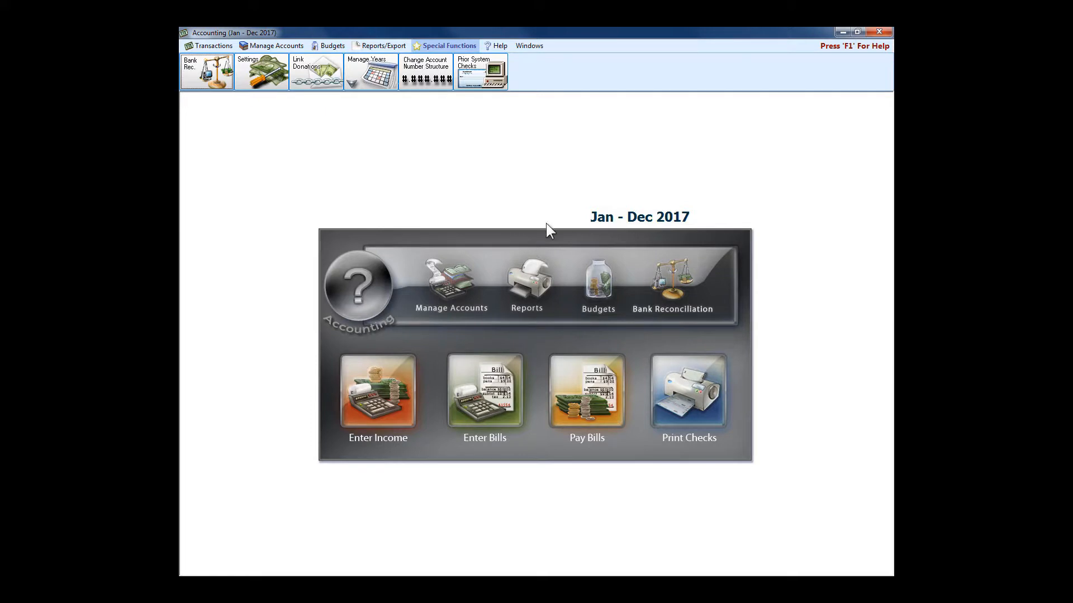
mouse_move(461, 127)
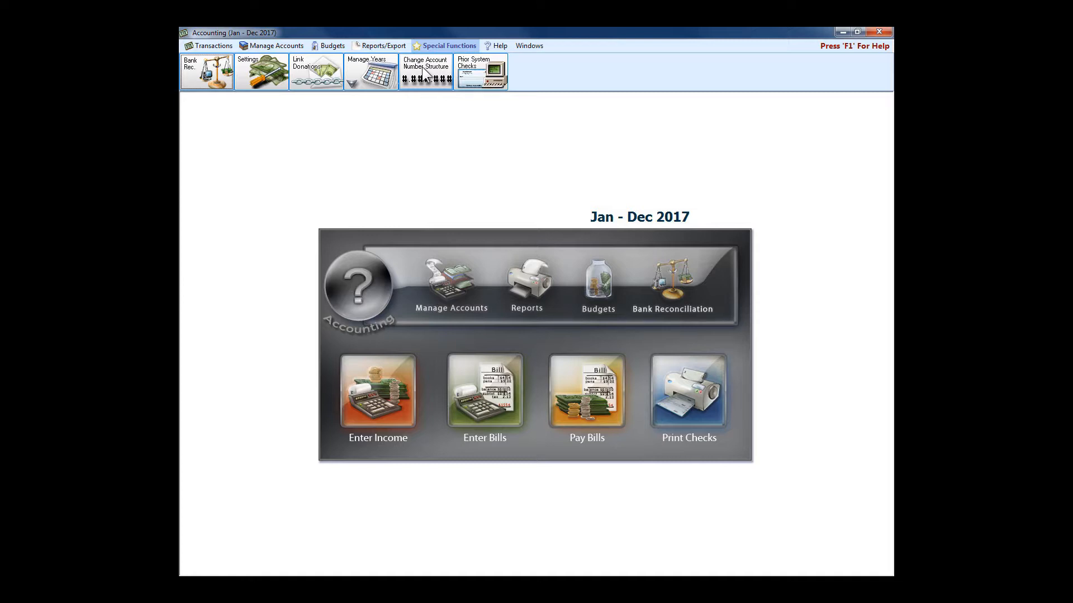
mouse_move(427, 80)
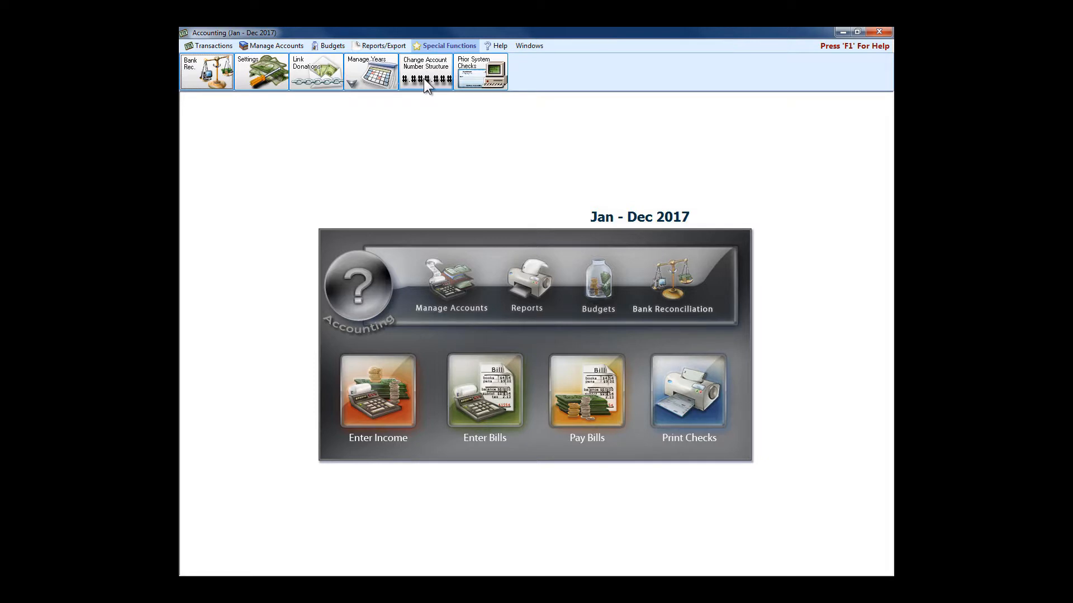
mouse_move(418, 89)
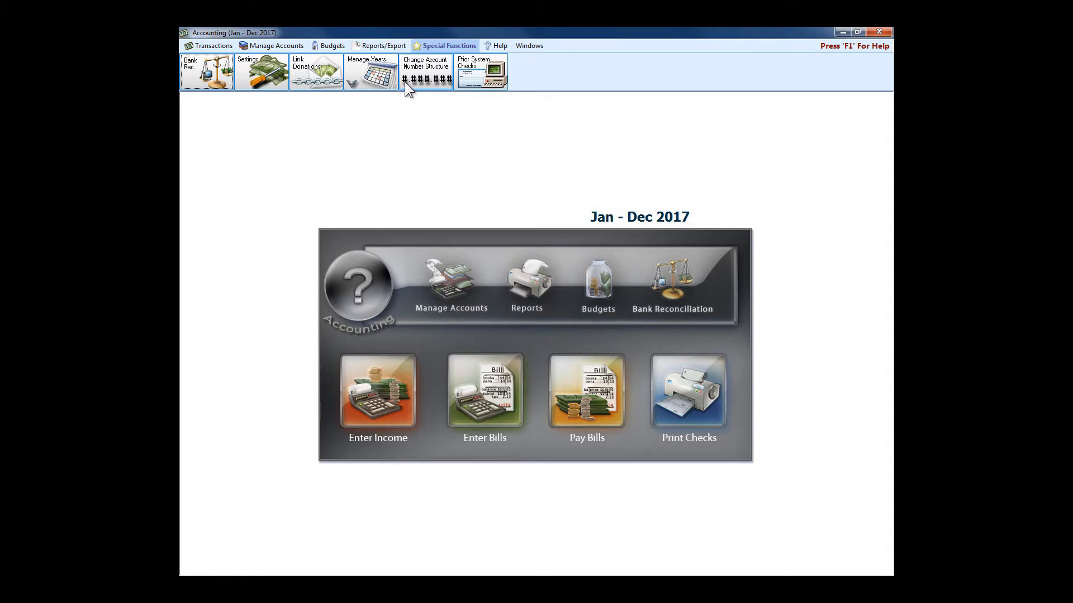
mouse_move(435, 92)
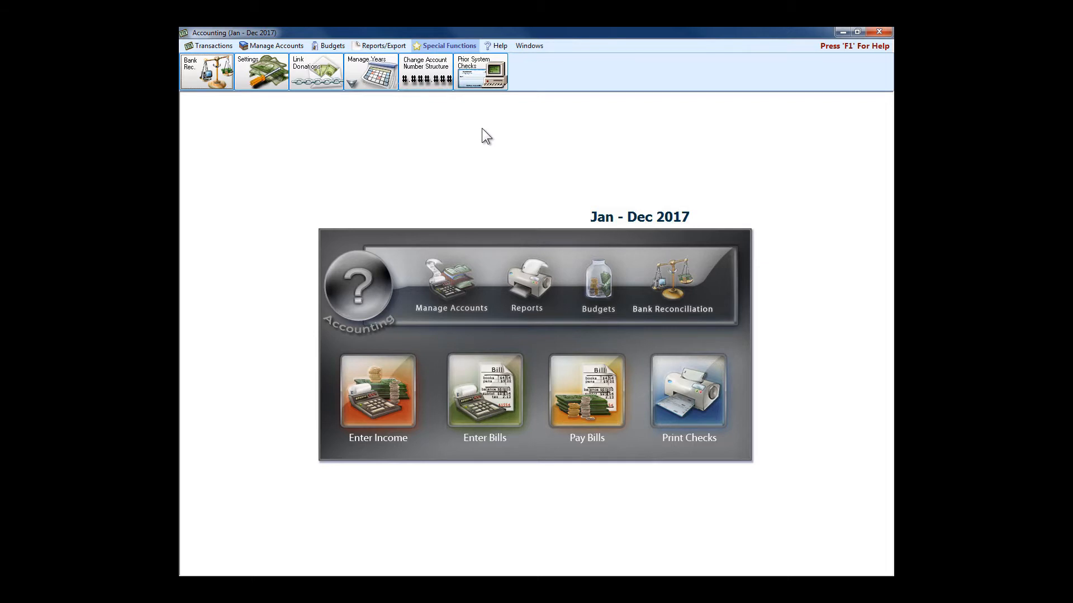
mouse_move(540, 161)
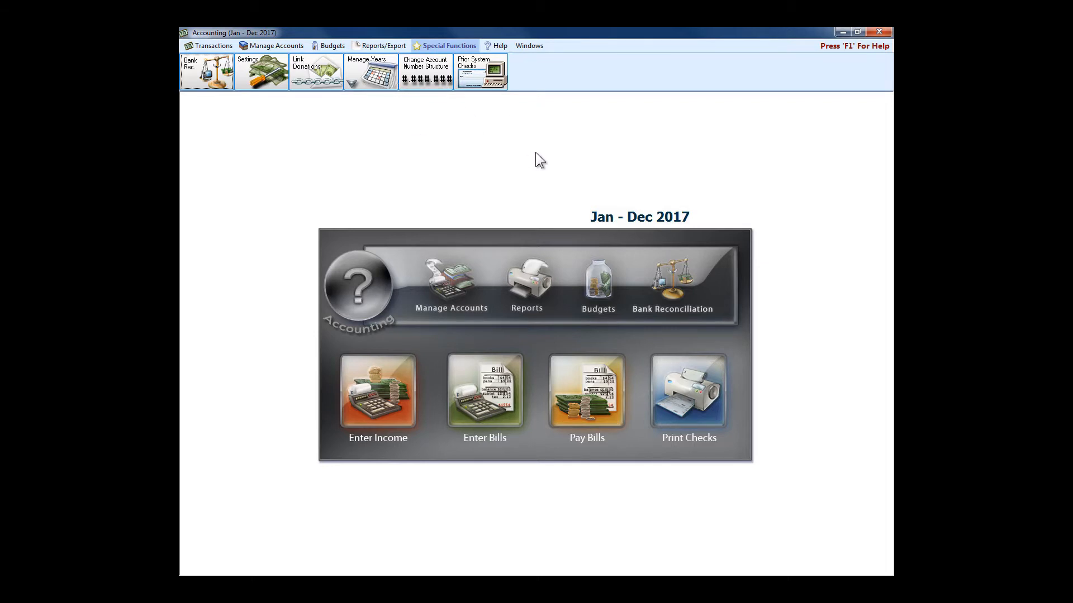
mouse_move(581, 130)
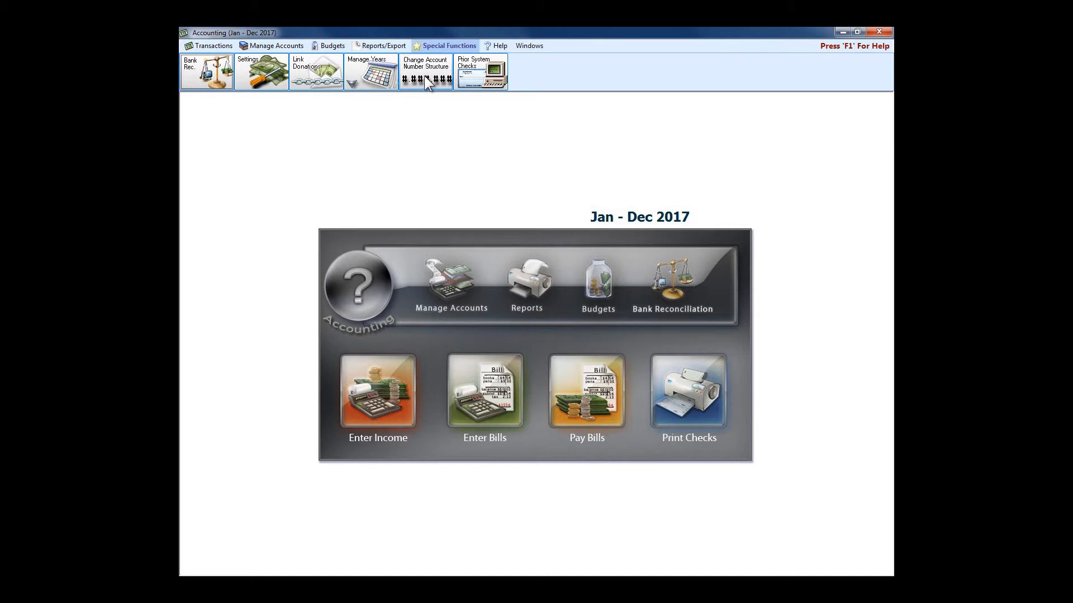
click(424, 71)
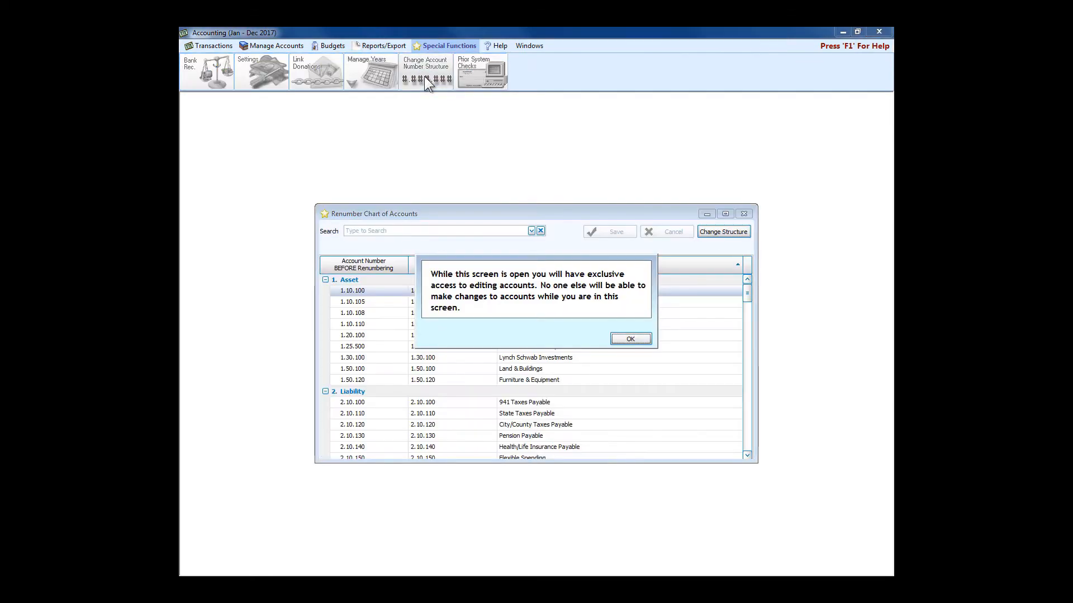
- Acknowledge the exclusive-access notice to show the account renumbering list
click(628, 338)
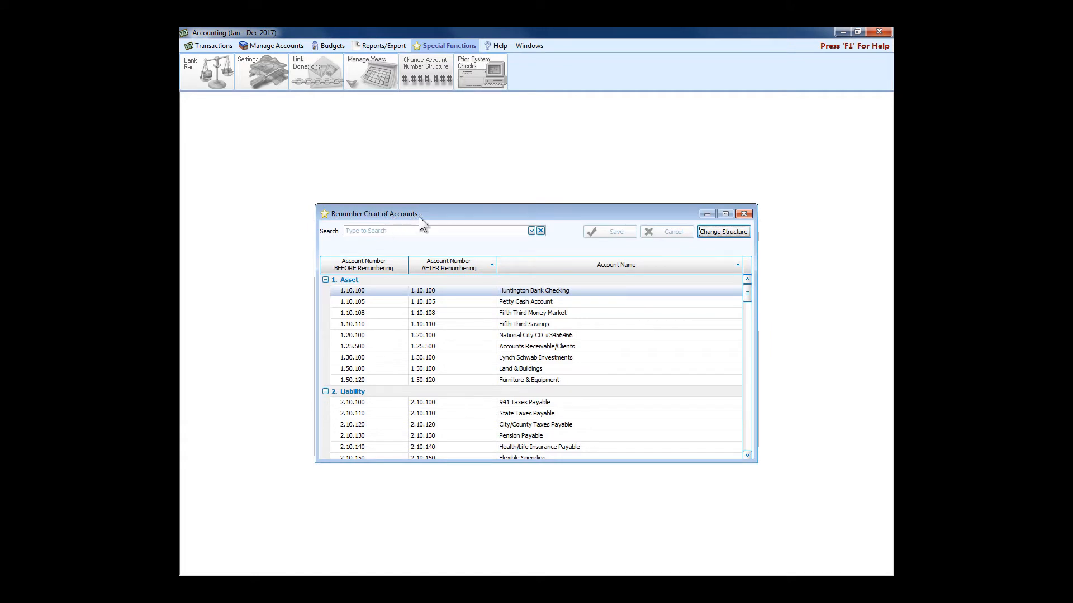
mouse_move(428, 89)
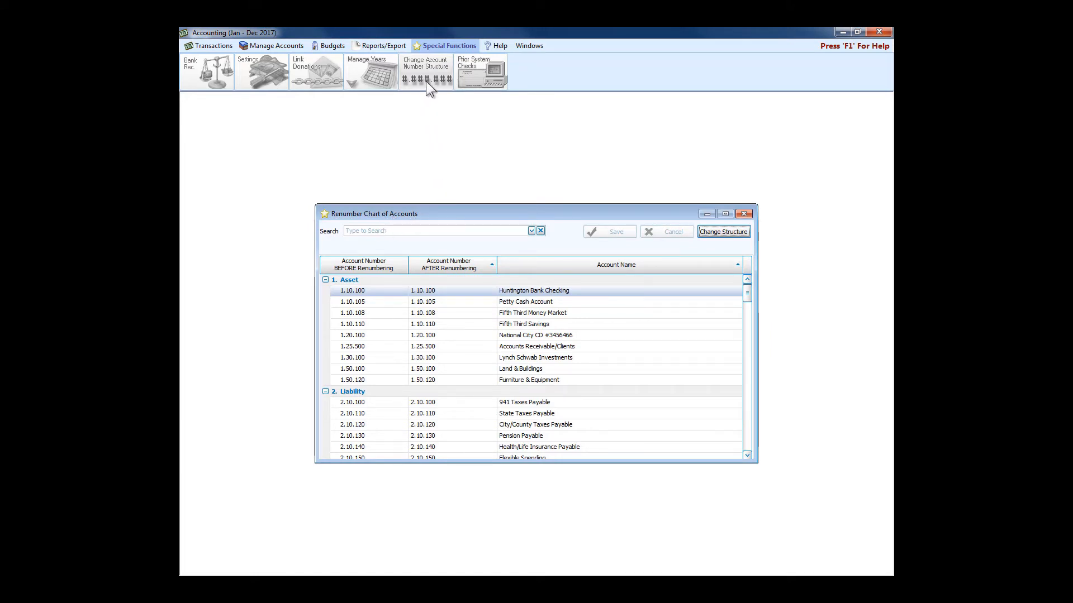
mouse_move(470, 204)
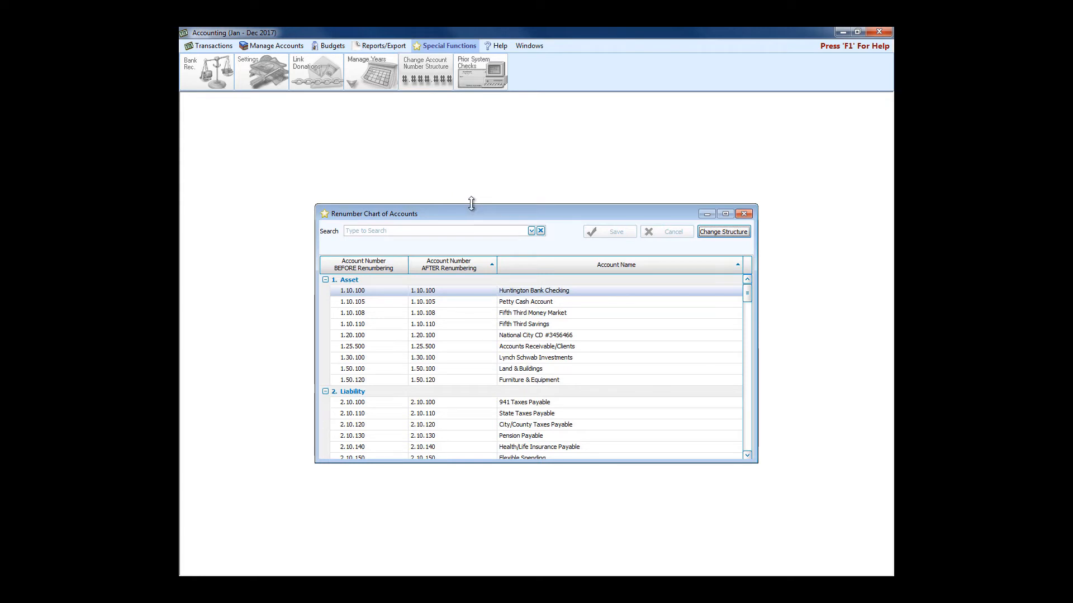
mouse_move(817, 71)
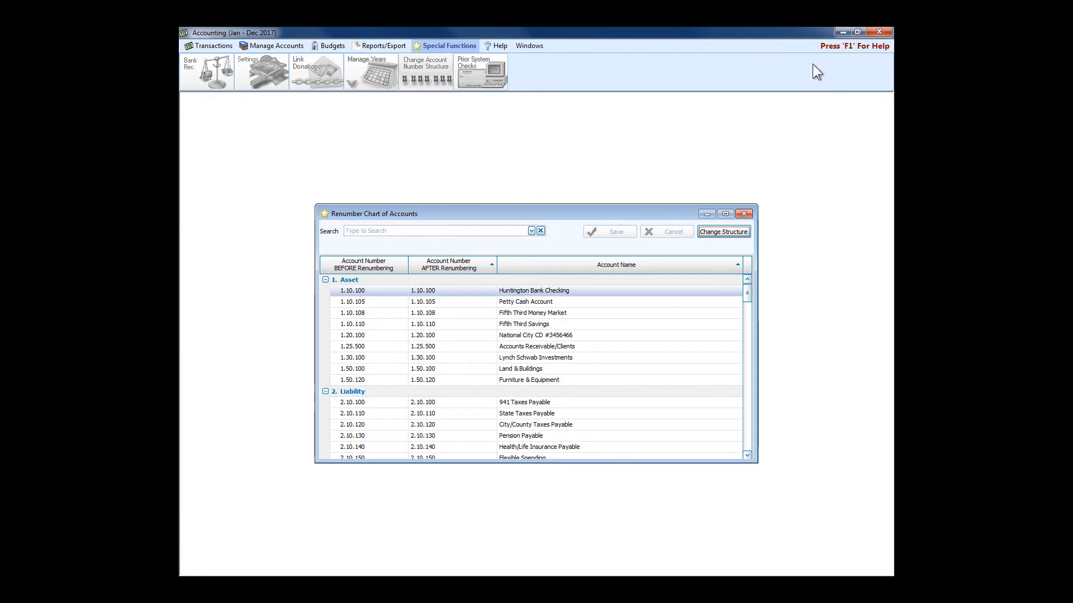